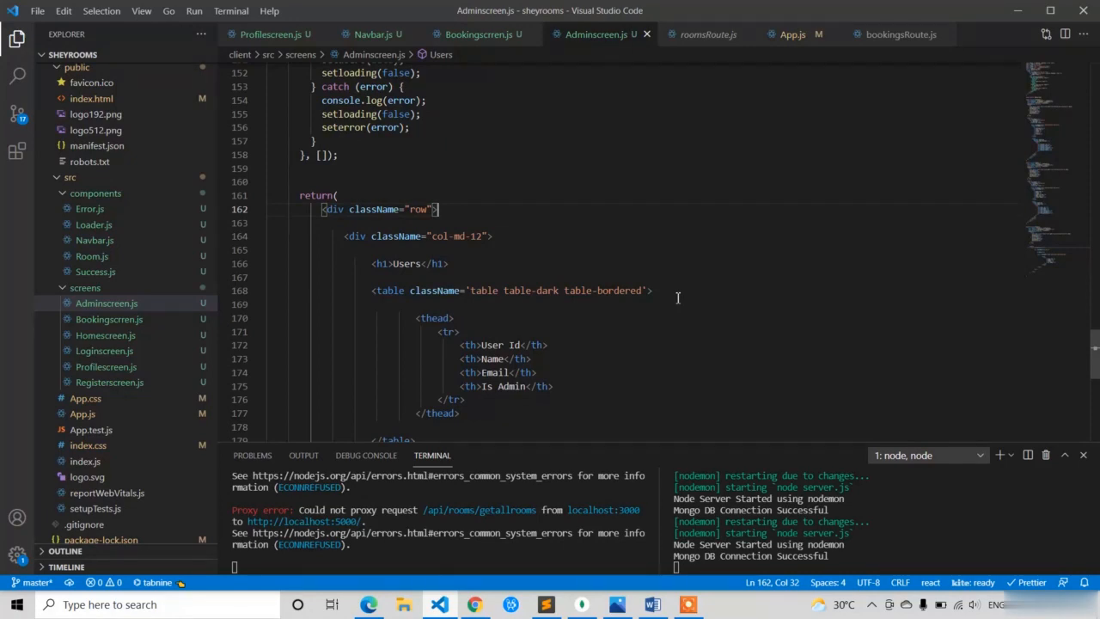
{"action": "mouse_move", "coordinate": [662, 261]}
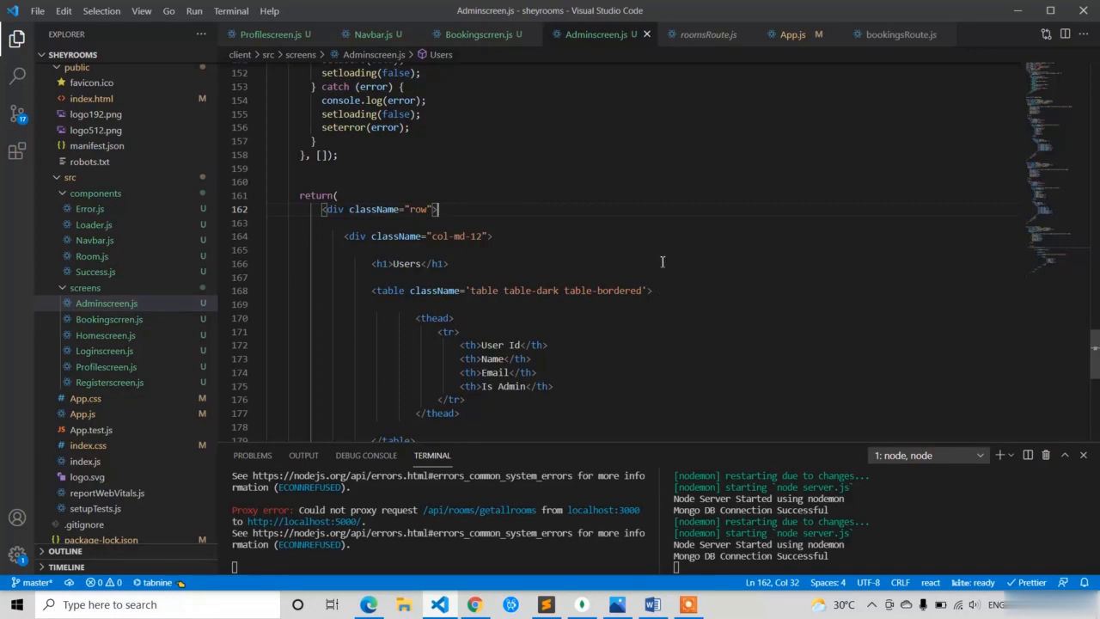
{"action": "mouse_move", "coordinate": [589, 237]}
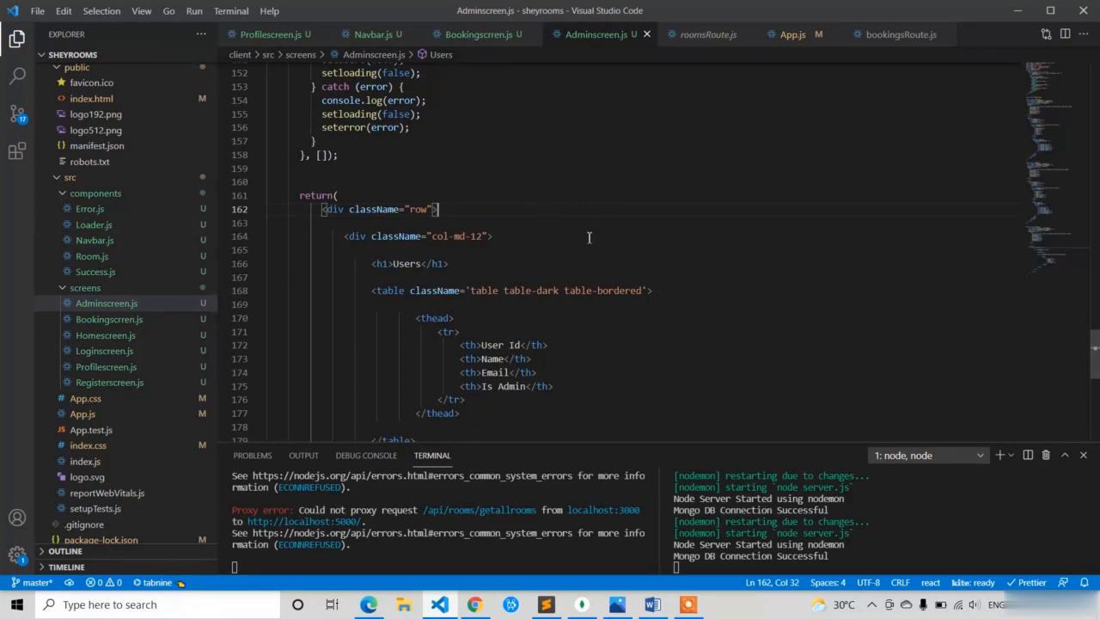
Step: Start a router.get('/getallusers') async handler with a try/catch in usersRoute.js
{"action": "scroll", "scroll_direction": "down", "scroll_amount": 3}
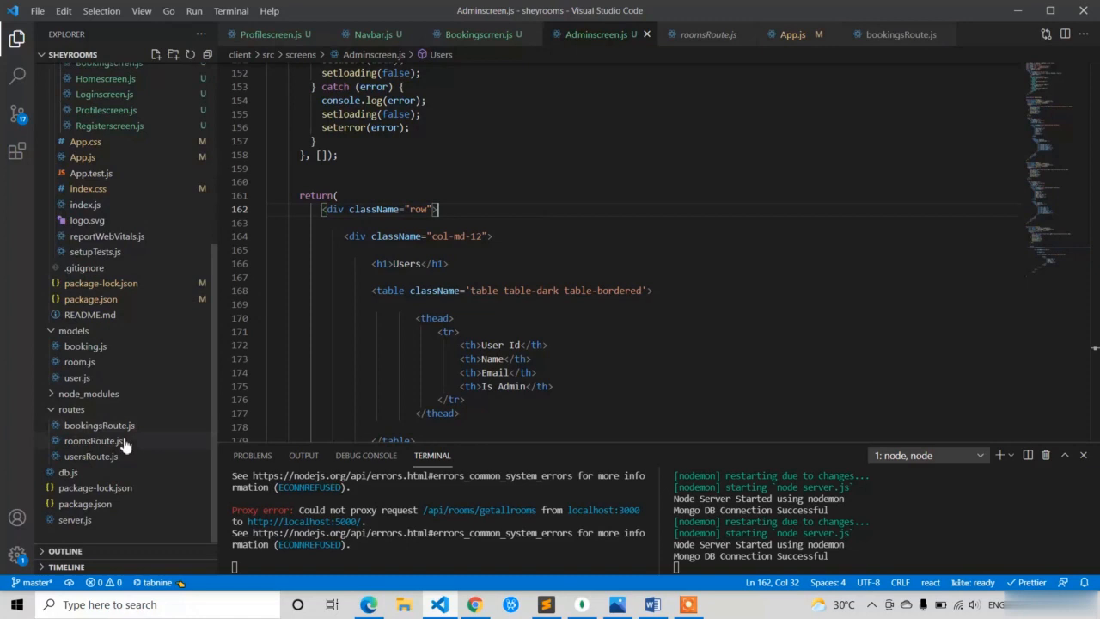
{"action": "left_click", "coordinate": [89, 457]}
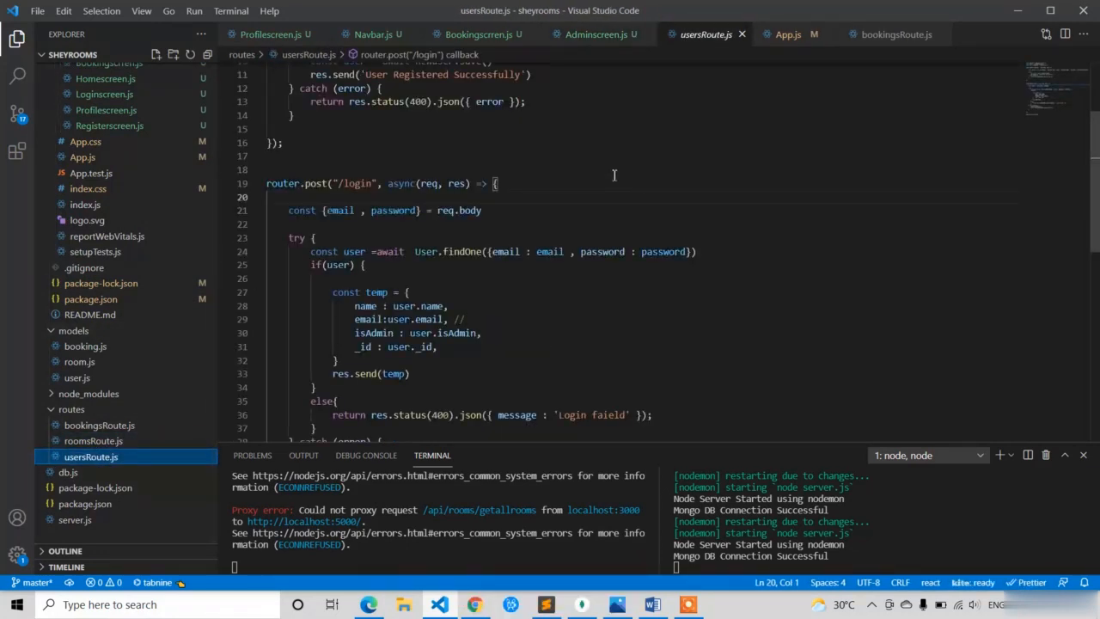
{"action": "scroll", "scroll_direction": "down", "scroll_amount": 3}
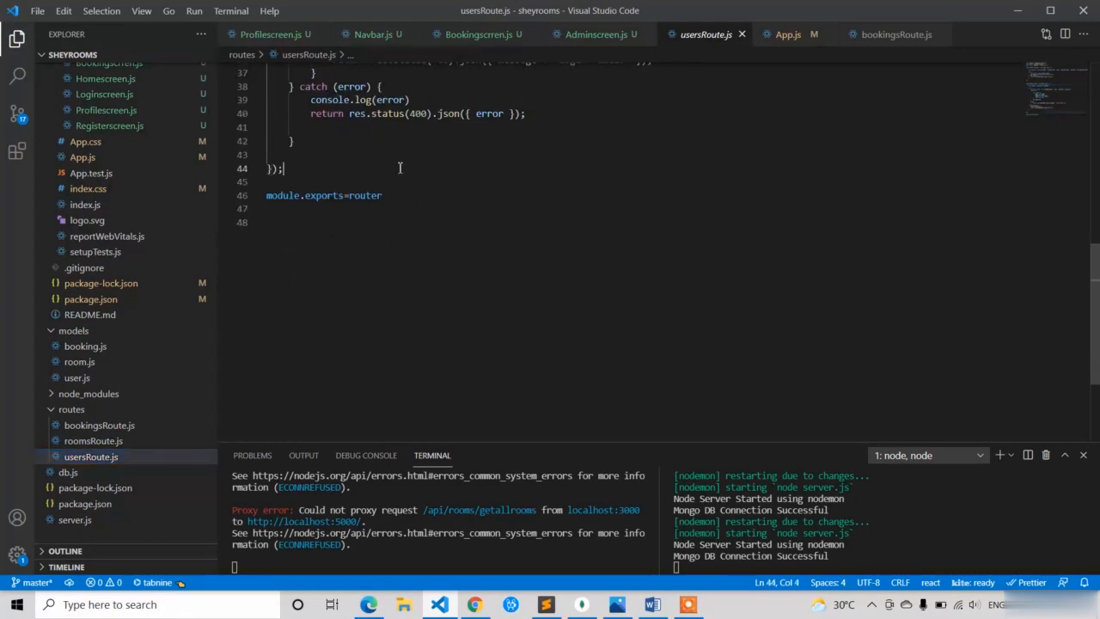
{"action": "type", "text": "rg"}
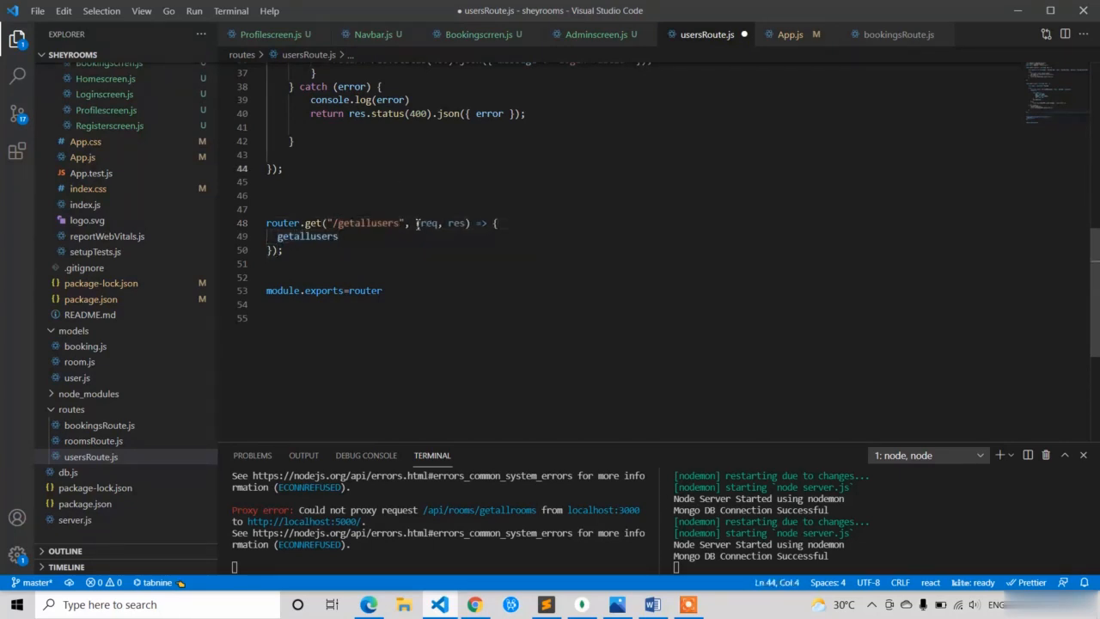
{"action": "type", "text": "async"}
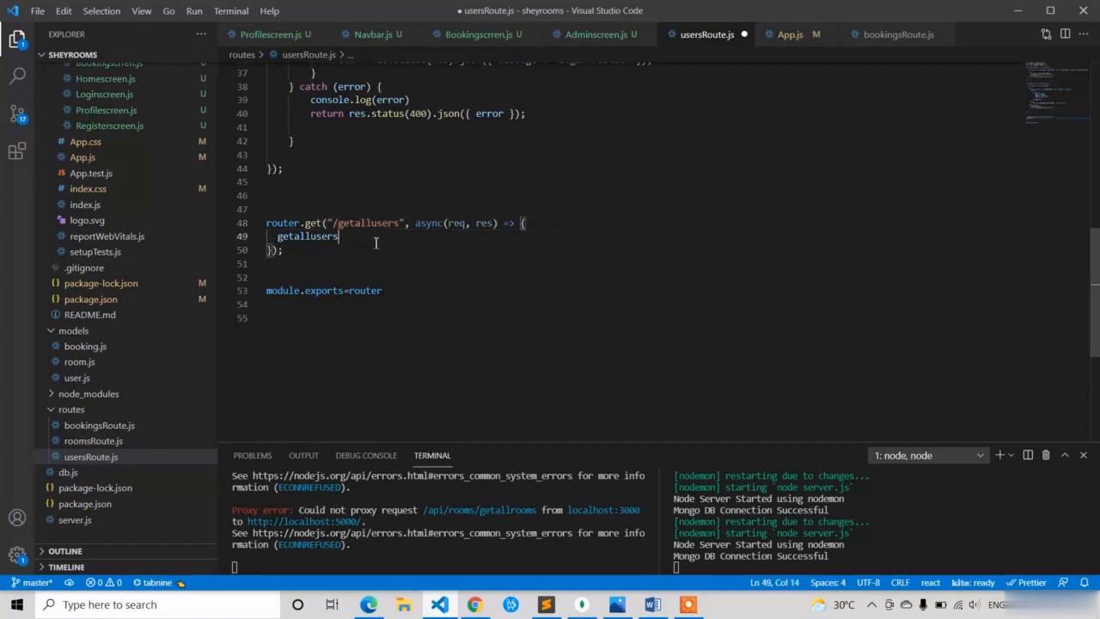
{"action": "key", "text": "Backspace"}
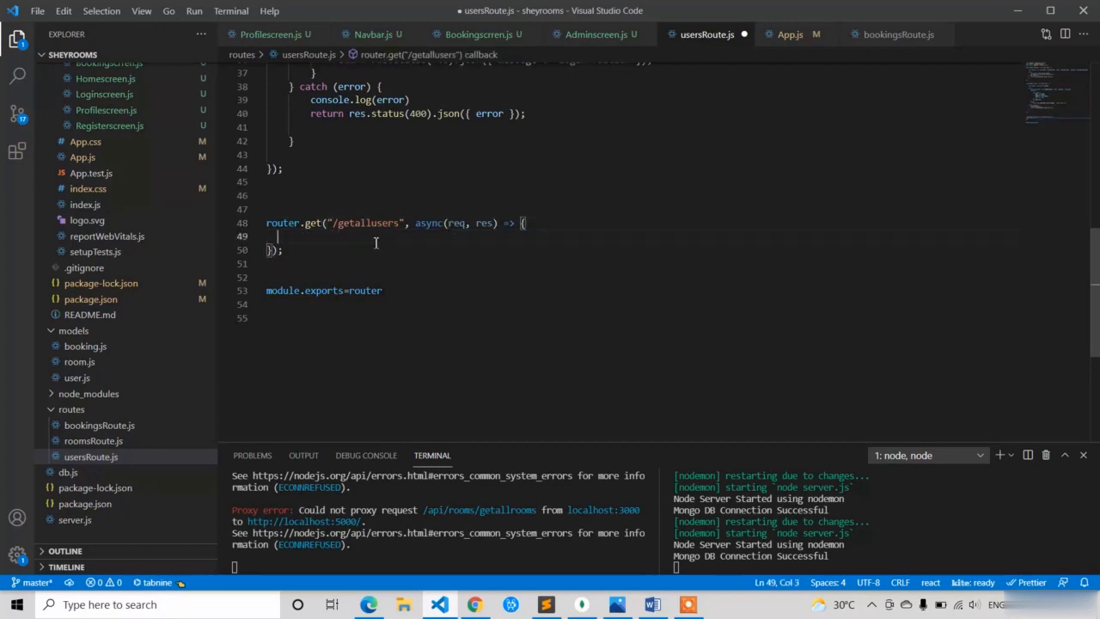
{"action": "type", "text": "try {"}
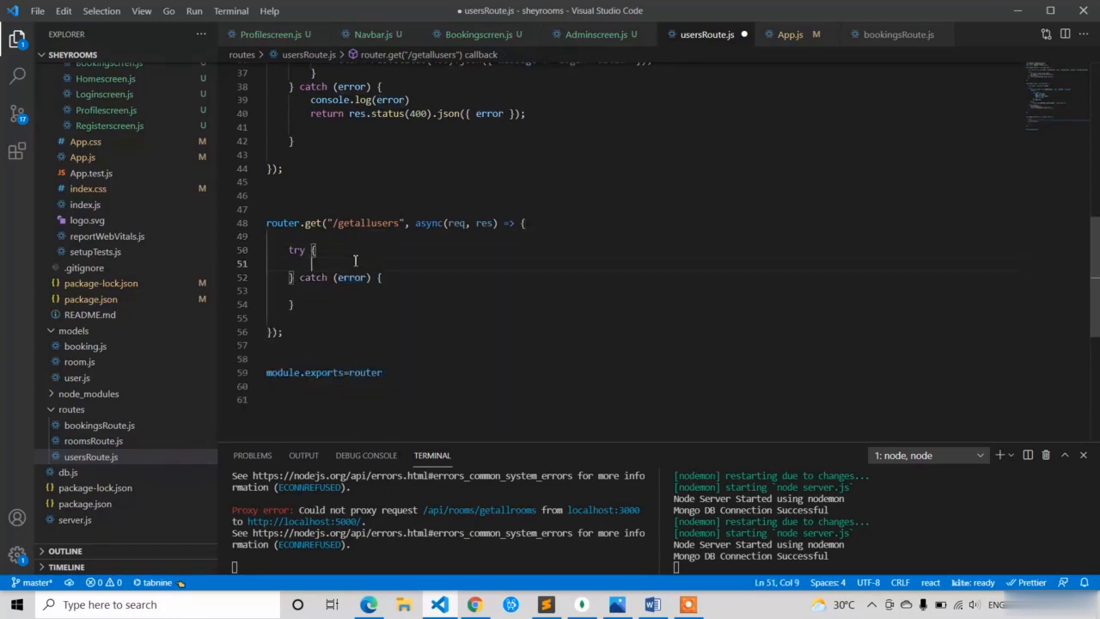
Step: Fetch all users with User.find() and respond with res.send(users)
{"action": "type", "text": "const users = await"}
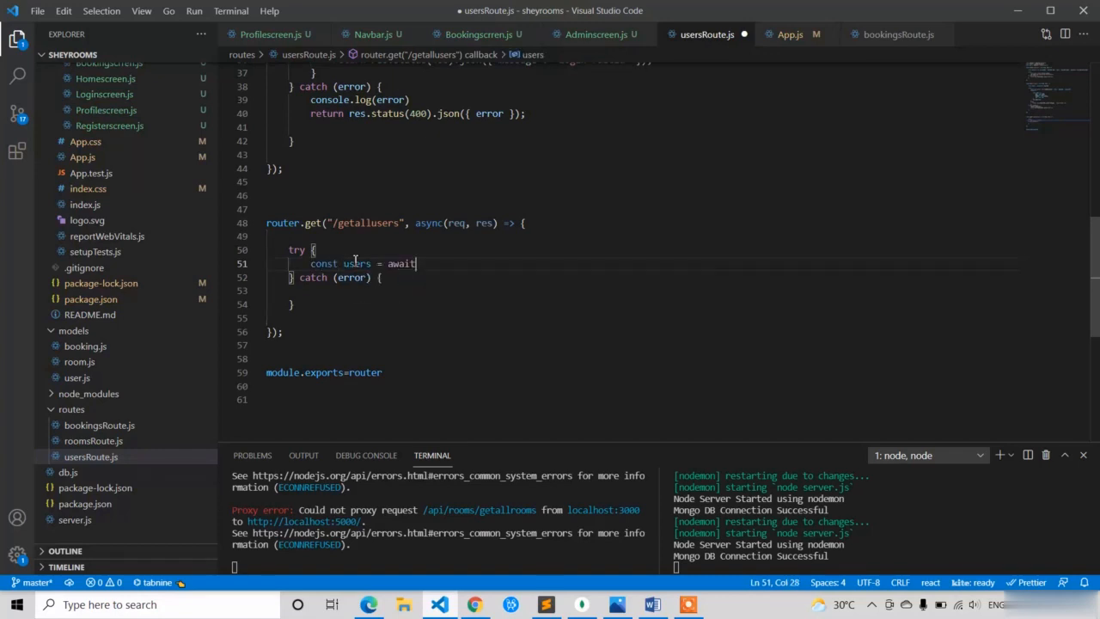
{"action": "type", "text": "User.find("}
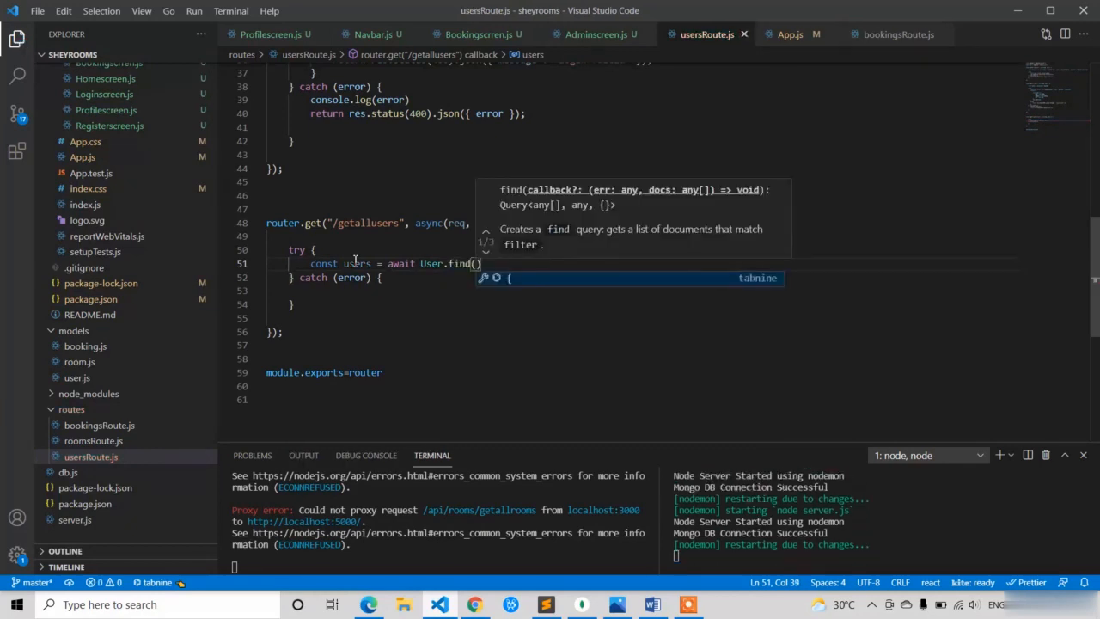
{"action": "type", "text": "re"}
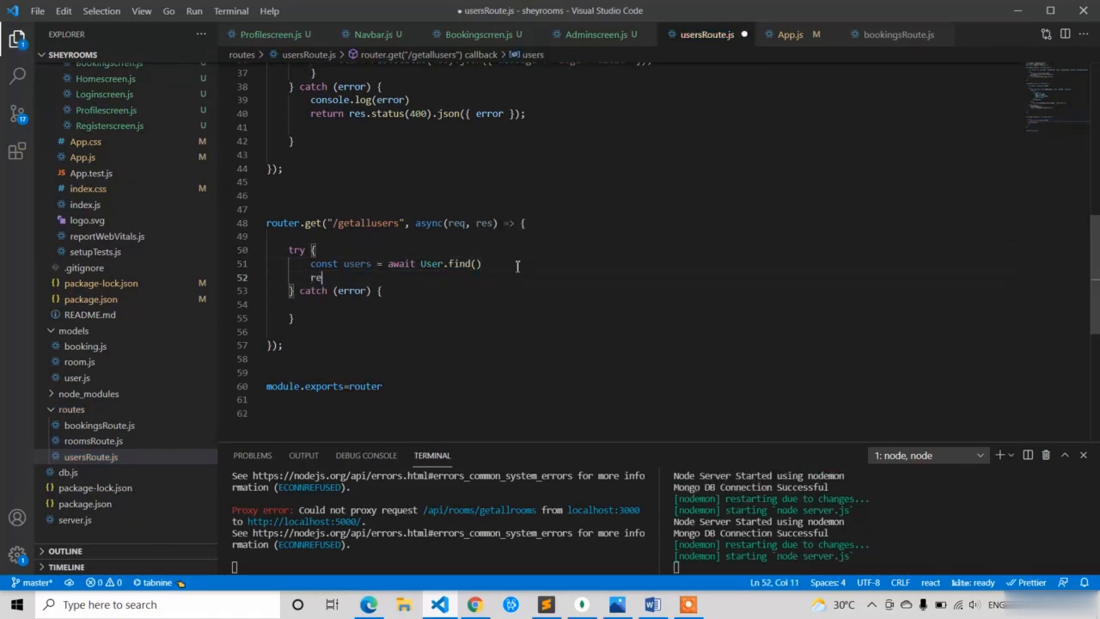
{"action": "type", "text": "res.send()"}
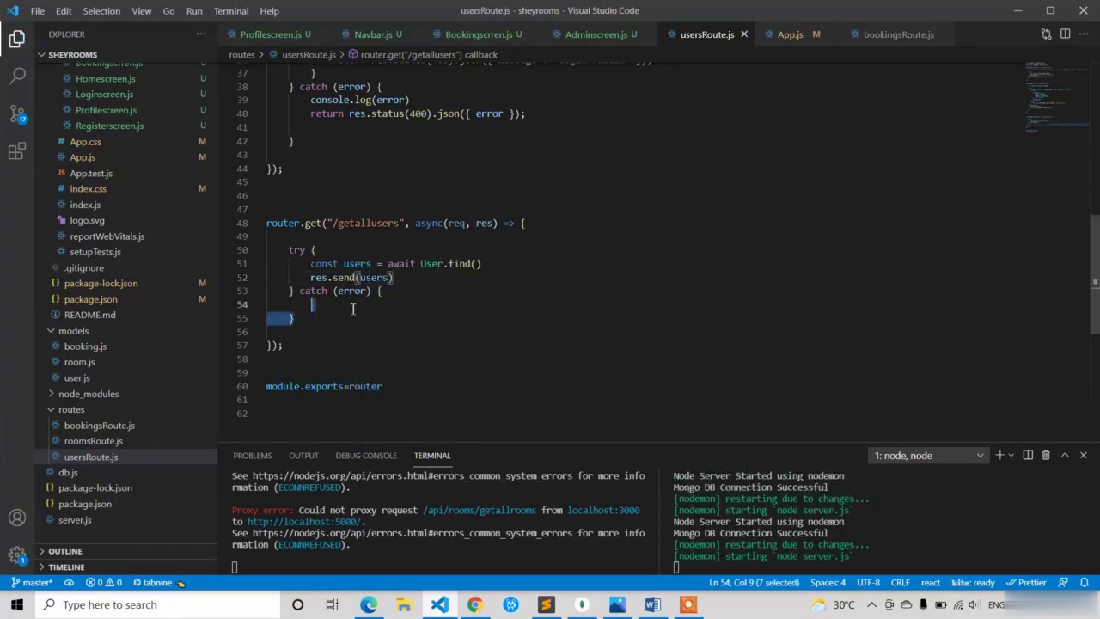
Step: Return res.status(400).json({ error }) from the catch block on failure
{"action": "left_click", "coordinate": [365, 305]}
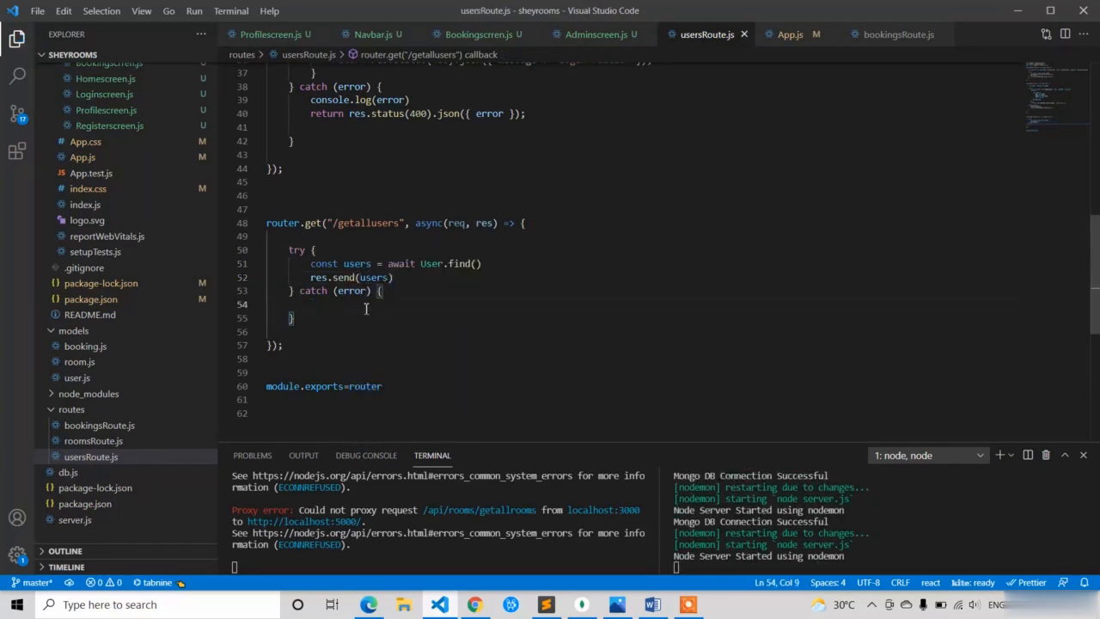
{"action": "type", "text": "rese"}
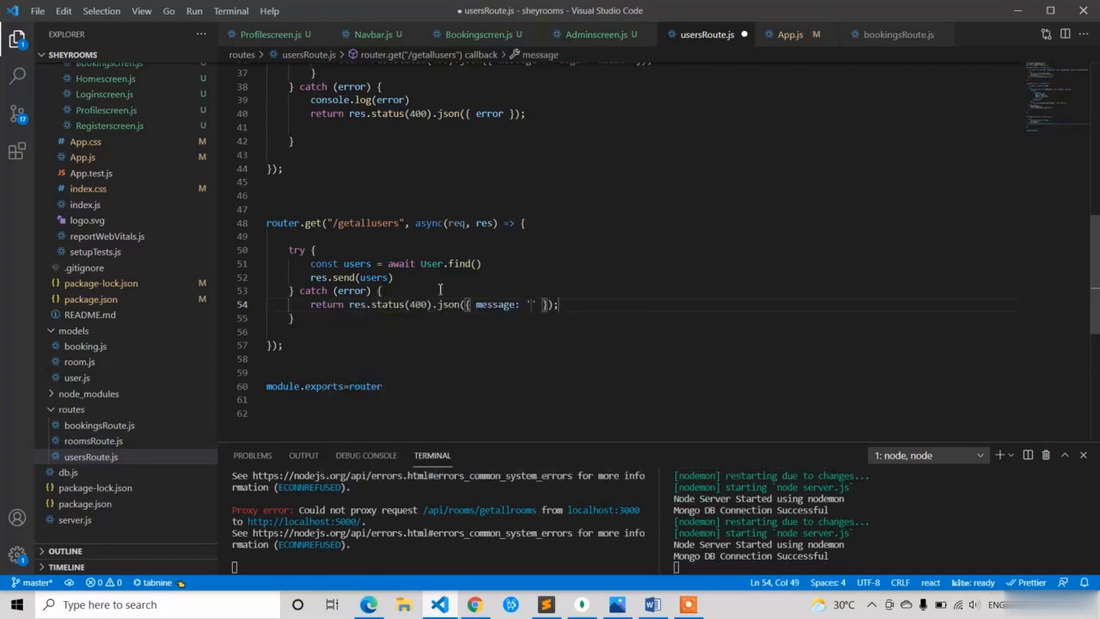
{"action": "double_click", "coordinate": [497, 304]}
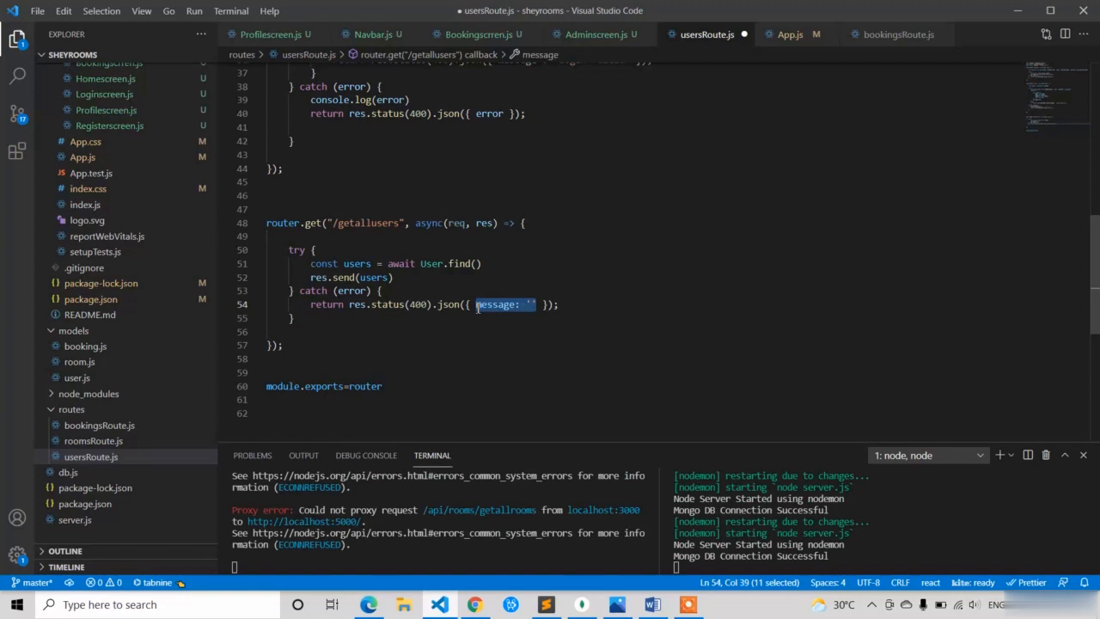
{"action": "type", "text": "error"}
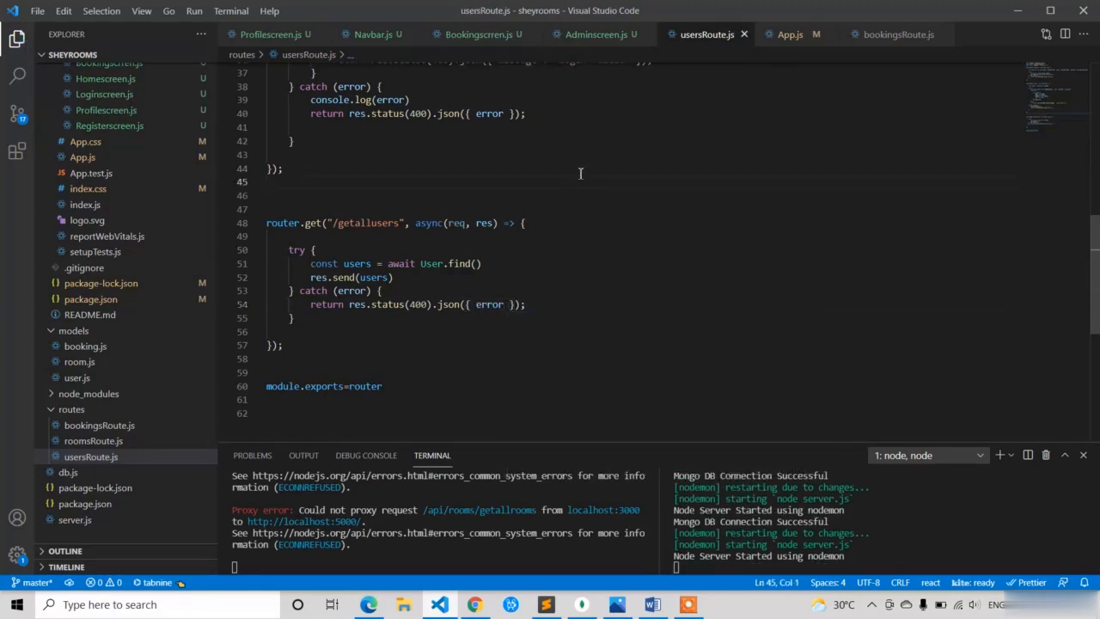
{"action": "mouse_move", "coordinate": [596, 34]}
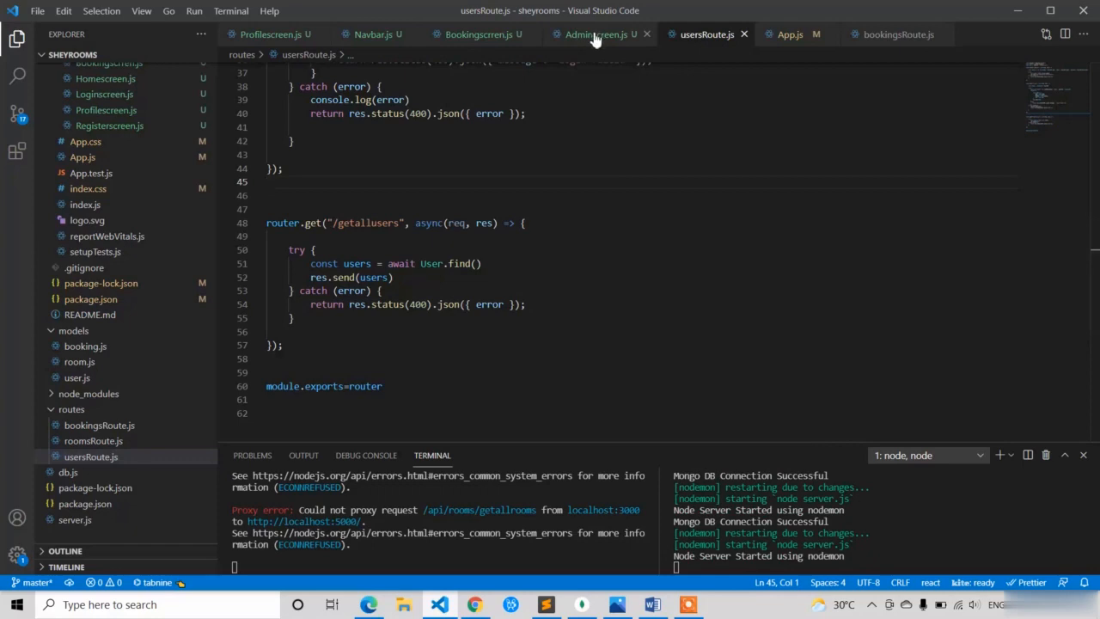
Step: Add a <tbody> to the Users table in Adminscreen.js guarded by users &&
{"action": "left_click", "coordinate": [593, 35]}
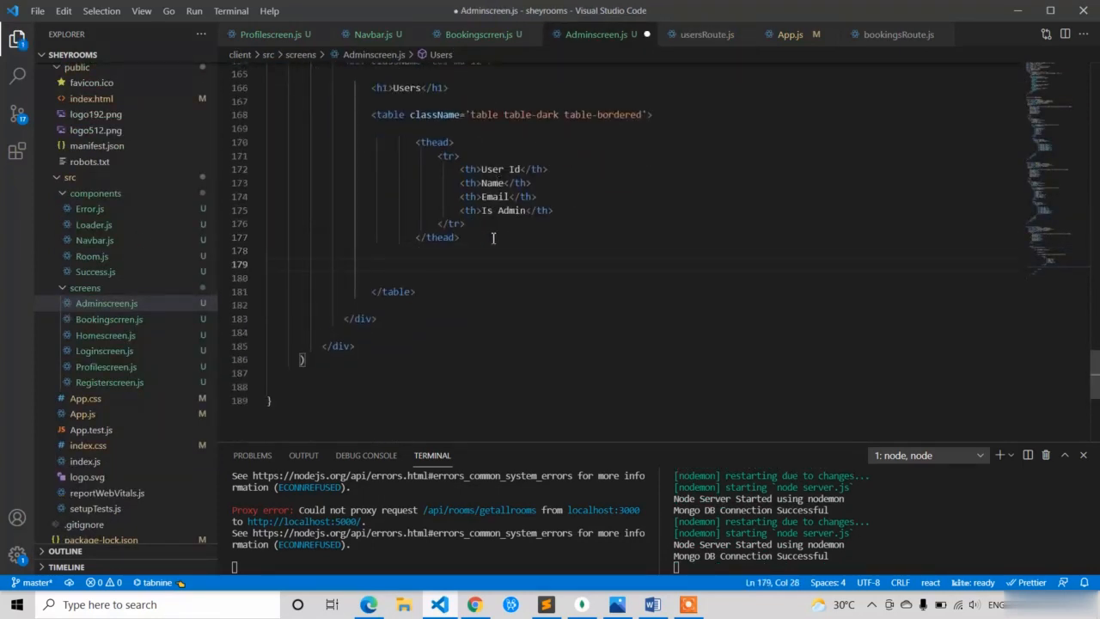
{"action": "type", "text": "tbody></tbody>"}
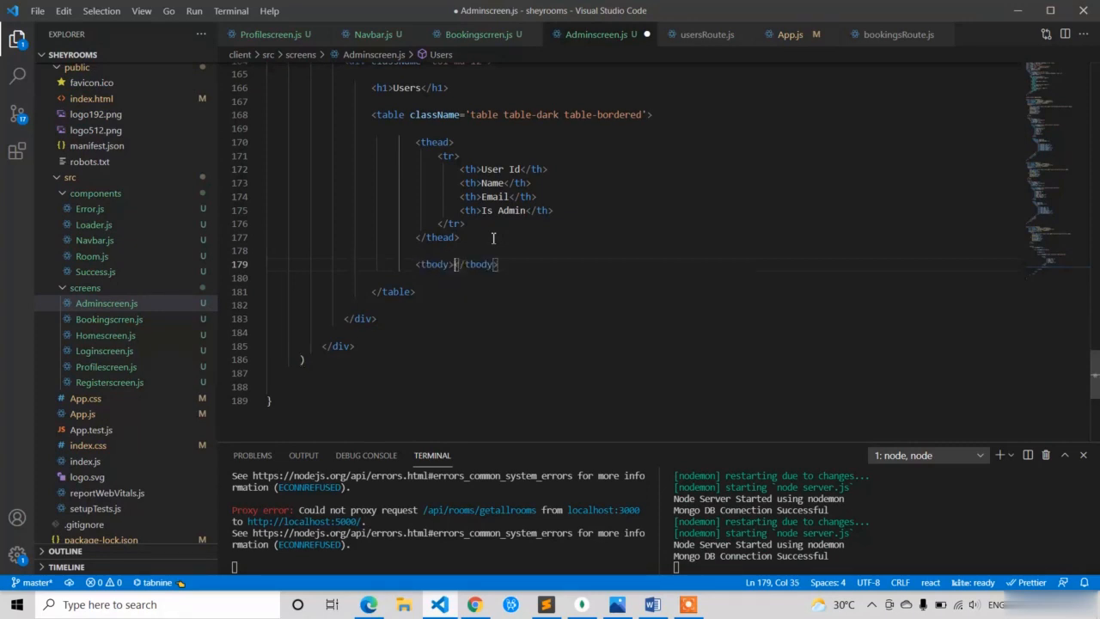
{"action": "key", "text": "Enter"}
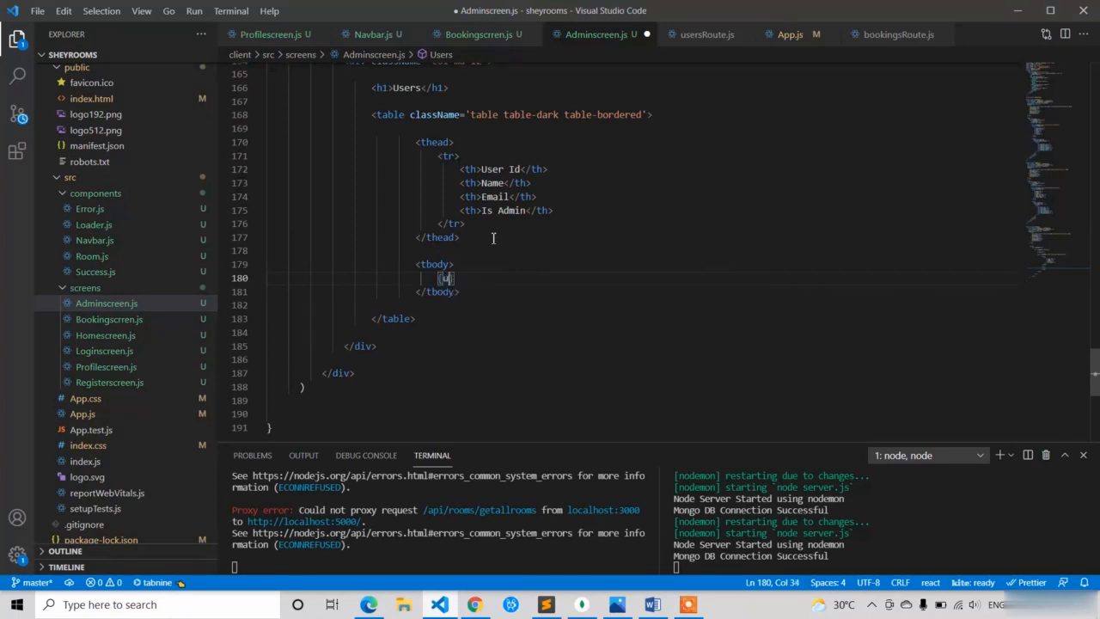
{"action": "type", "text": "user"}
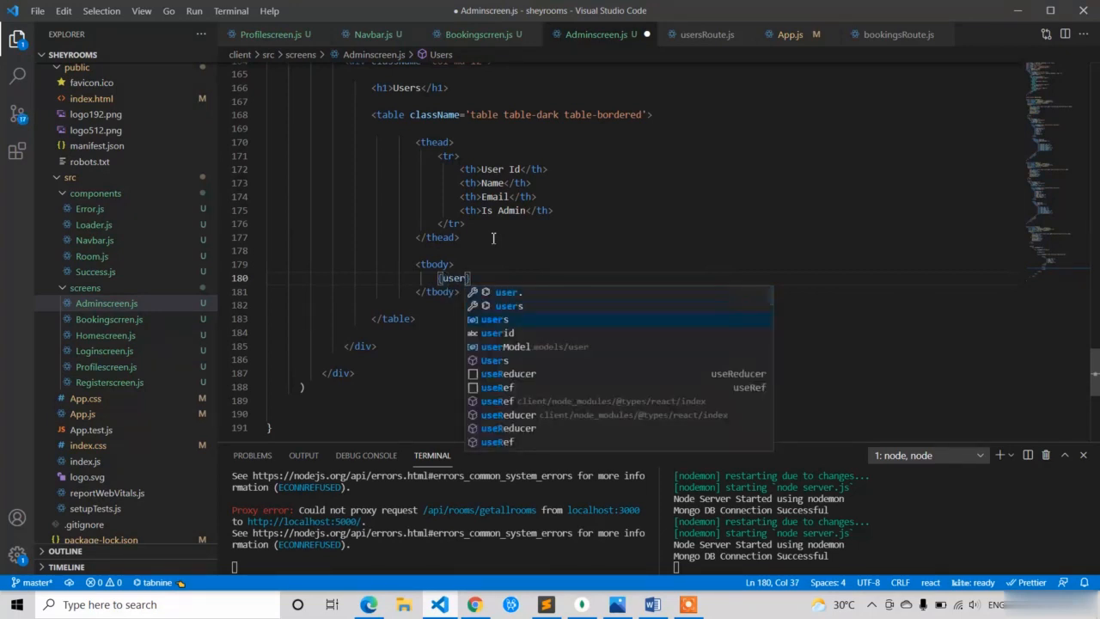
{"action": "type", "text": "&& (users.map("}
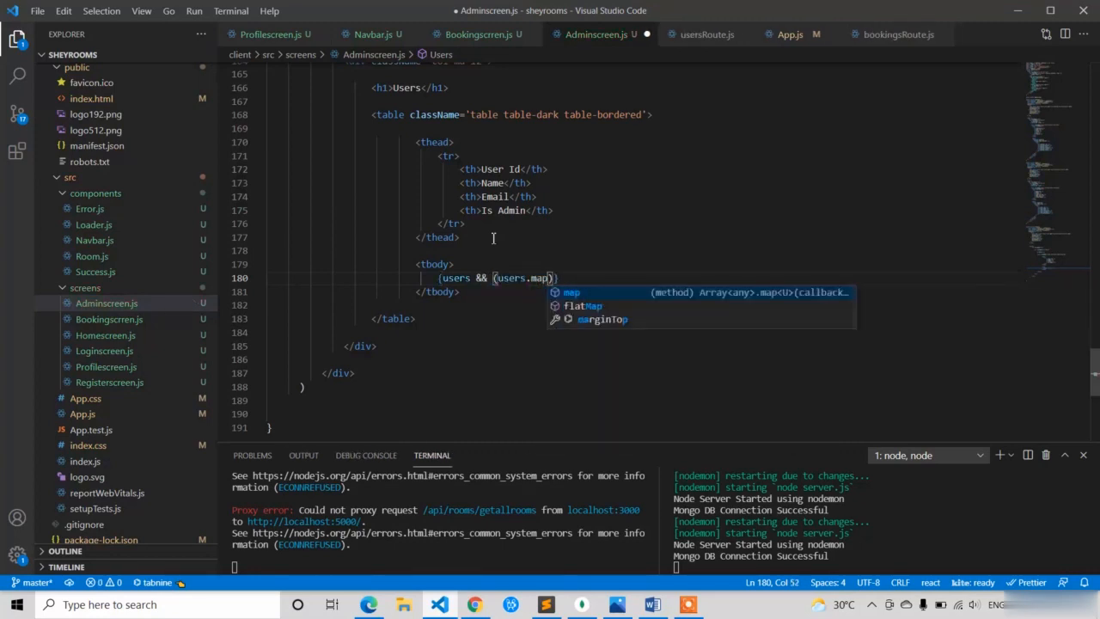
Step: Map over users, returning a <tr> for each user
{"action": "type", "text": "(user=>{"}
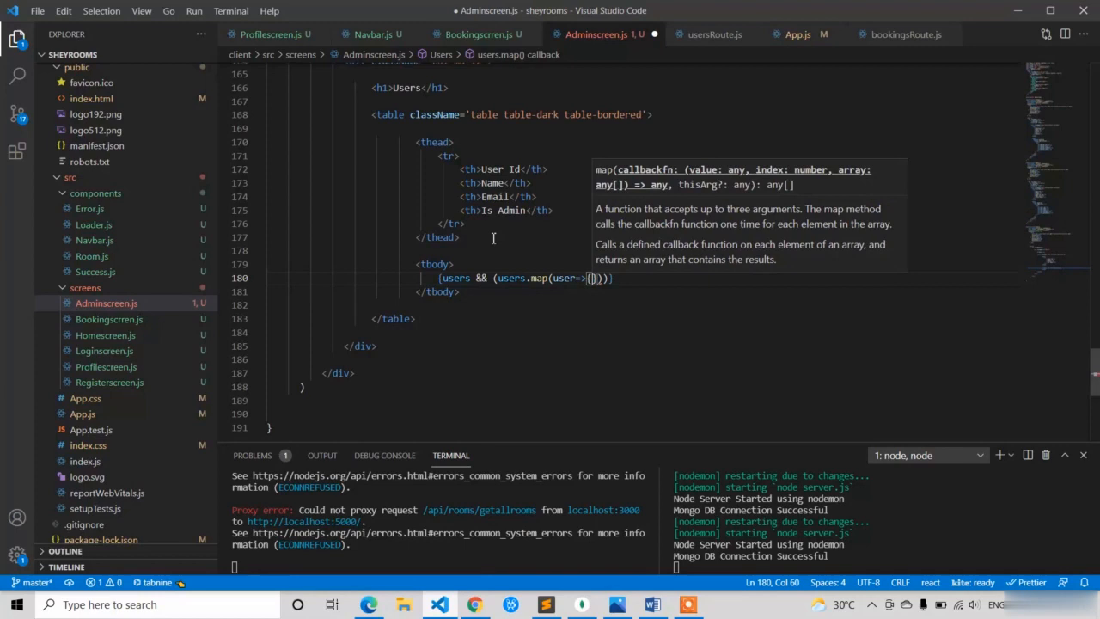
{"action": "type", "text": "return"}
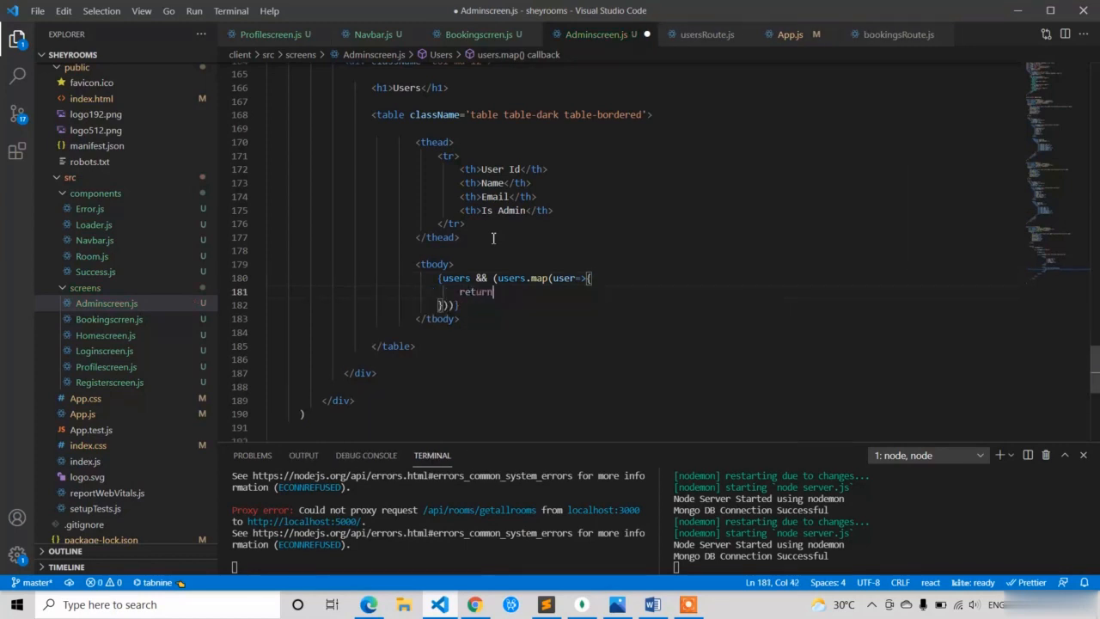
{"action": "type", "text": "t"}
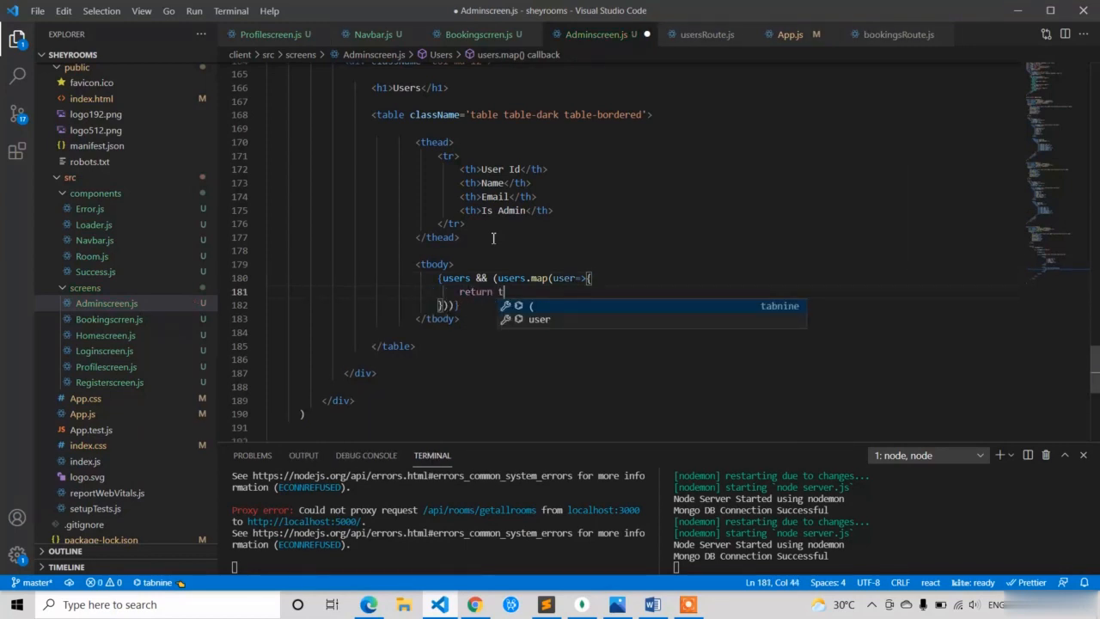
{"action": "type", "text": "r>"}
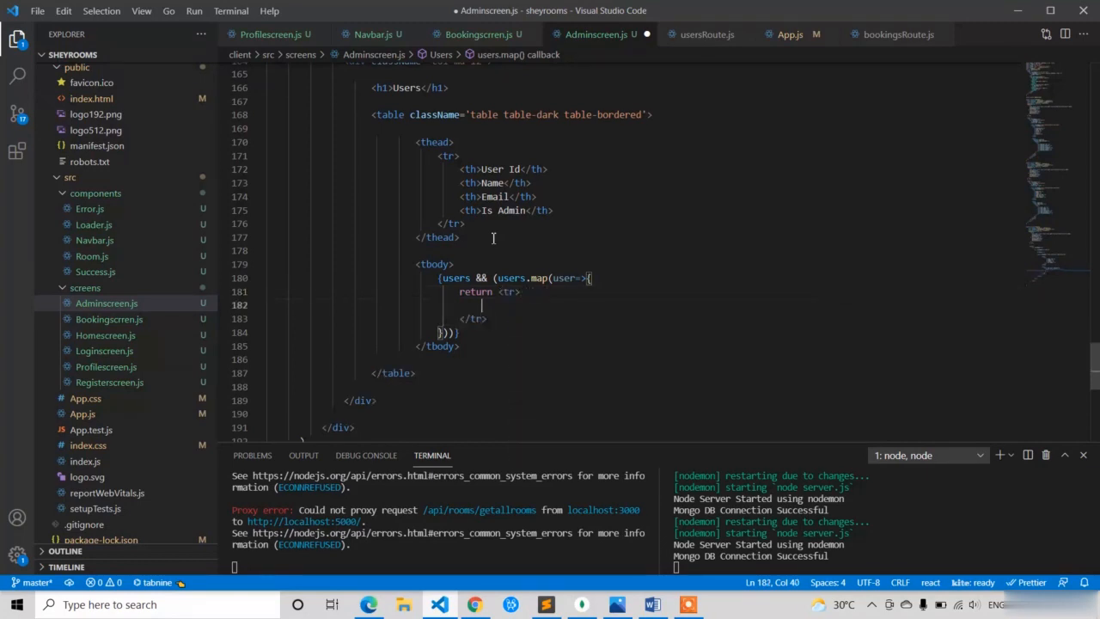
Step: Add <td> cells showing user._id, user.name and user.email in each row
{"action": "type", "text": "<td></td>"}
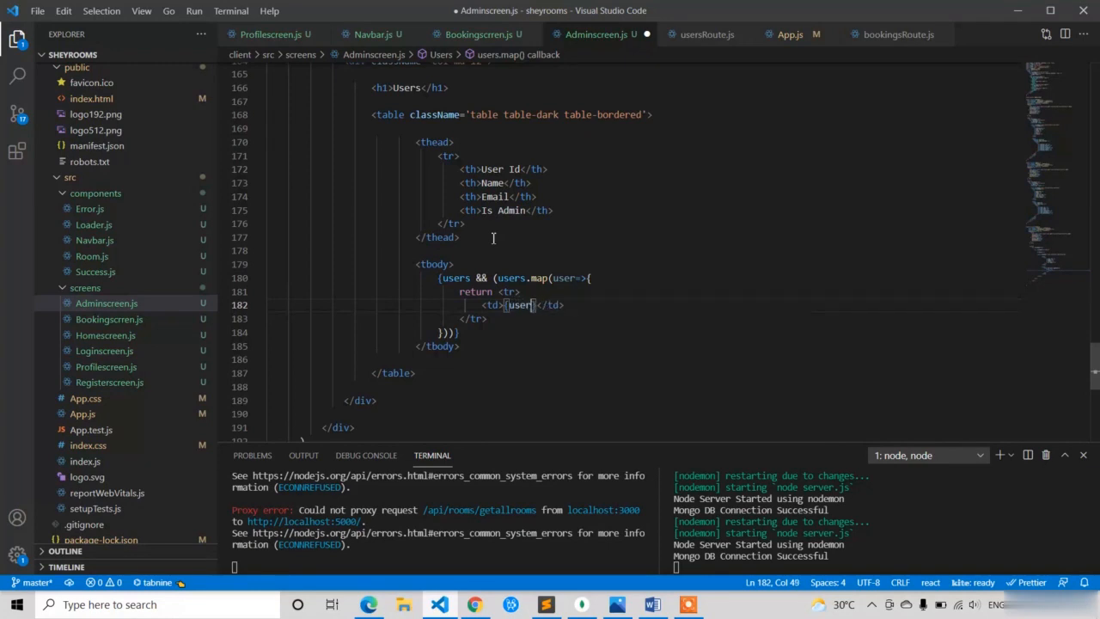
{"action": "type", "text": "._id"}
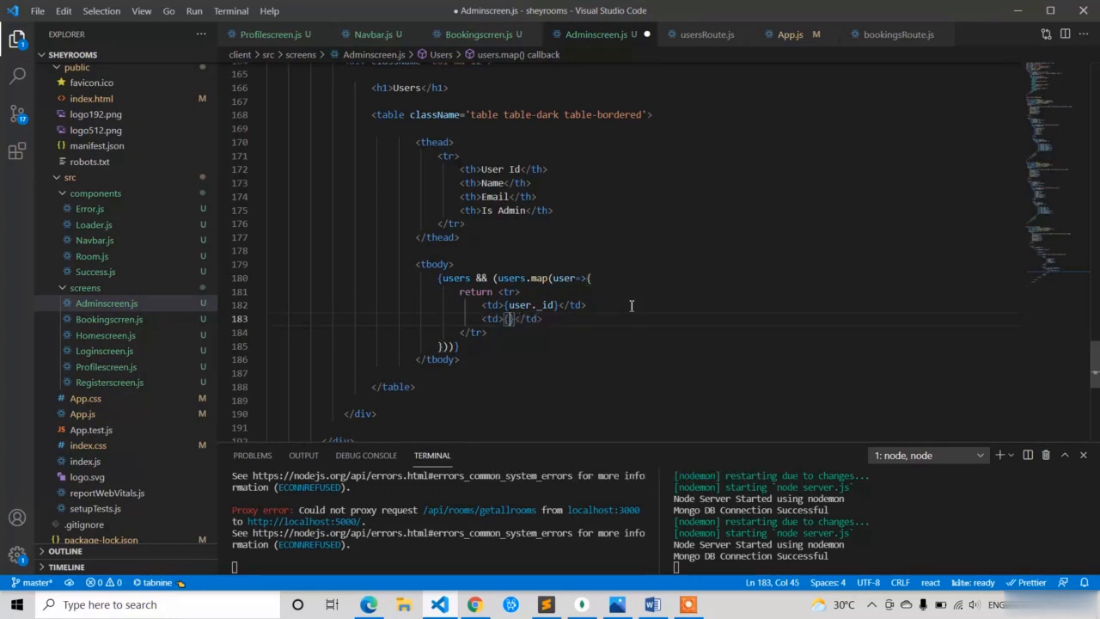
{"action": "type", "text": "user.name"}
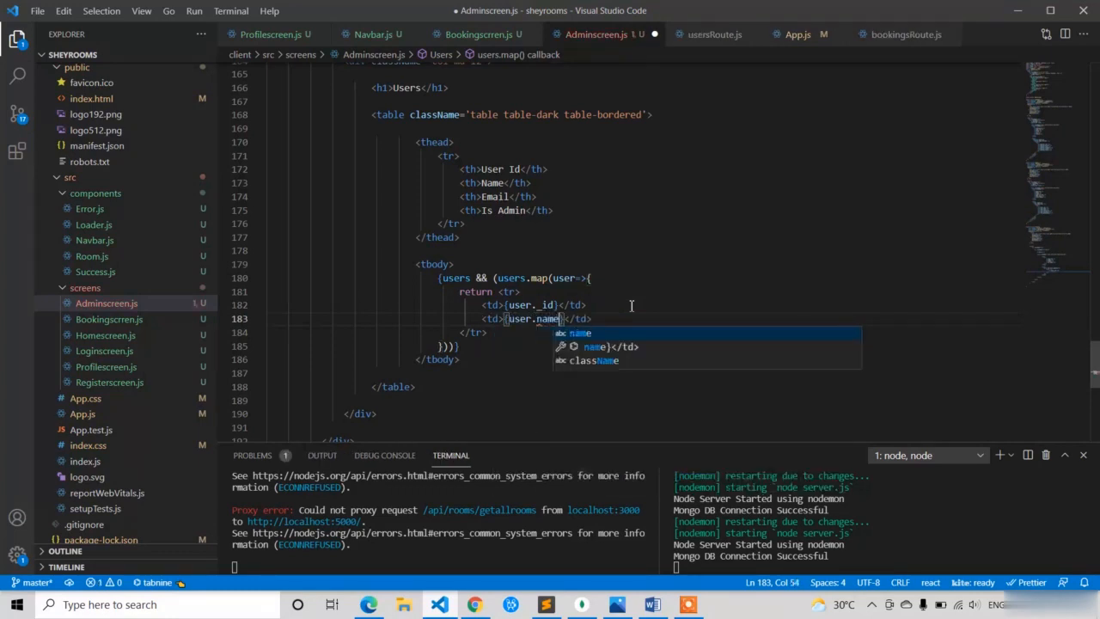
{"action": "key", "text": "Enter"}
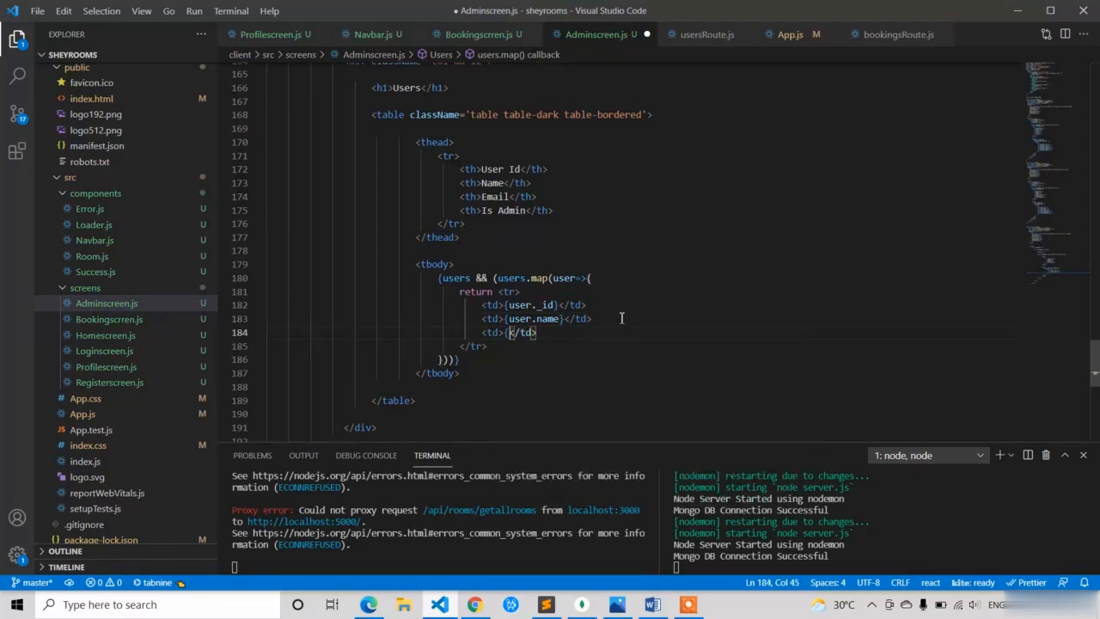
{"action": "type", "text": "user.email"}
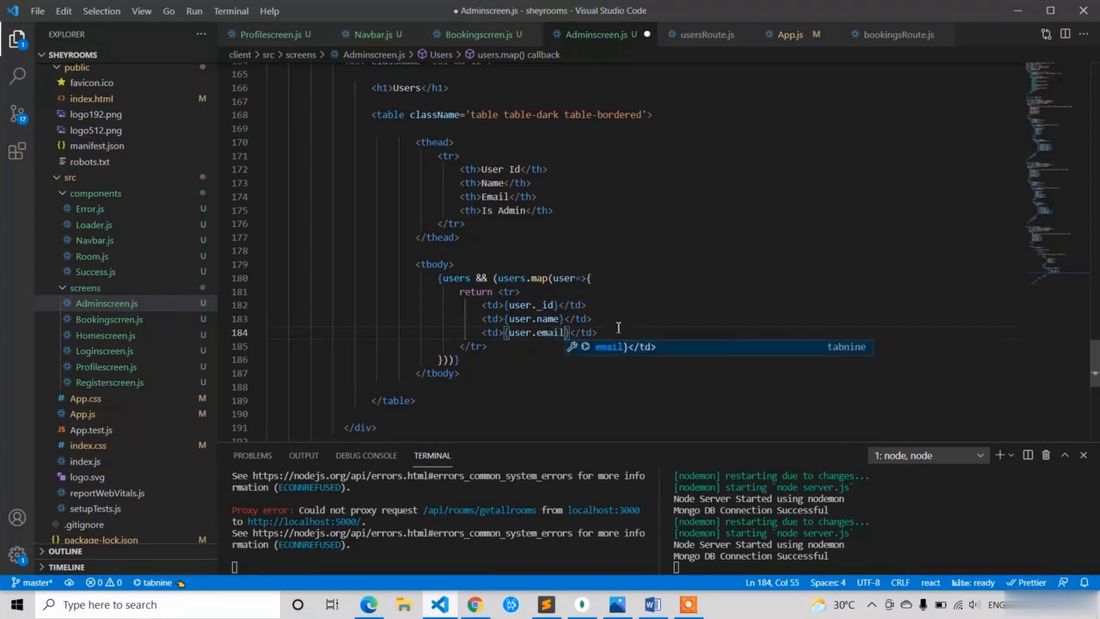
{"action": "type", "text": "td>{}</td>"}
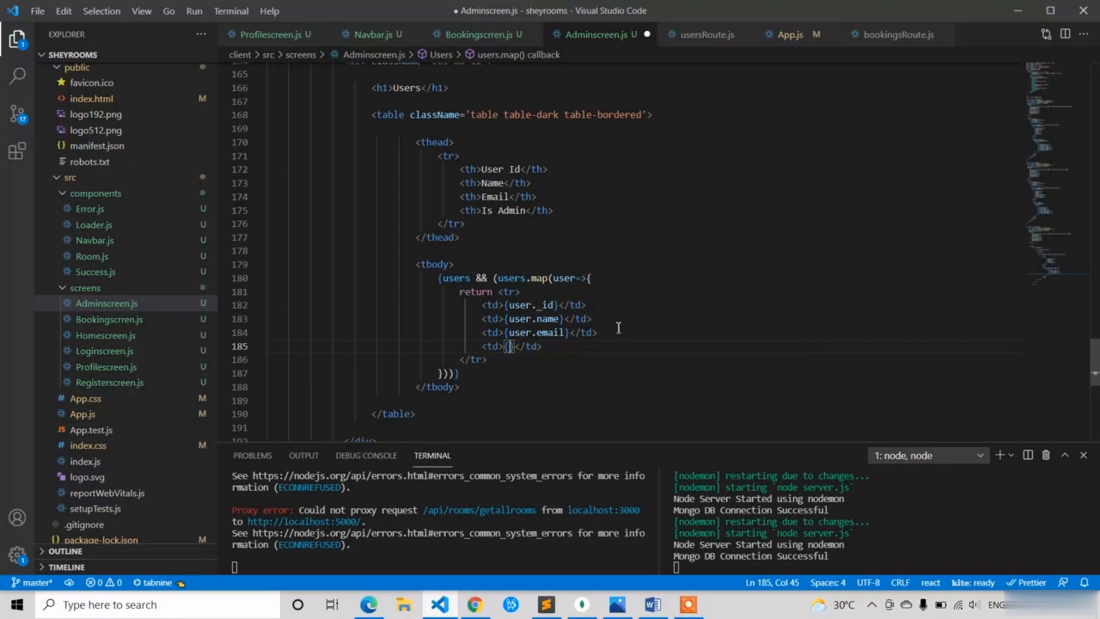
Step: Add an admin cell rendering user.isAdmin ? 'YES' : 'NO'
{"action": "type", "text": "user."}
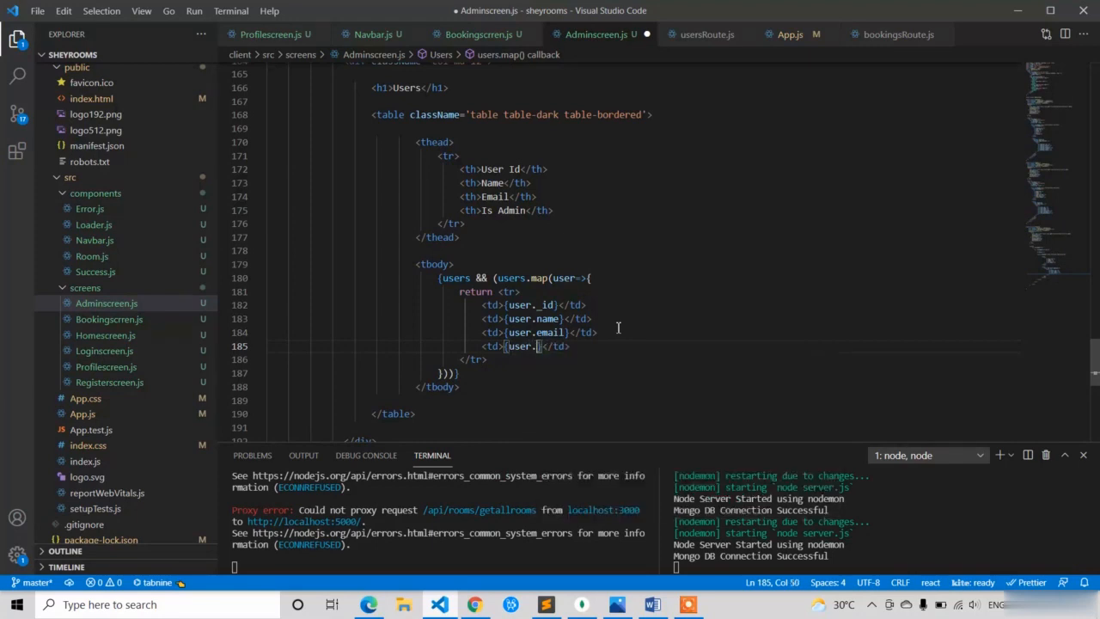
{"action": "type", "text": "isAdmin"}
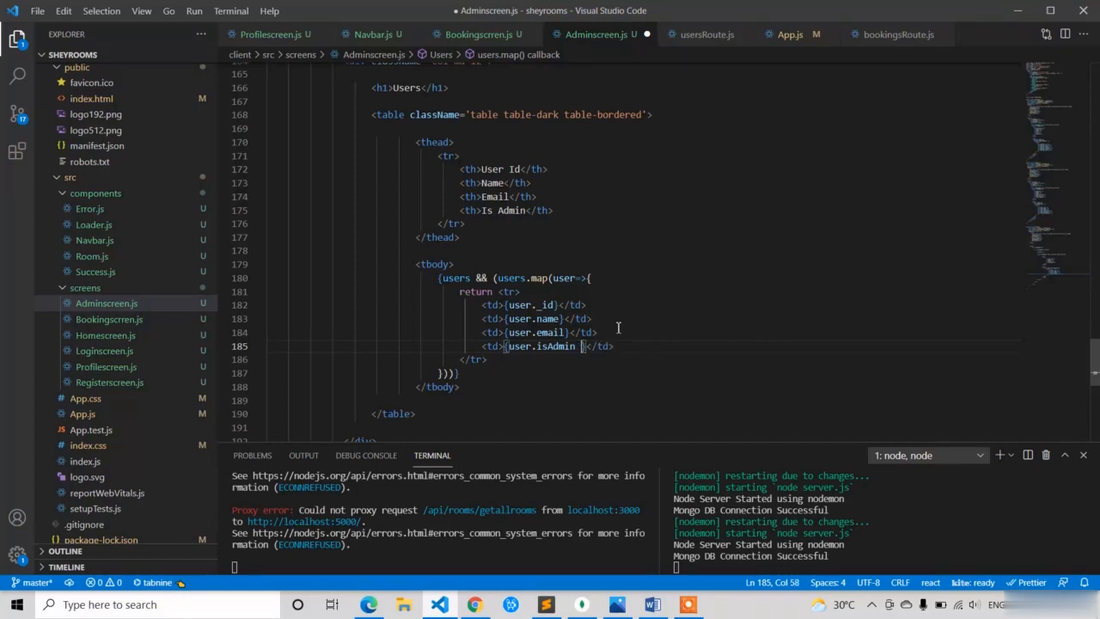
{"action": "type", "text": "?"}
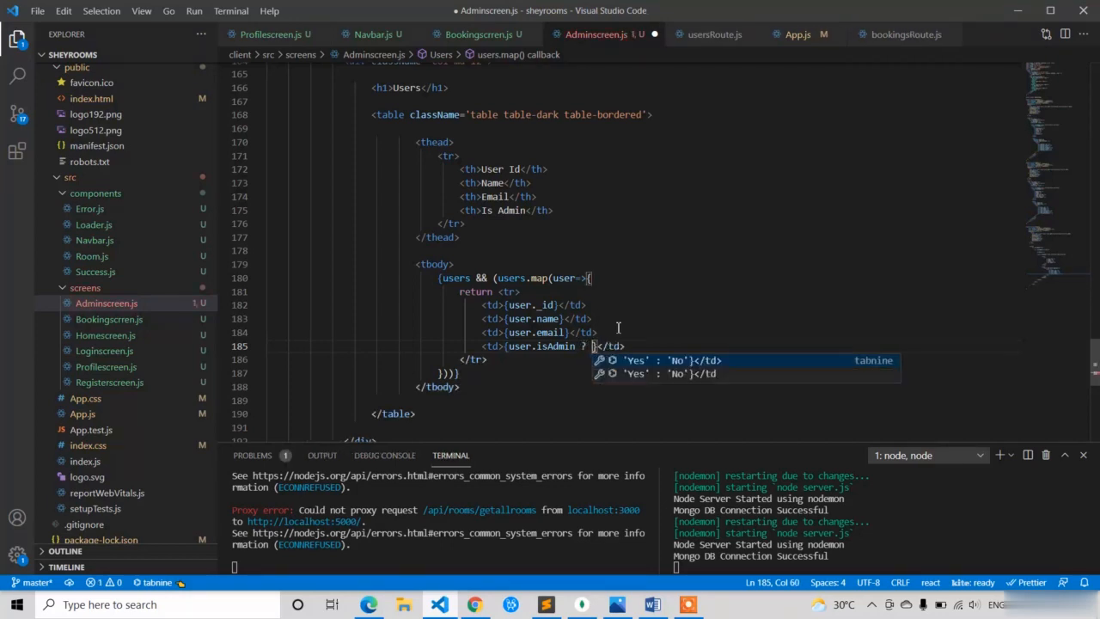
{"action": "type", "text": "'Y"}
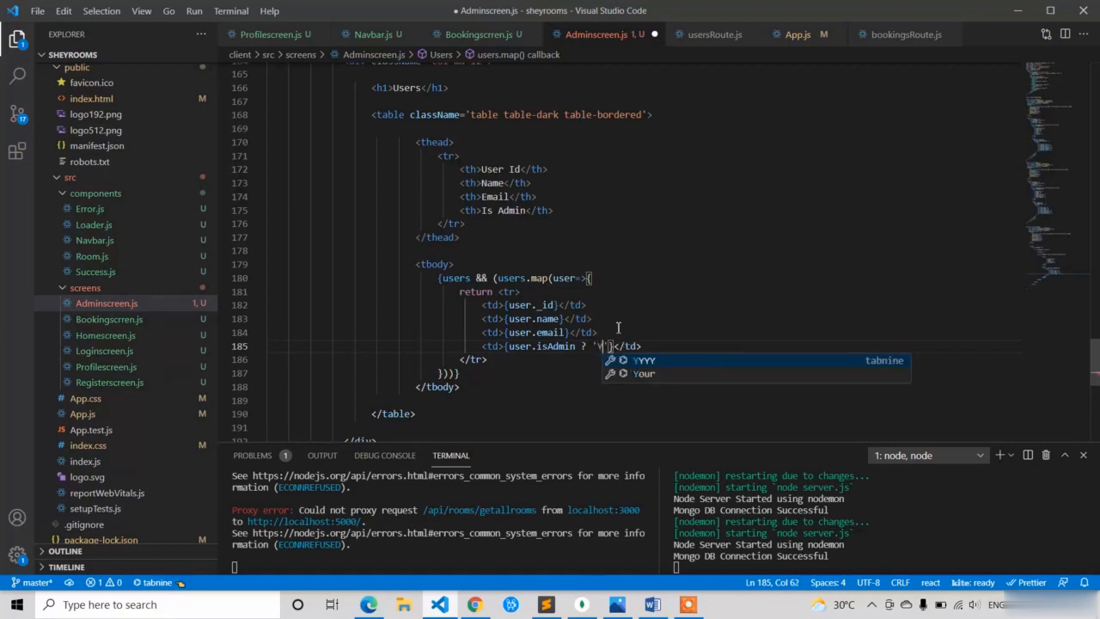
{"action": "type", "text": "ES' : '"}
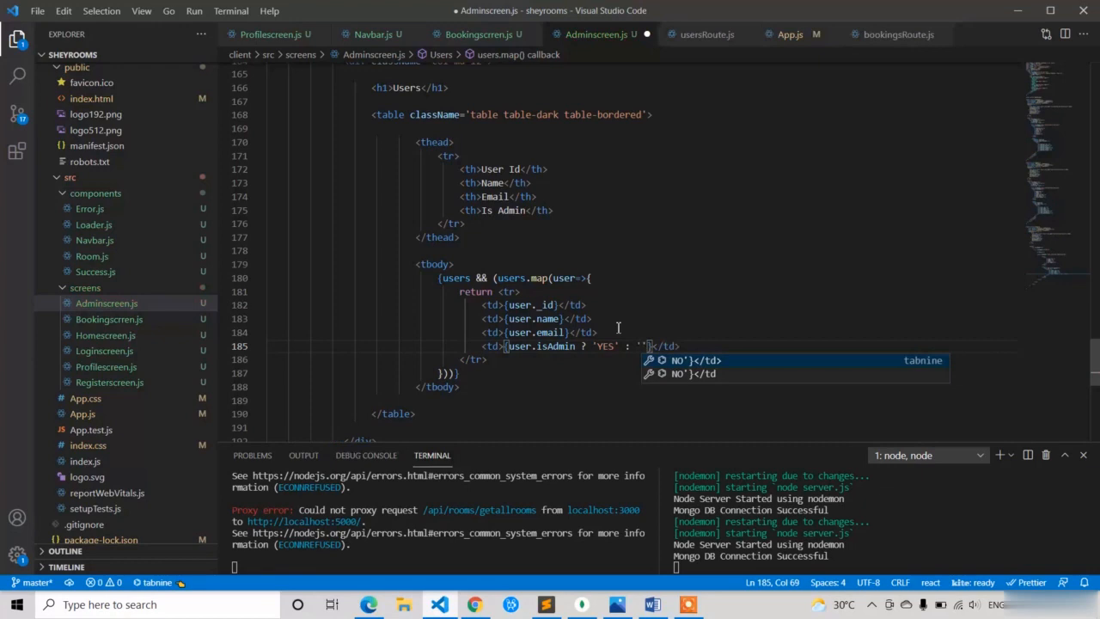
{"action": "type", "text": "NO"}
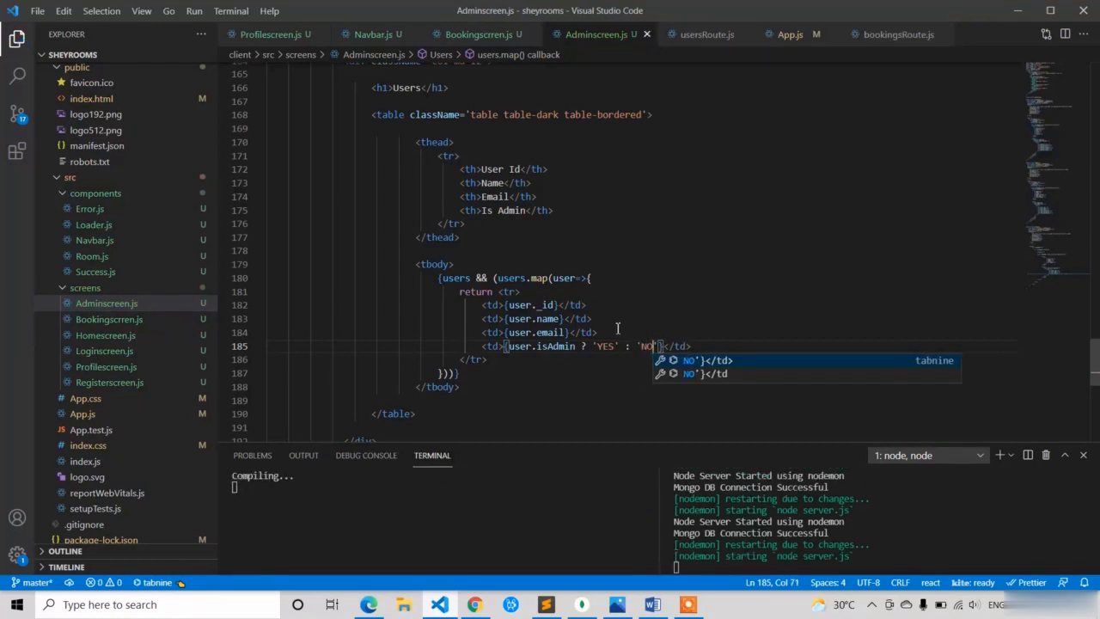
{"action": "left_click", "coordinate": [777, 182]}
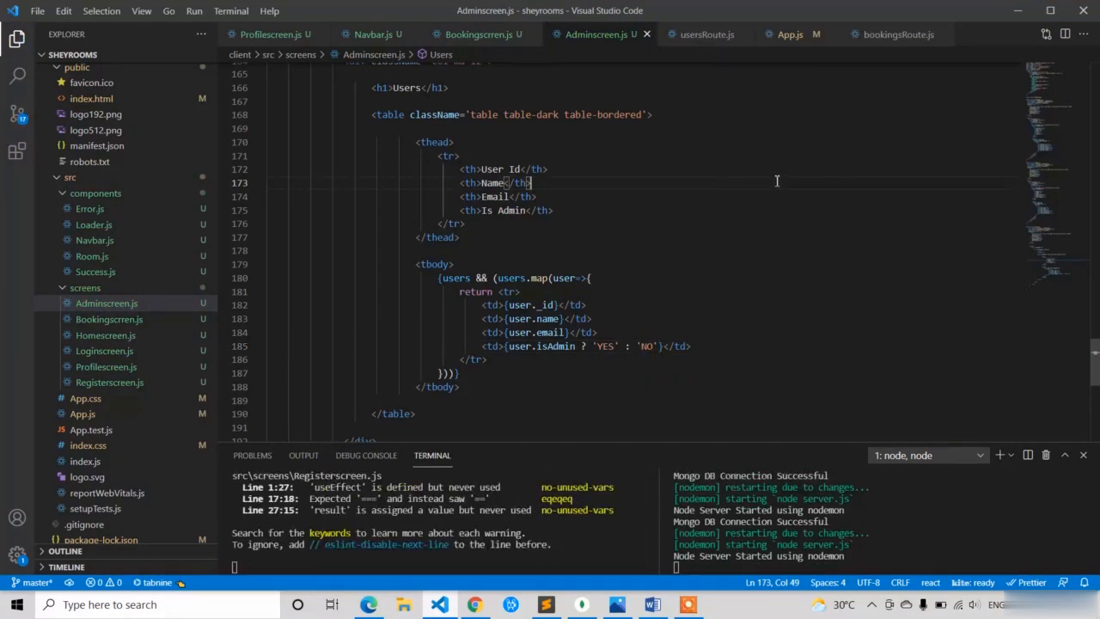
Step: Render the <Users/> component inside the Users TabPane
{"action": "scroll", "scroll_direction": "up", "scroll_amount": 3}
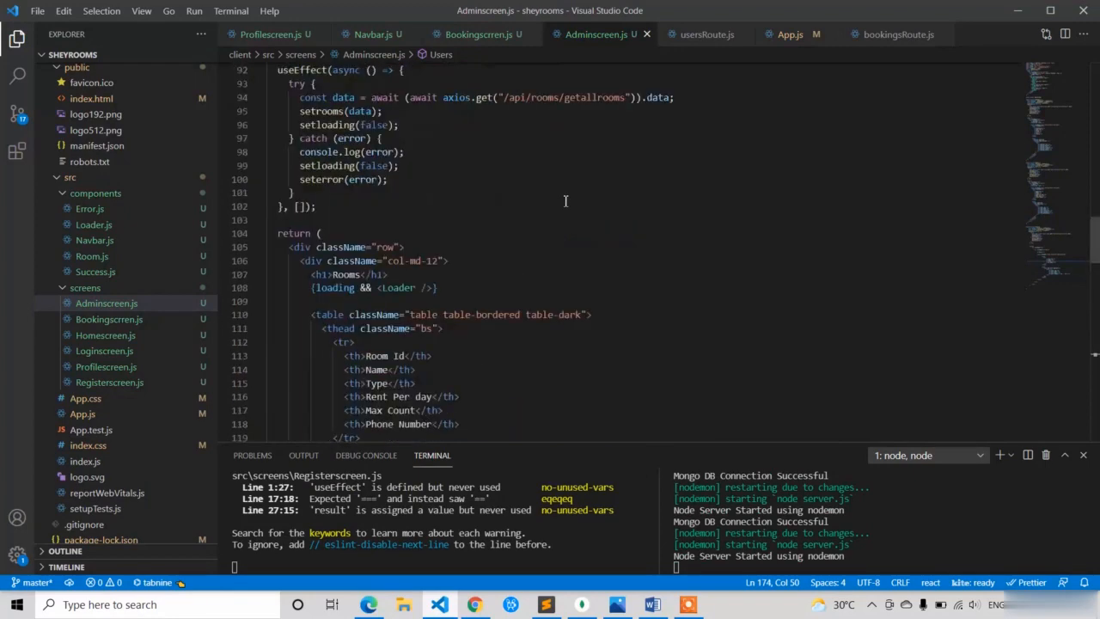
{"action": "scroll", "scroll_direction": "up", "scroll_amount": 3}
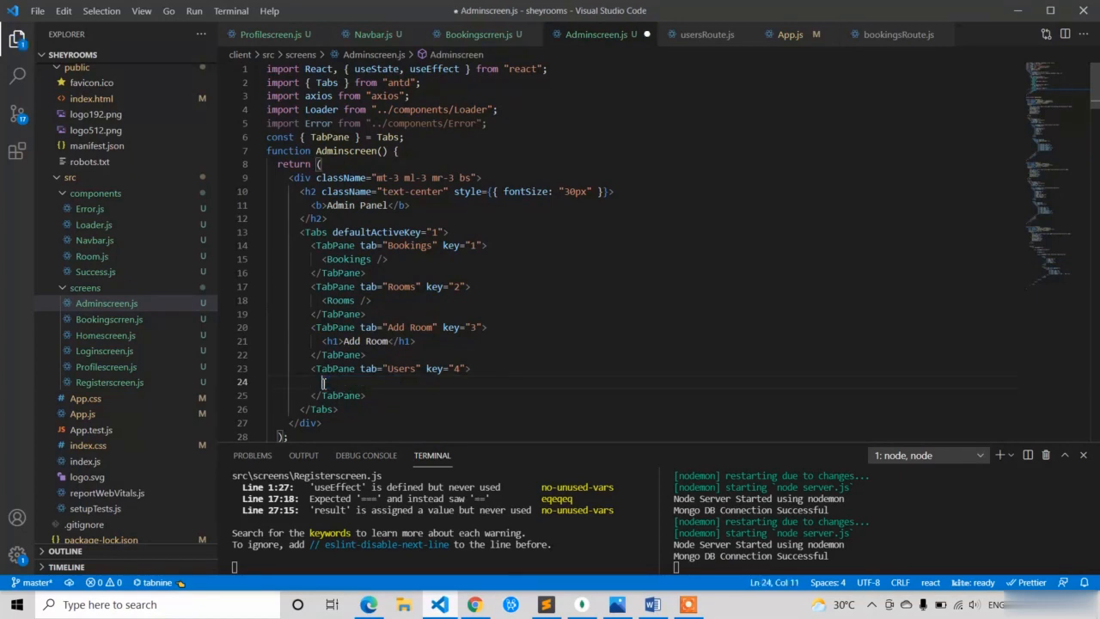
{"action": "type", "text": "Users"}
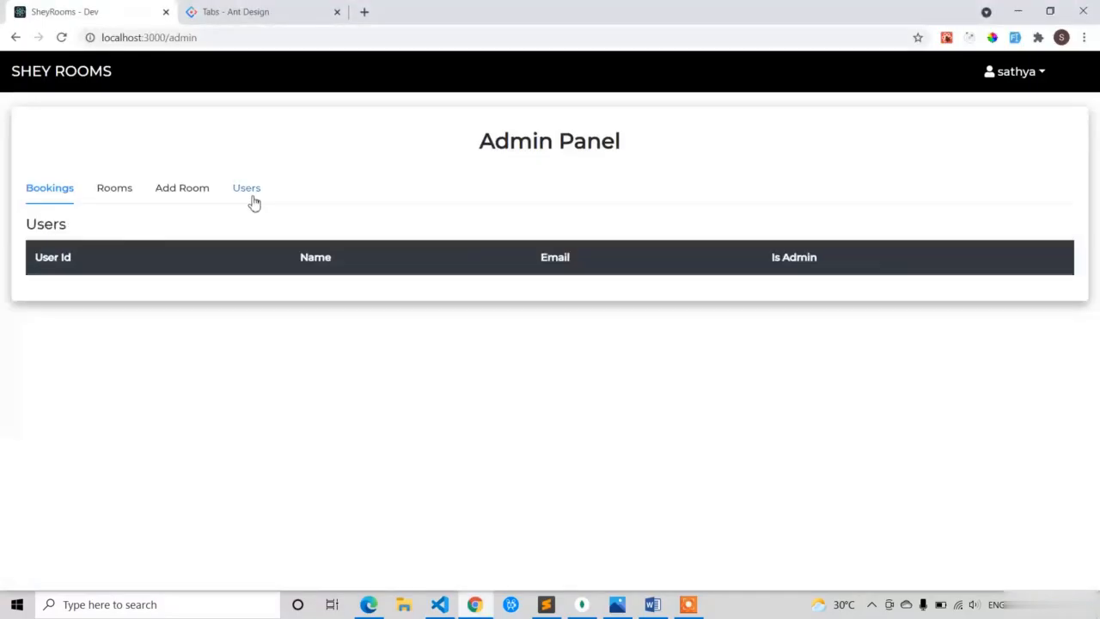
Step: Reload the admin panel and check the Bookings, Rooms and Users tables, six users listed
{"action": "left_click", "coordinate": [248, 187]}
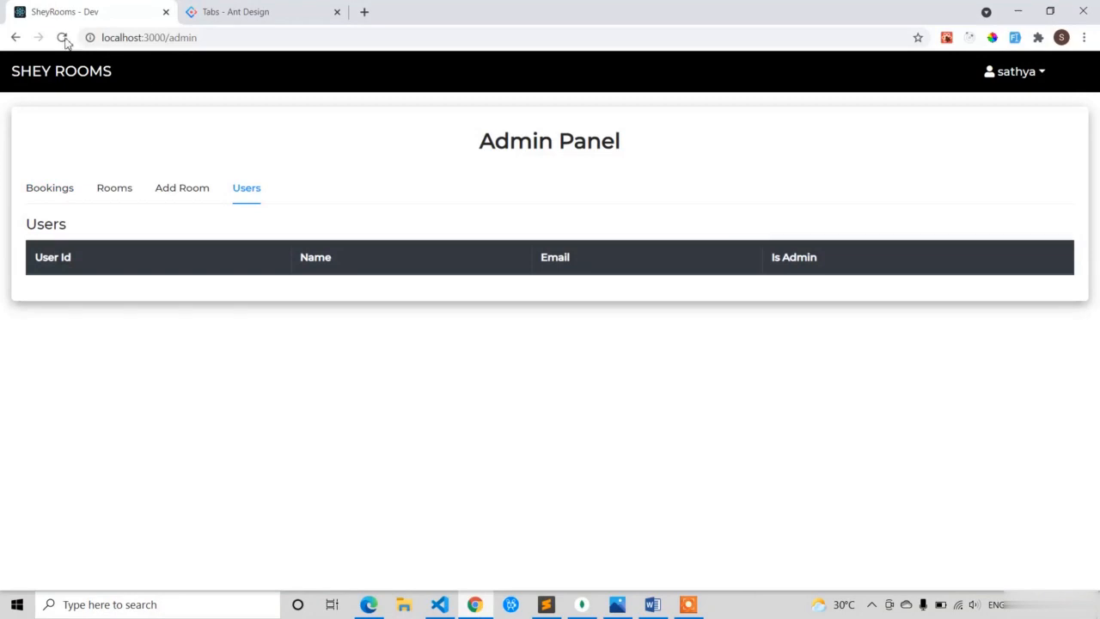
{"action": "left_click", "coordinate": [62, 38]}
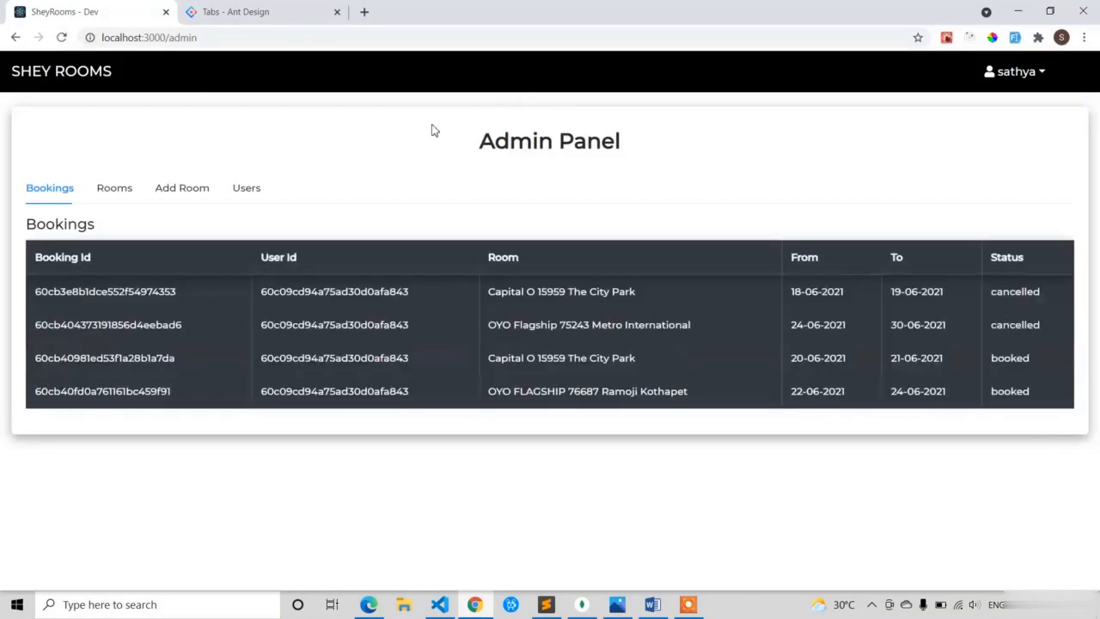
{"action": "left_click", "coordinate": [113, 187]}
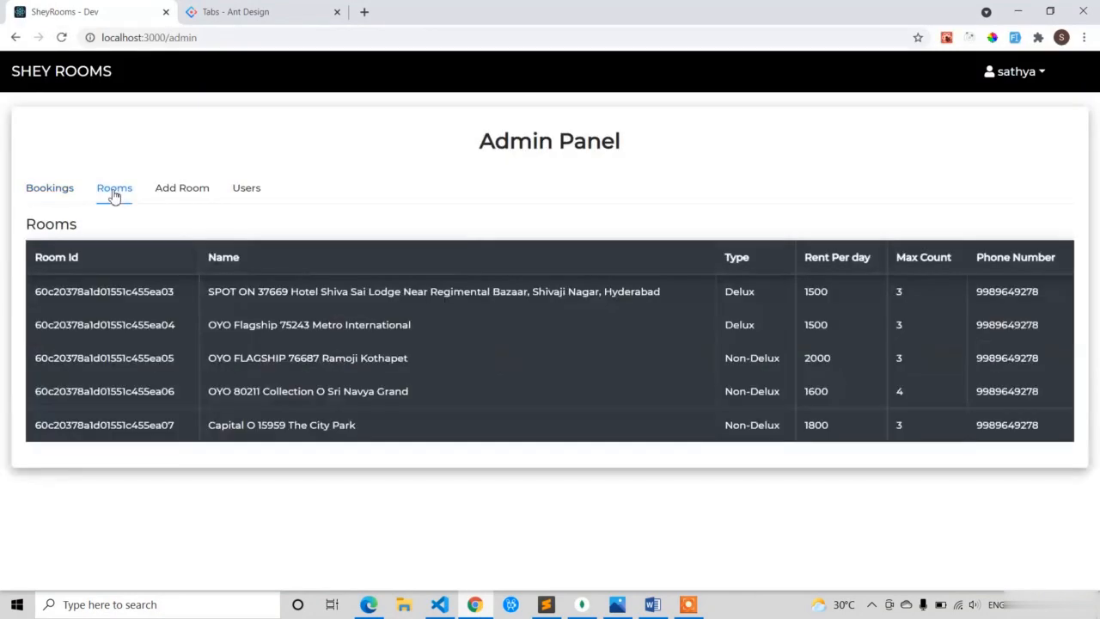
{"action": "mouse_move", "coordinate": [230, 190]}
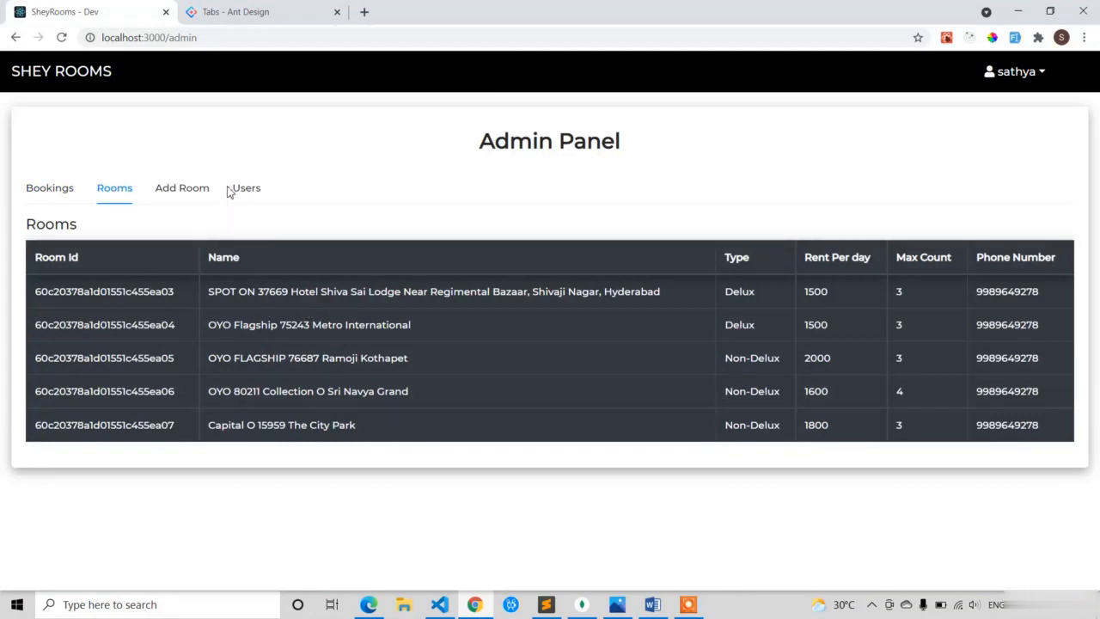
{"action": "left_click", "coordinate": [48, 188]}
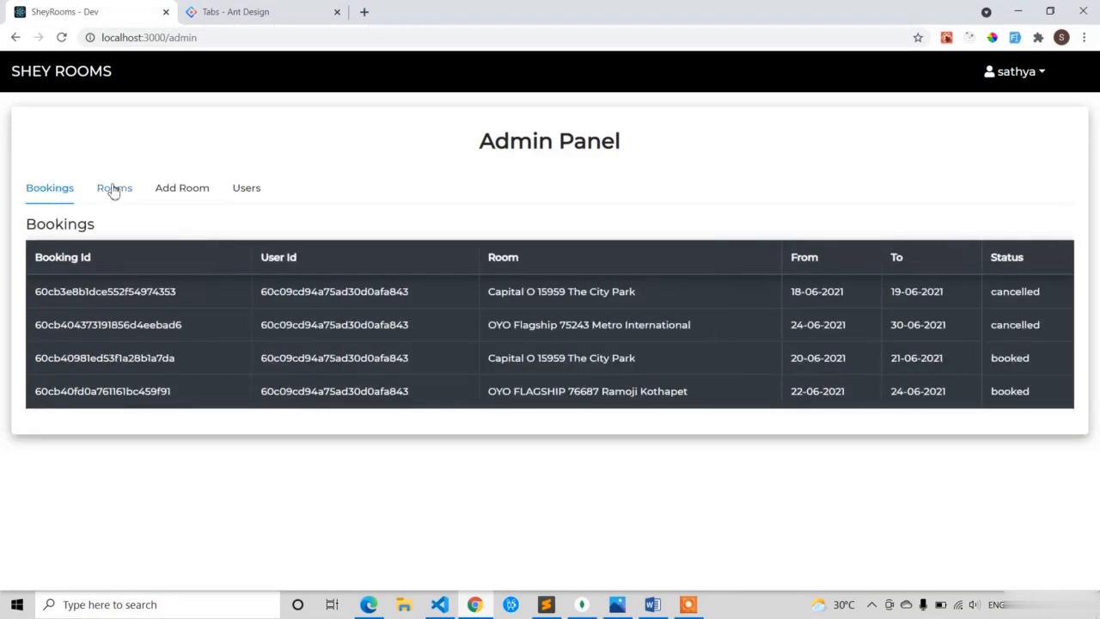
{"action": "left_click", "coordinate": [246, 187]}
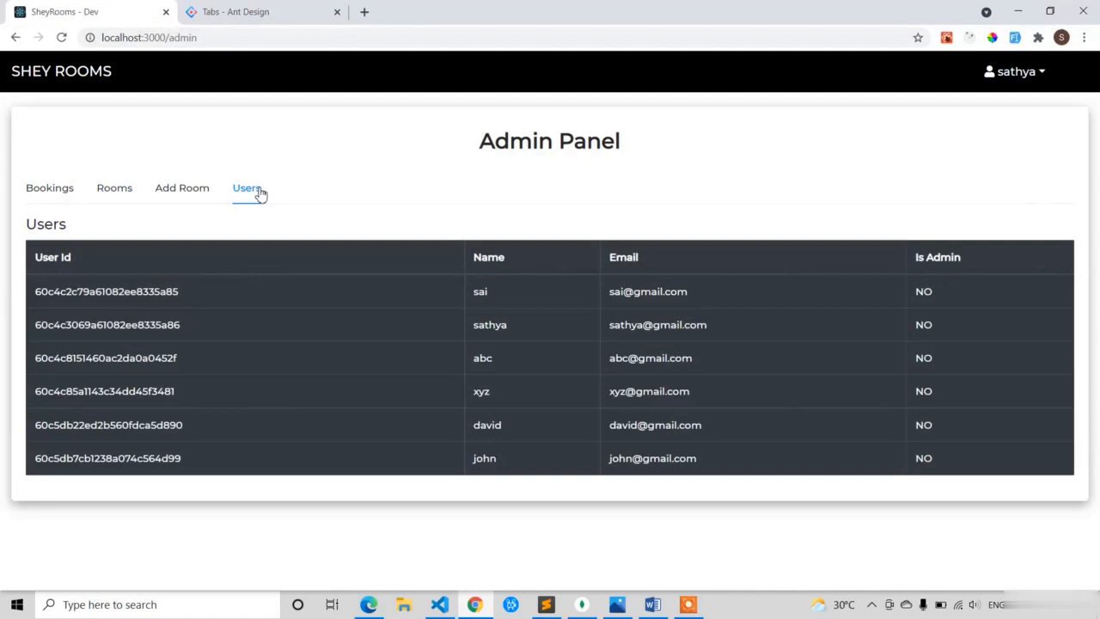
{"action": "mouse_move", "coordinate": [220, 316]}
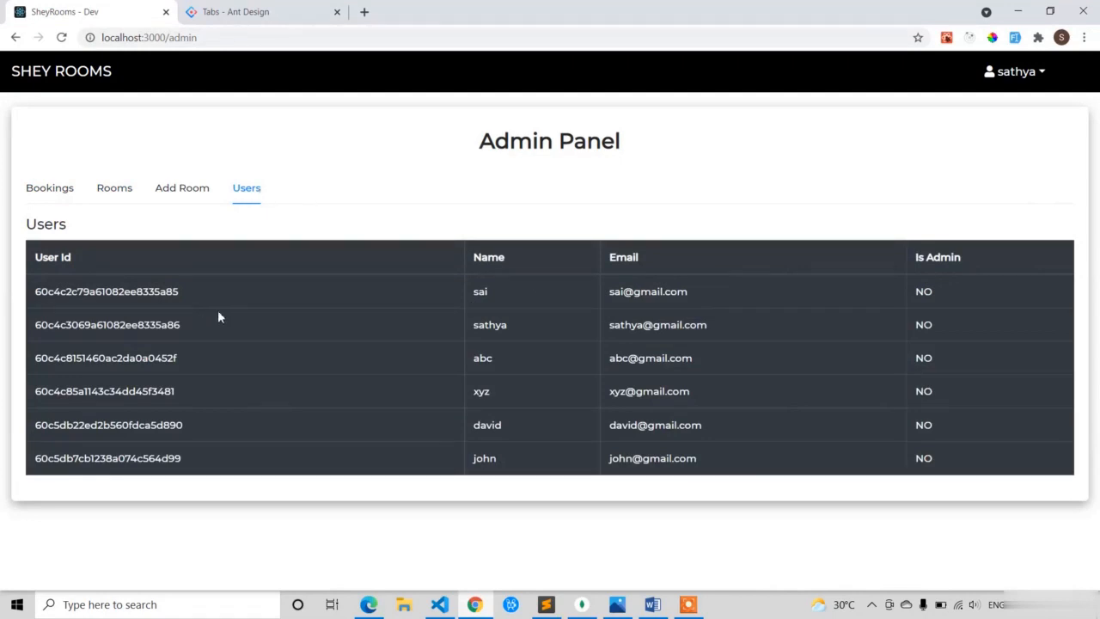
{"action": "mouse_move", "coordinate": [38, 291]}
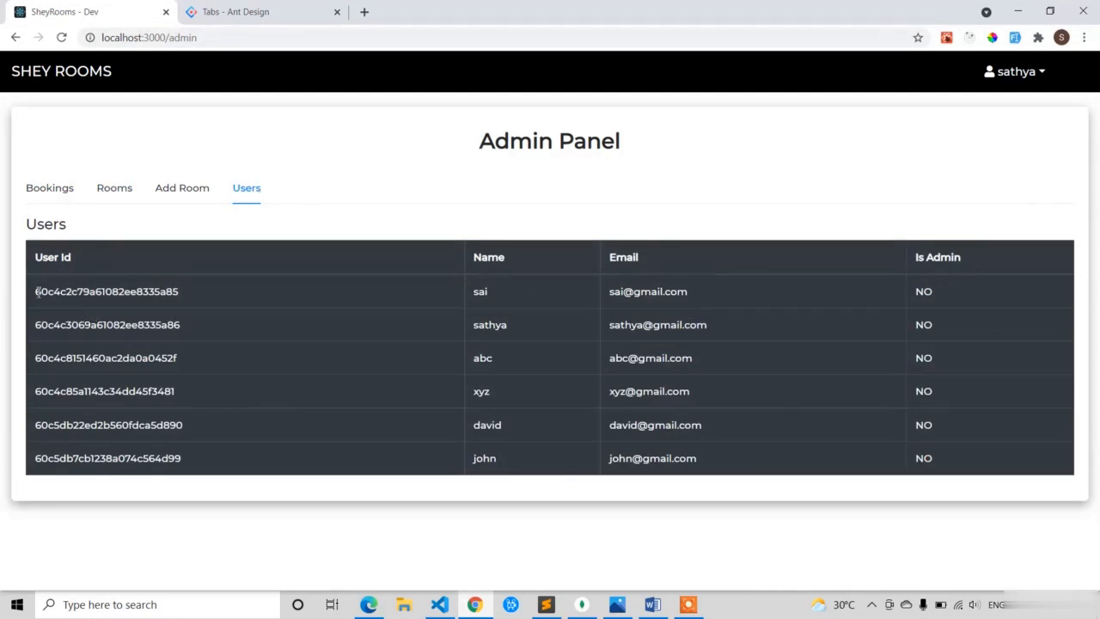
{"action": "double_click", "coordinate": [480, 293]}
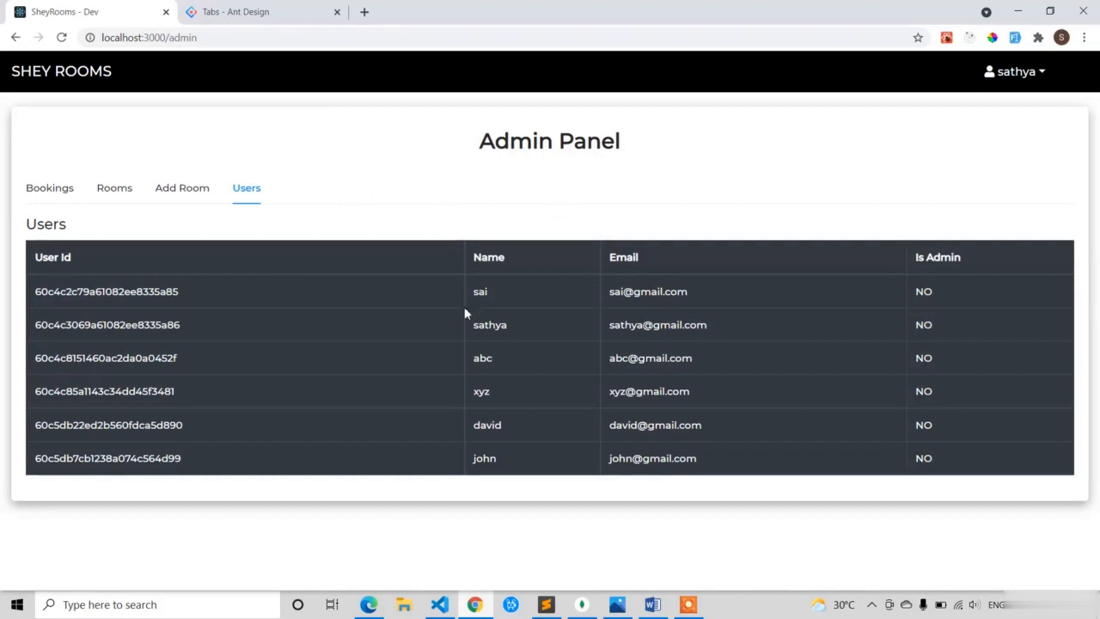
{"action": "mouse_move", "coordinate": [660, 197]}
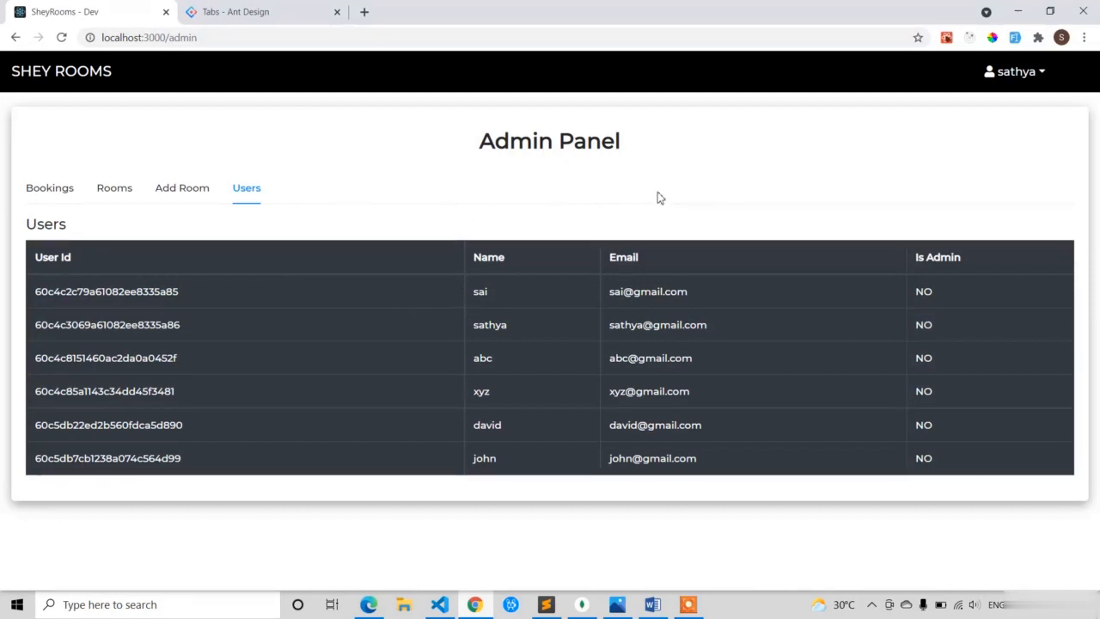
{"action": "mouse_move", "coordinate": [495, 433]}
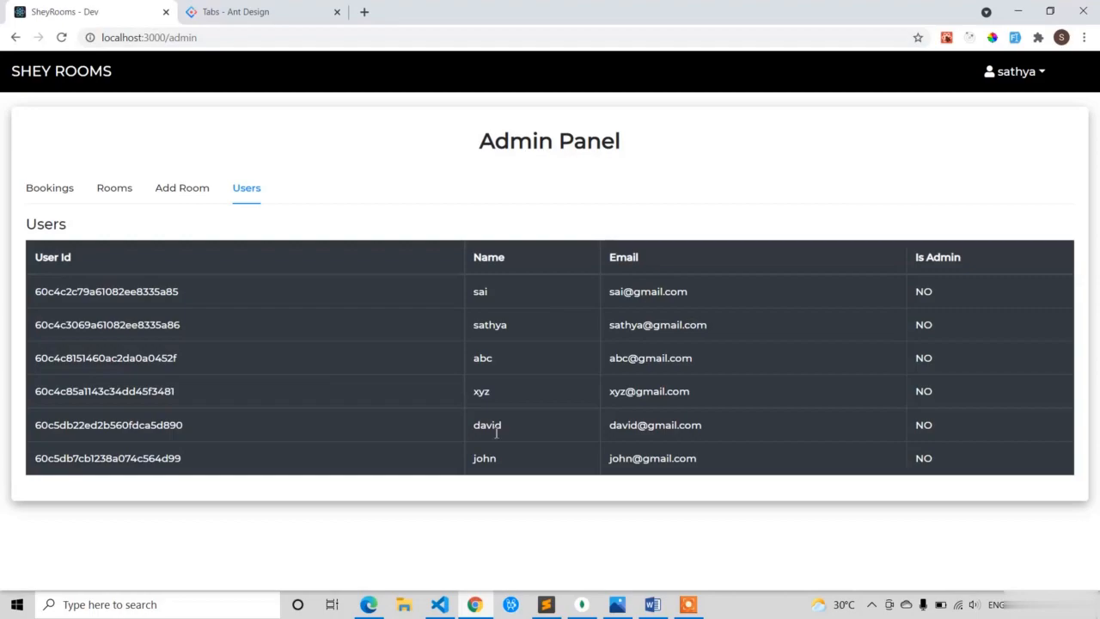
Step: Add a useEffect hook at the start of the Adminscreen component
{"action": "left_click", "coordinate": [440, 605]}
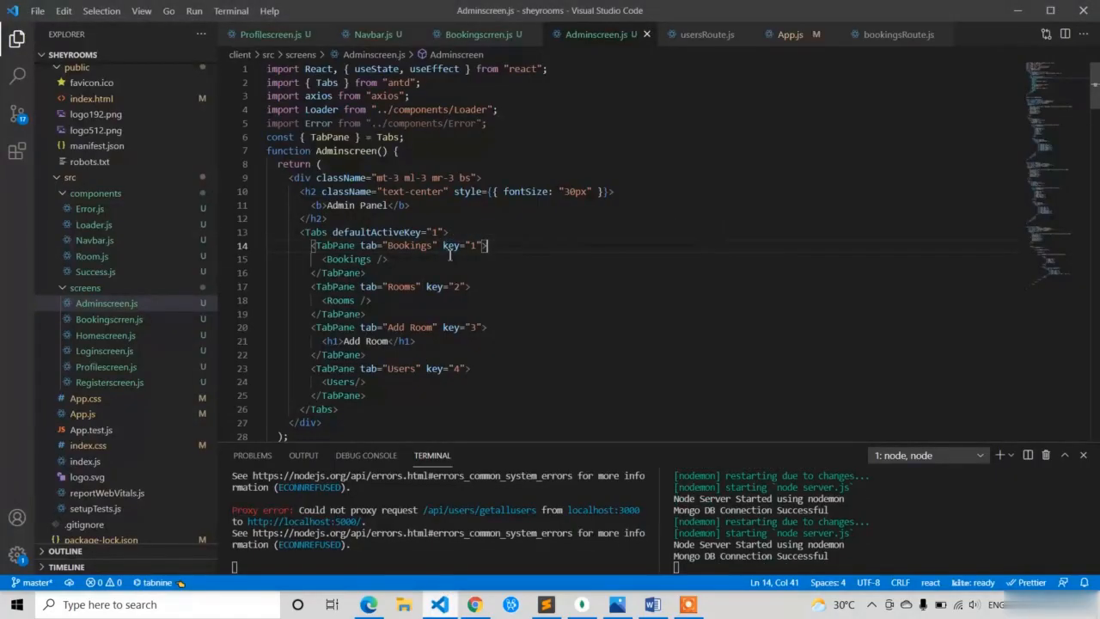
{"action": "left_click", "coordinate": [437, 146]}
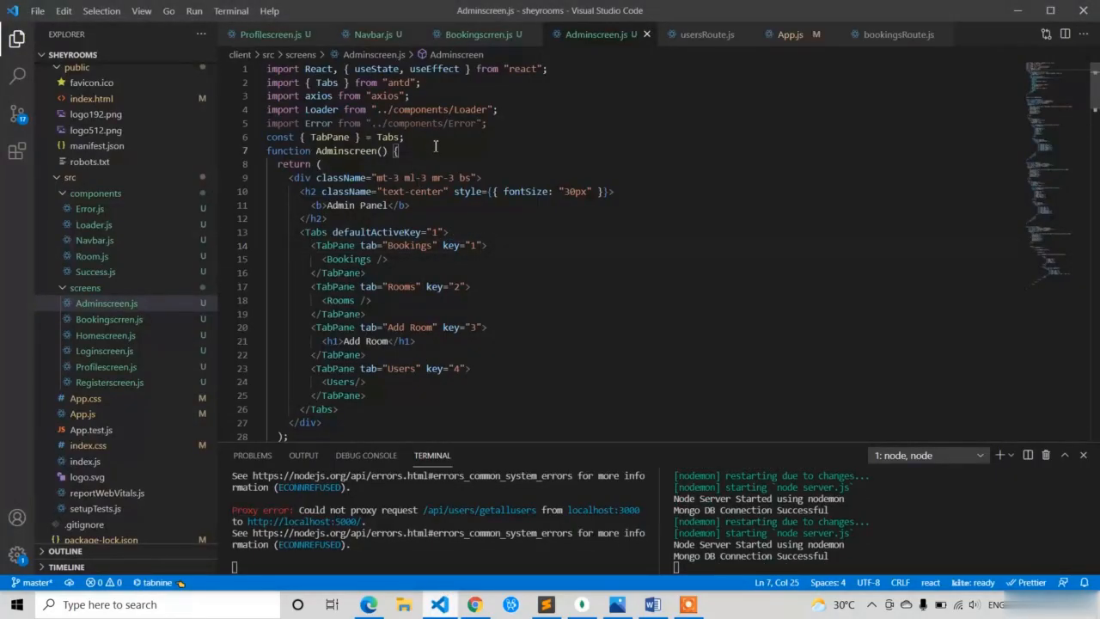
{"action": "key", "text": "Enter"}
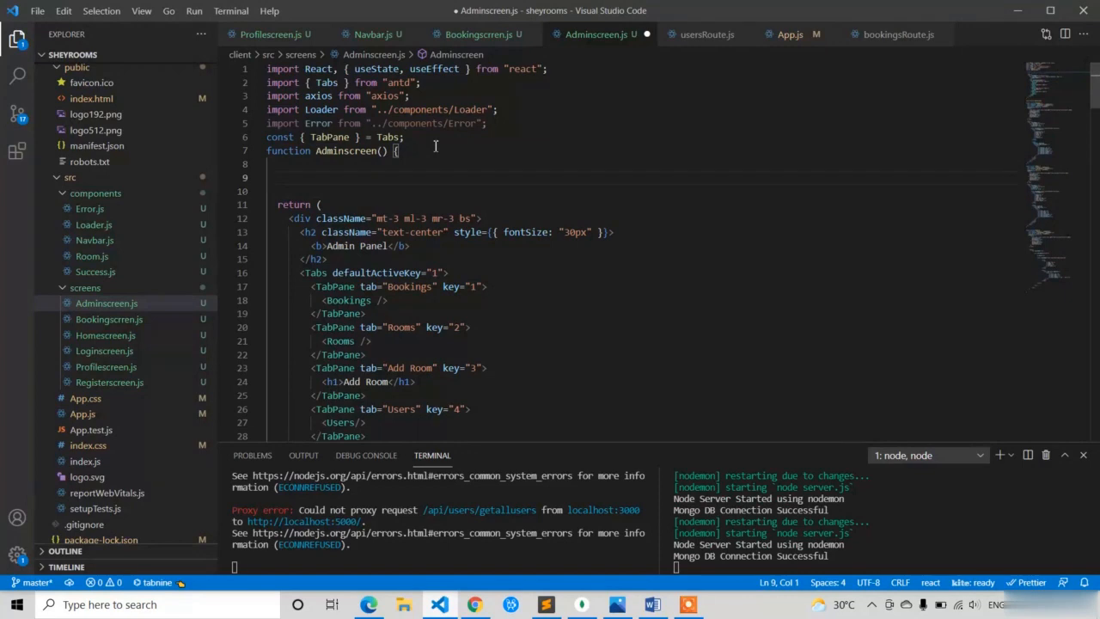
{"action": "type", "text": "use"}
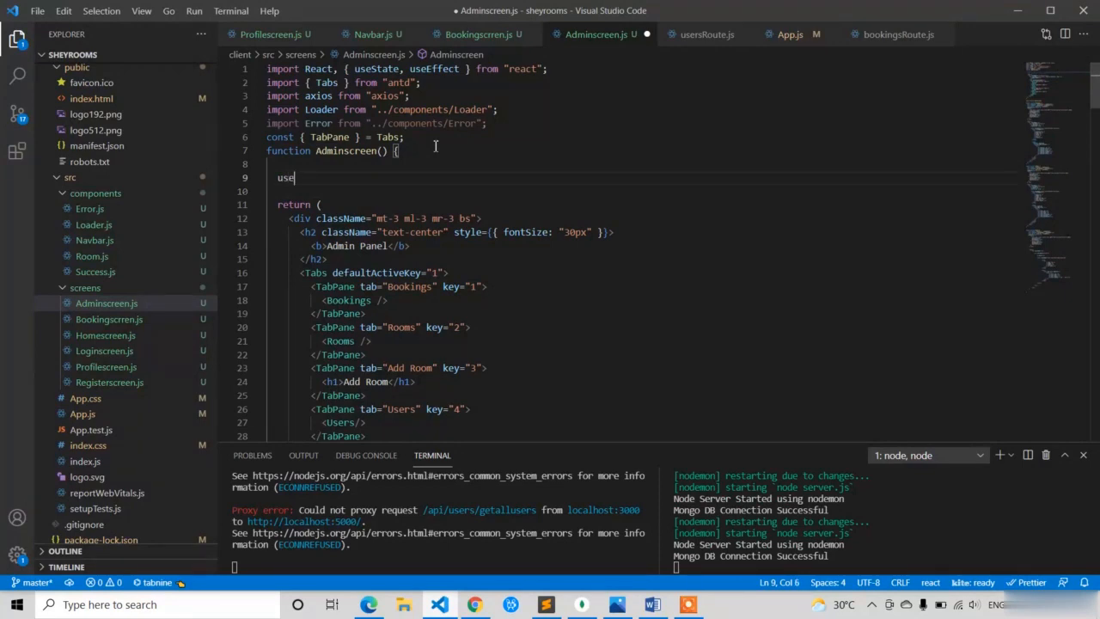
{"action": "type", "text": "E"}
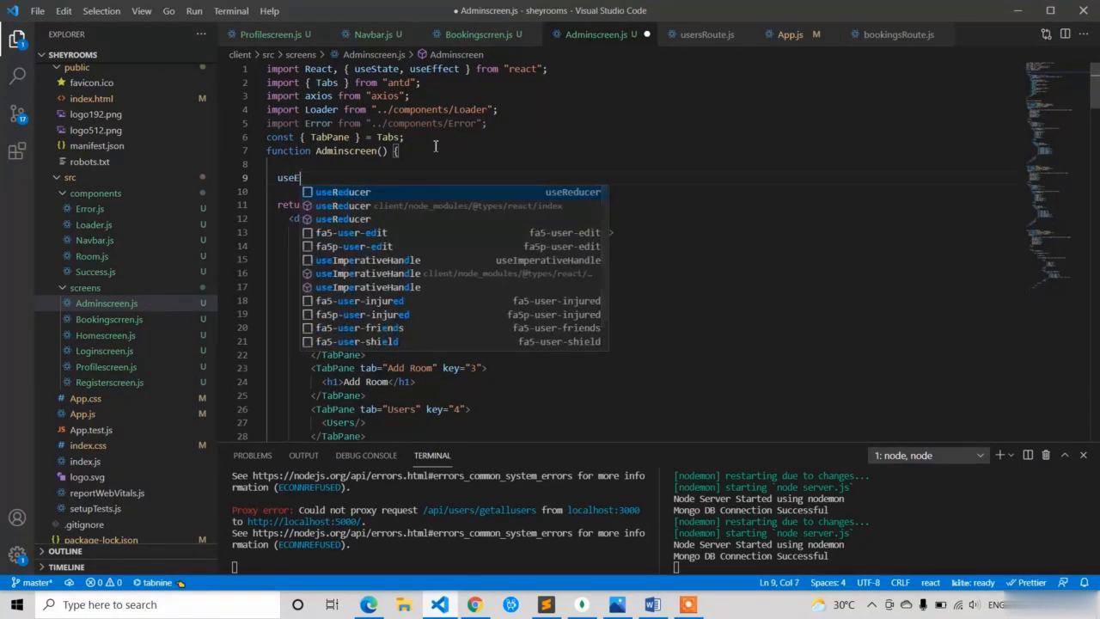
{"action": "type", "text": "d"}
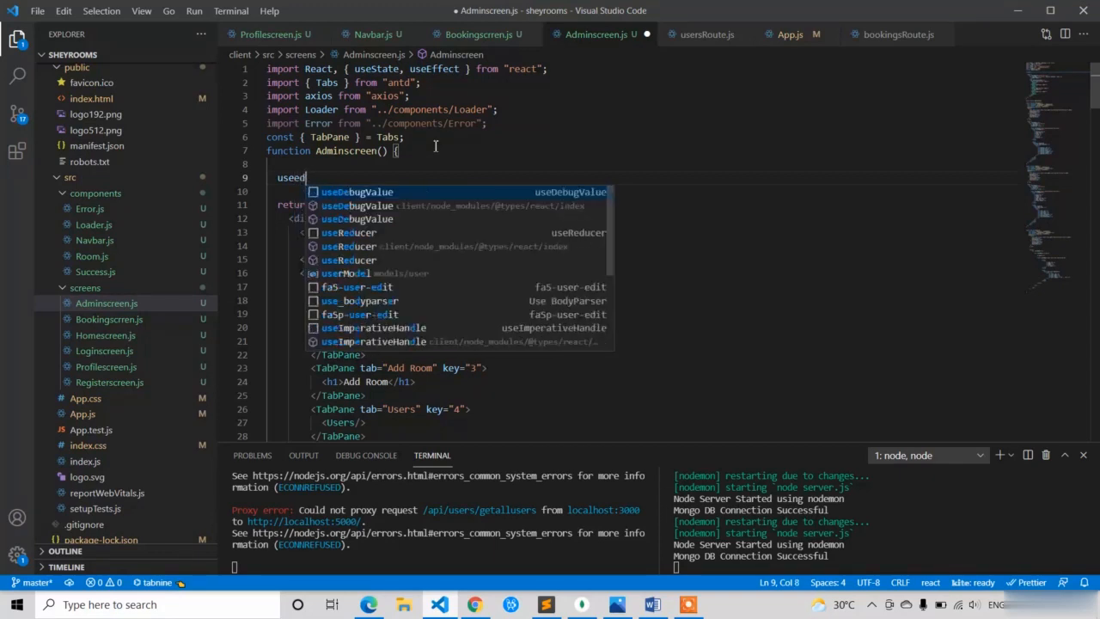
{"action": "key", "text": "Backspace"}
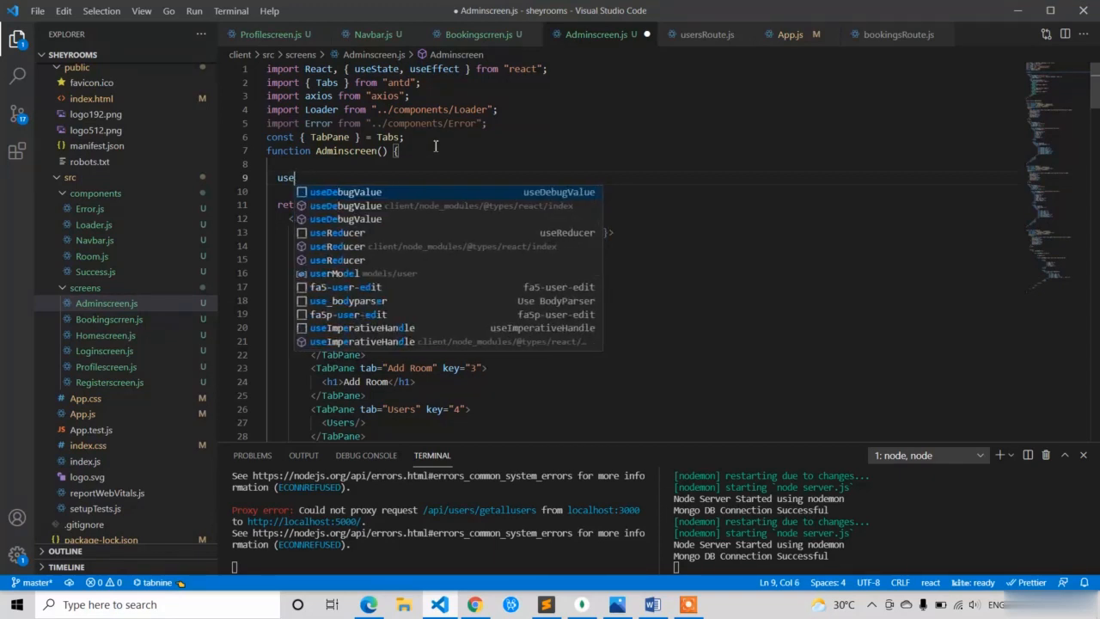
{"action": "type", "text": "d"}
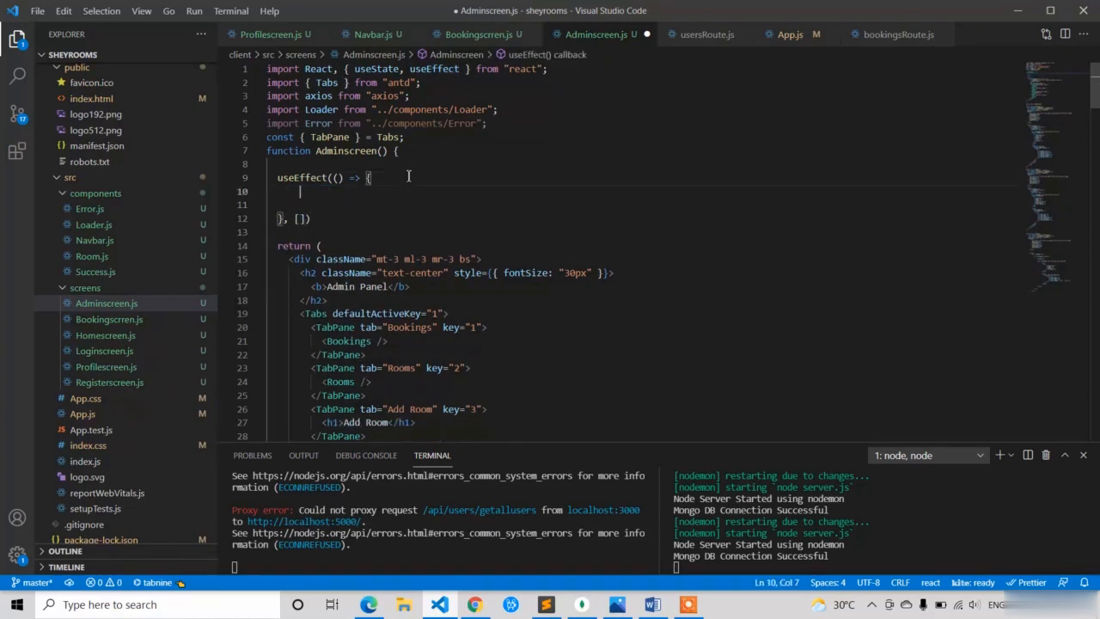
{"action": "type", "text": "id"}
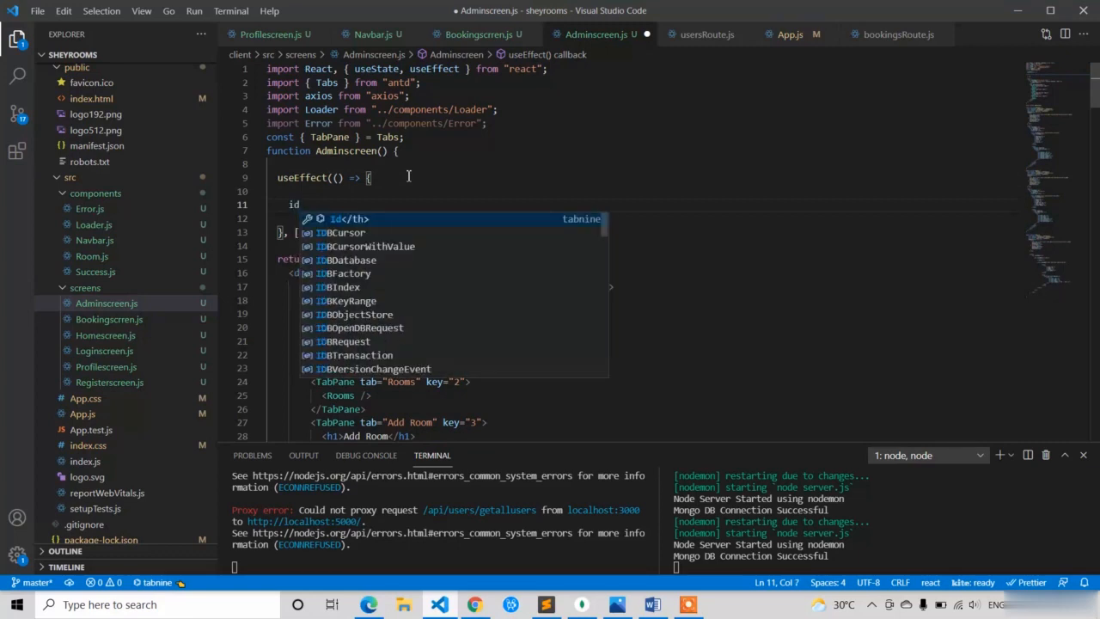
Step: Check !JSON.parse(localStorage.getItem("currentUser")).isAdmin inside the effect
{"action": "type", "text": "if(s)"}
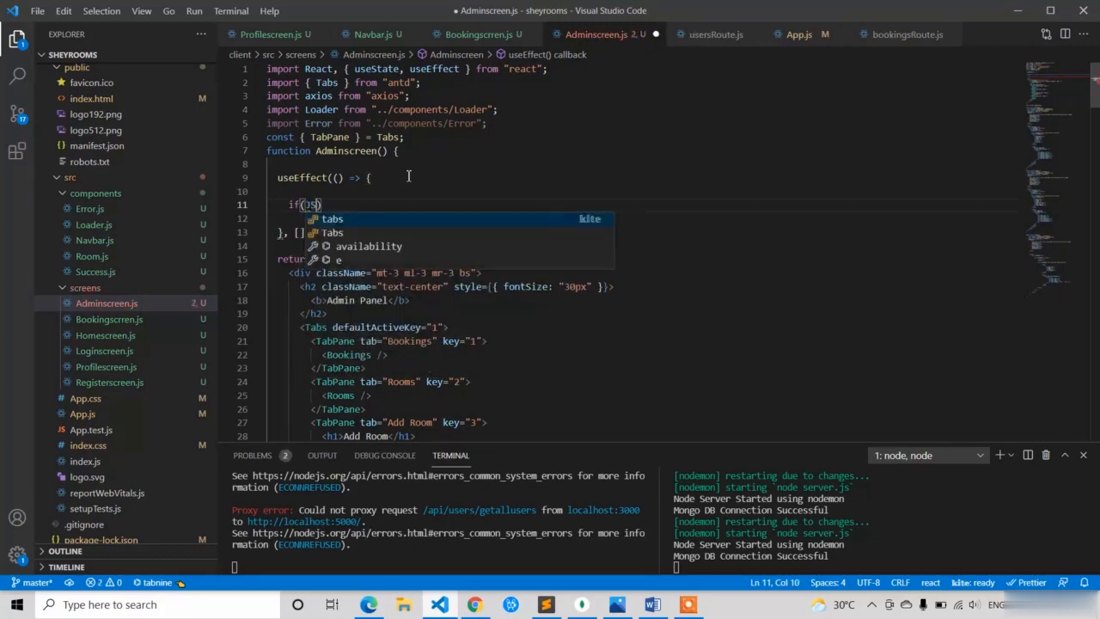
{"action": "type", "text": "JSON.parse(localStorage.getItem(\"currentUser\")))"}
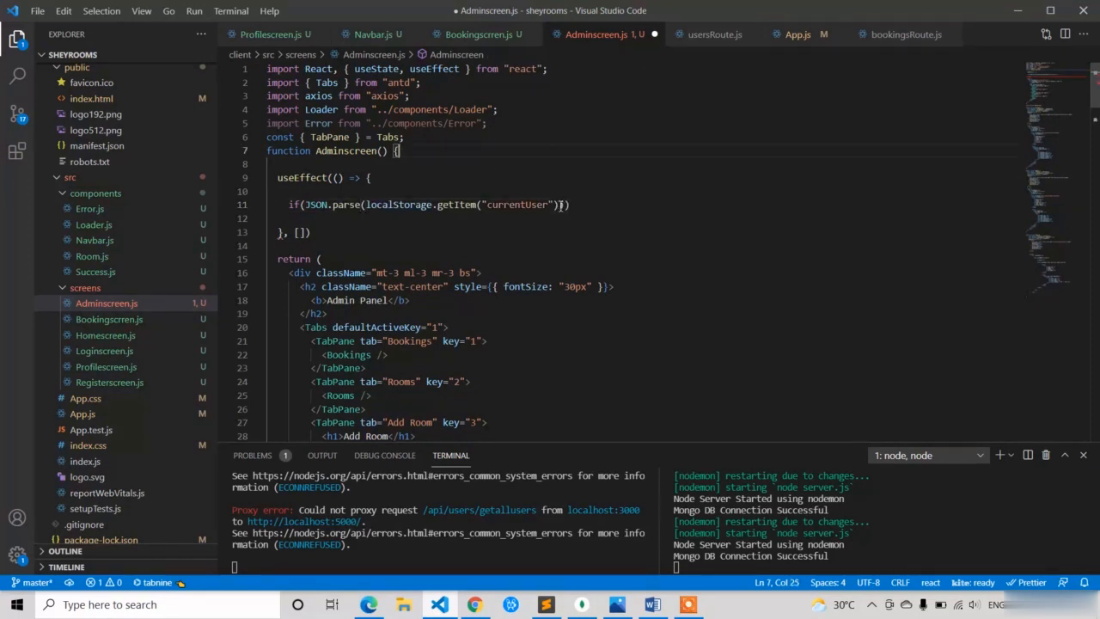
{"action": "left_click", "coordinate": [561, 205]}
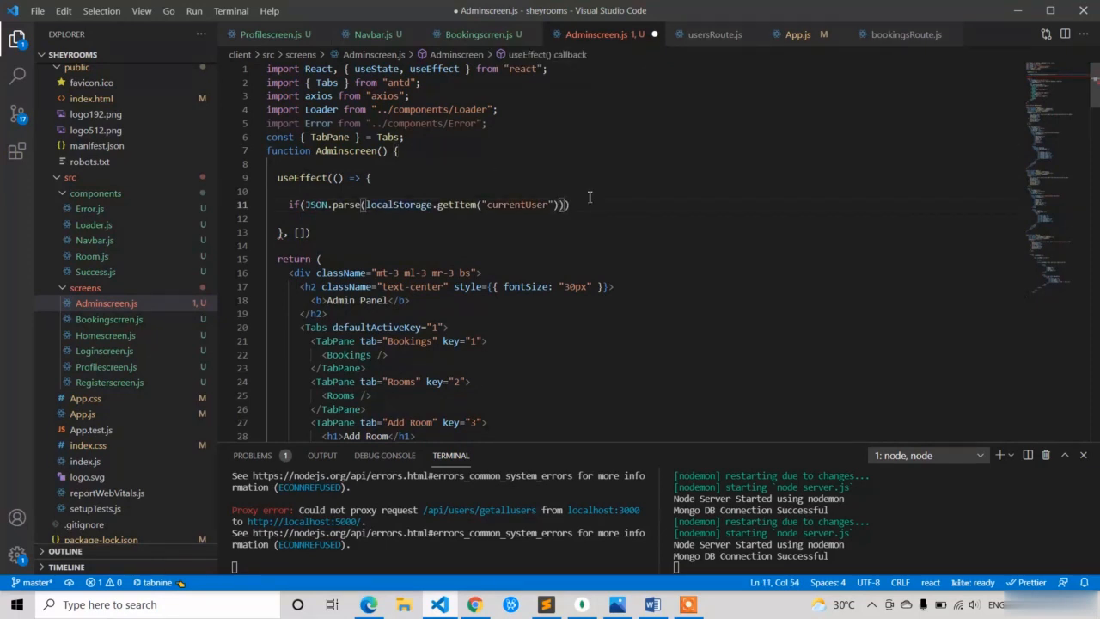
{"action": "left_click", "coordinate": [565, 205]}
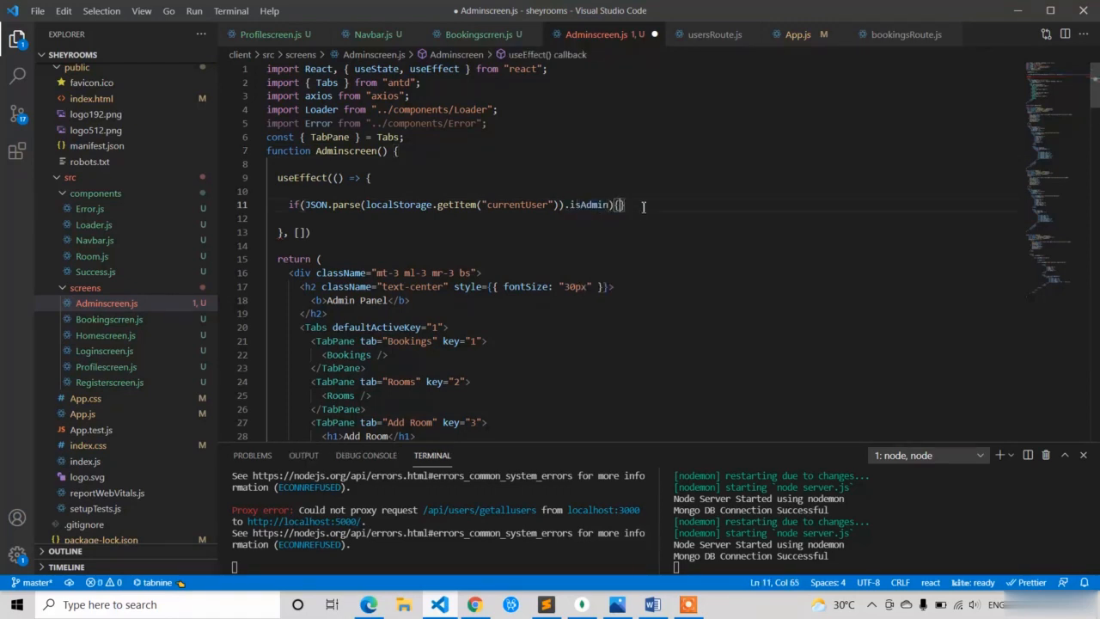
{"action": "key", "text": "Enter"}
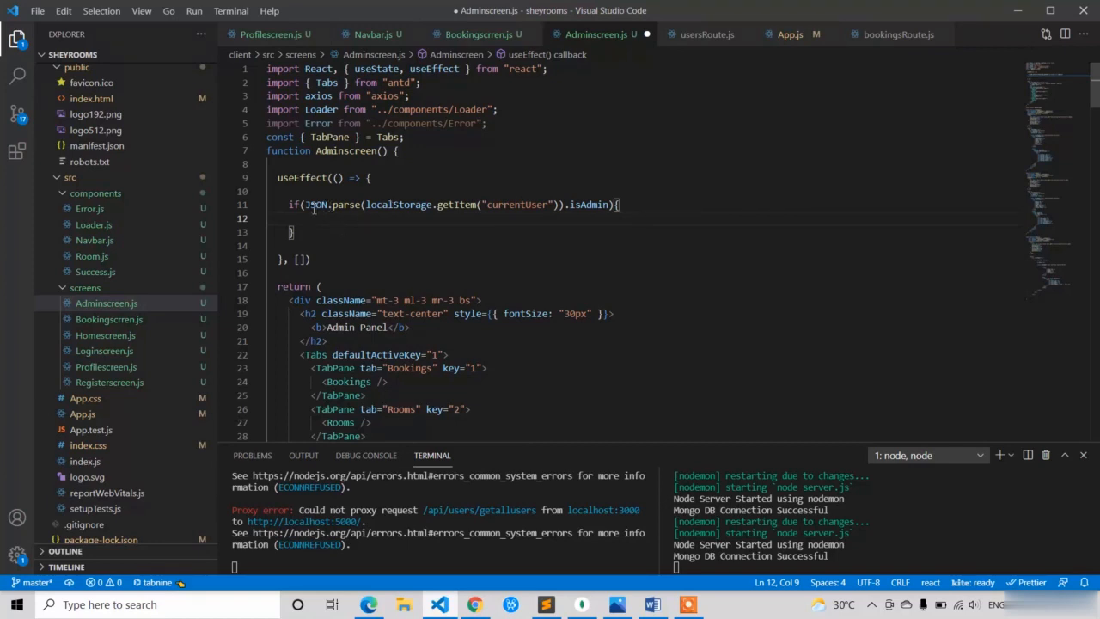
{"action": "type", "text": "!"}
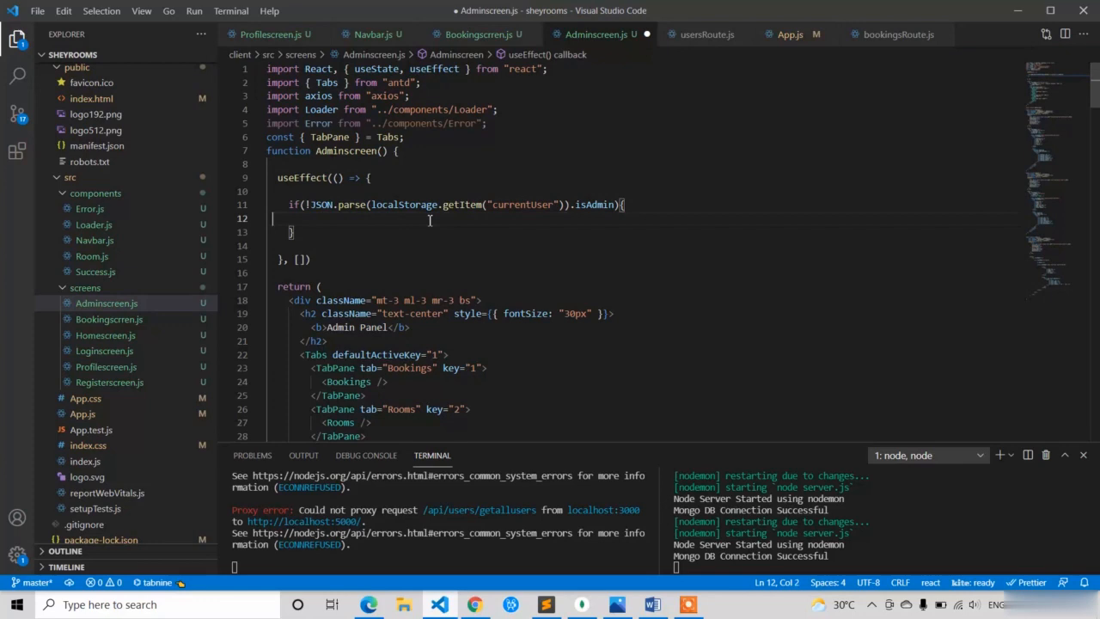
Step: Redirect non-admin users with window.location.href='/home'
{"action": "type", "text": "window."}
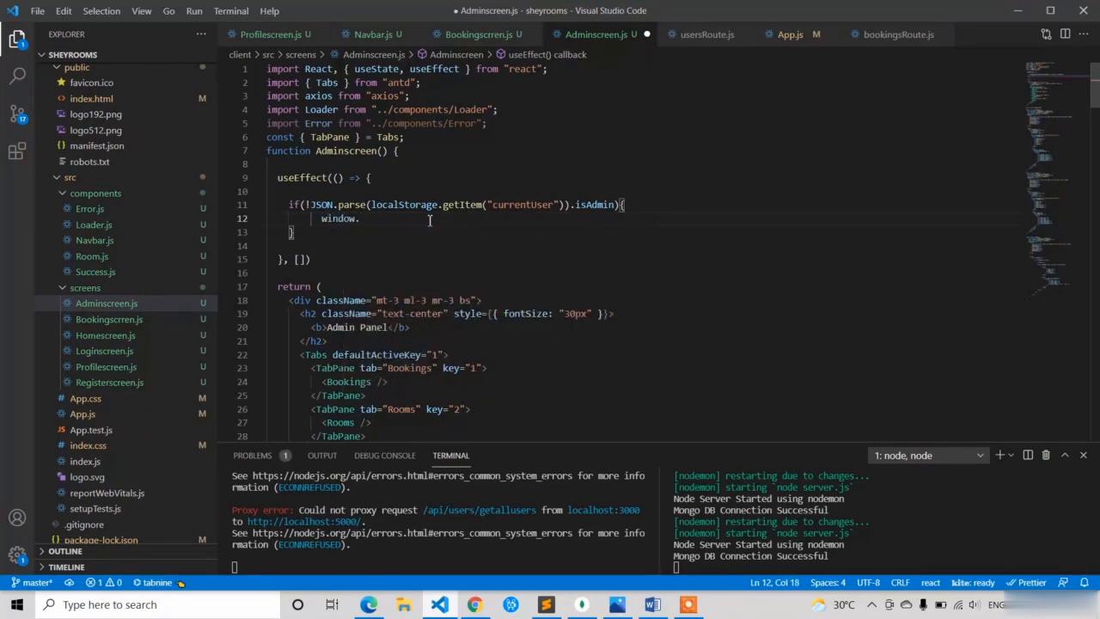
{"action": "type", "text": "location."}
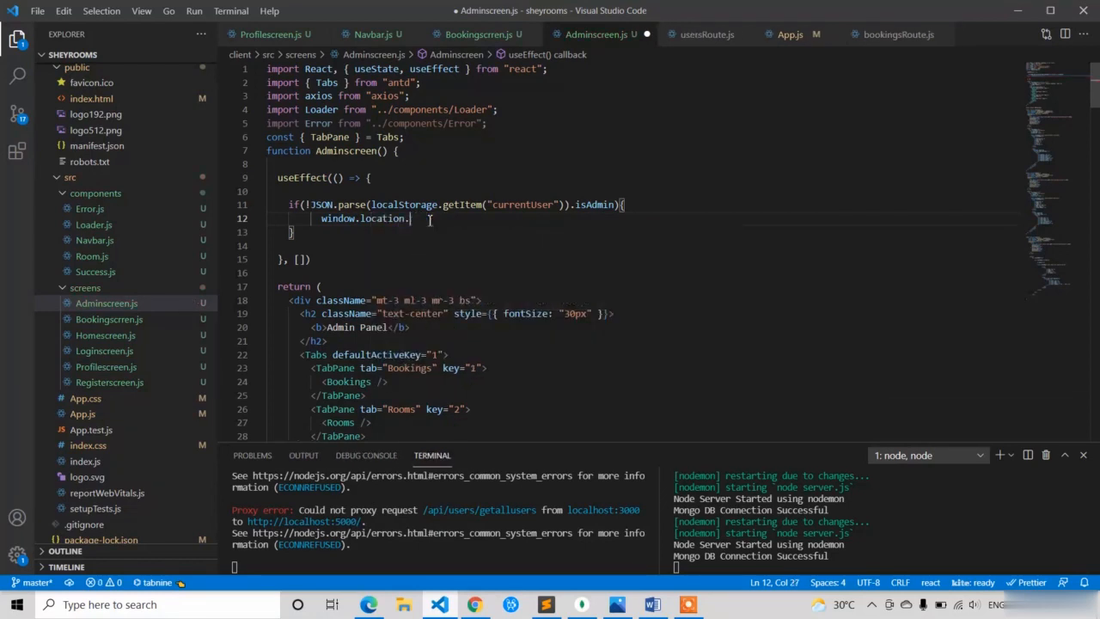
{"action": "type", "text": "hre"}
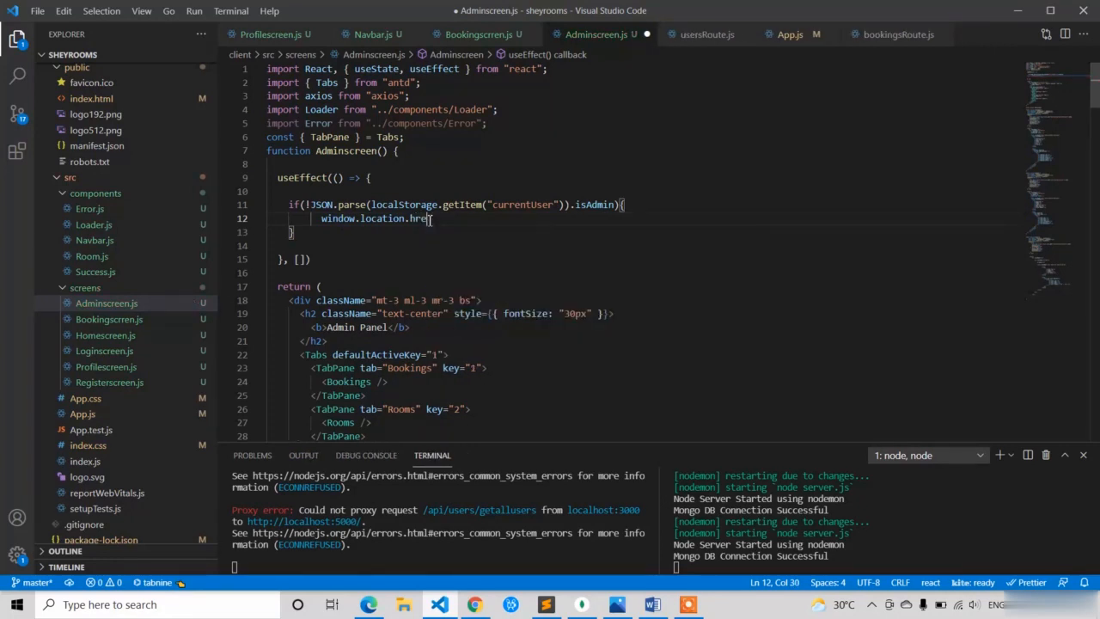
{"action": "type", "text": "=\"/\""}
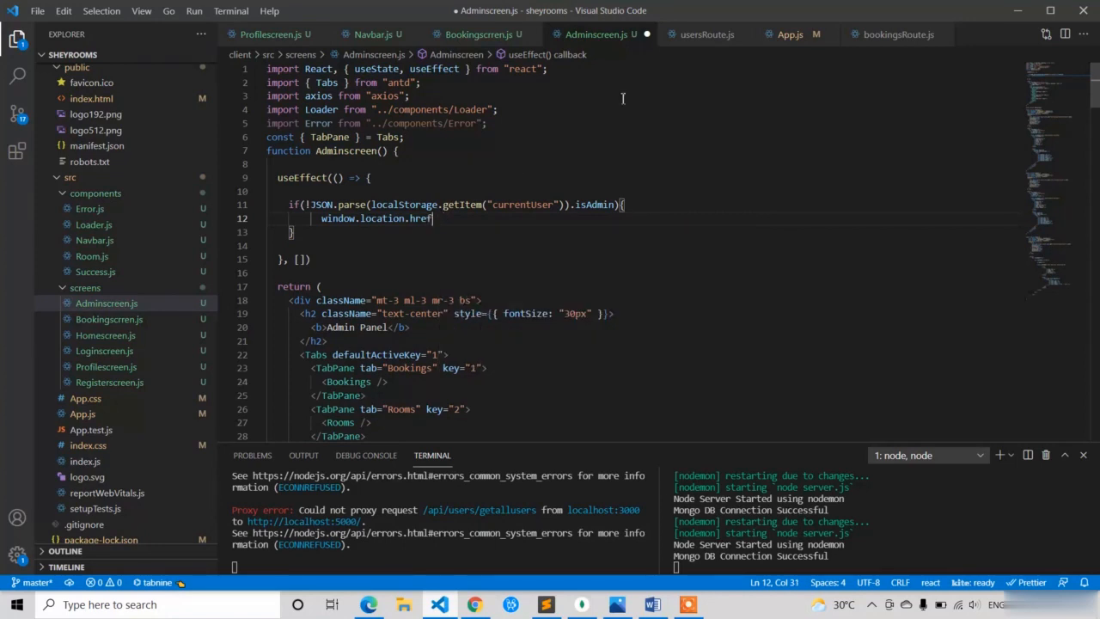
{"action": "type", "text": "="}
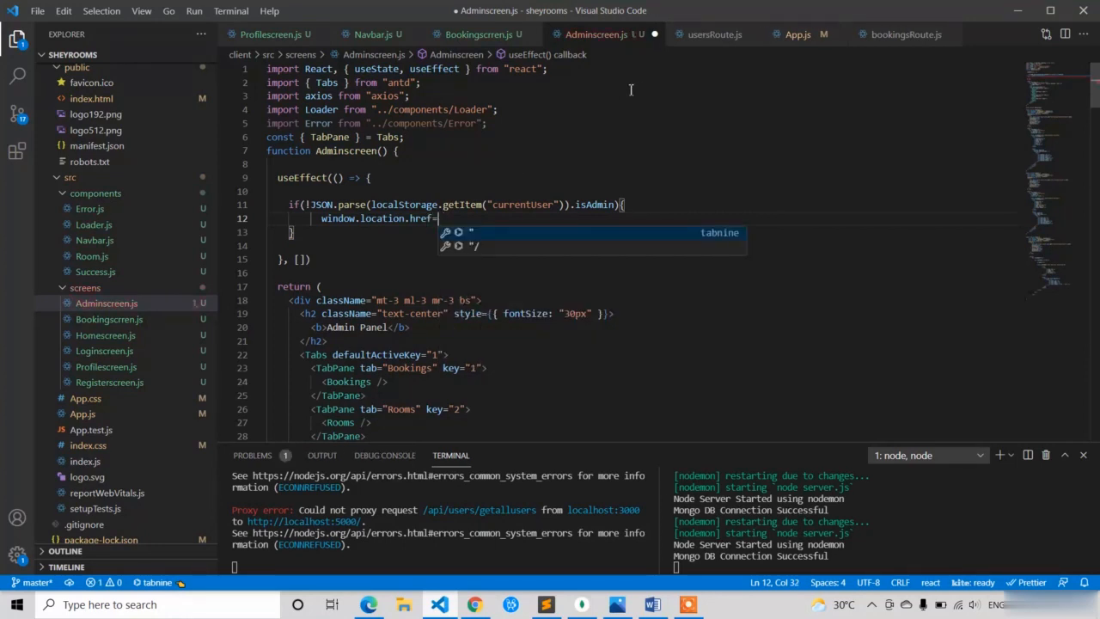
{"action": "type", "text": "/home'"}
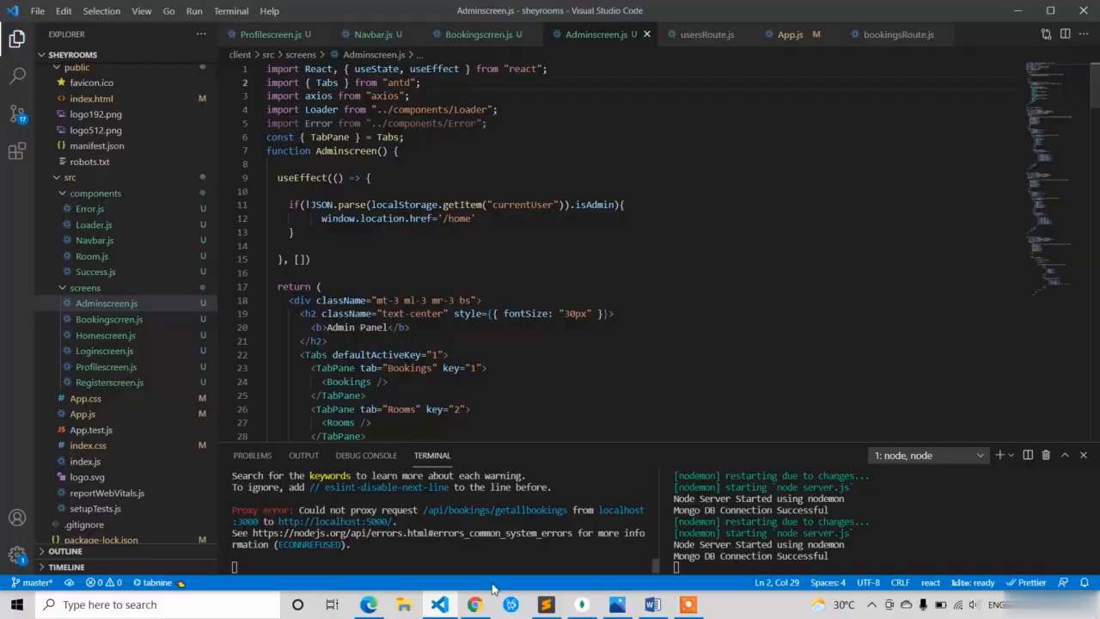
{"action": "left_click", "coordinate": [474, 605]}
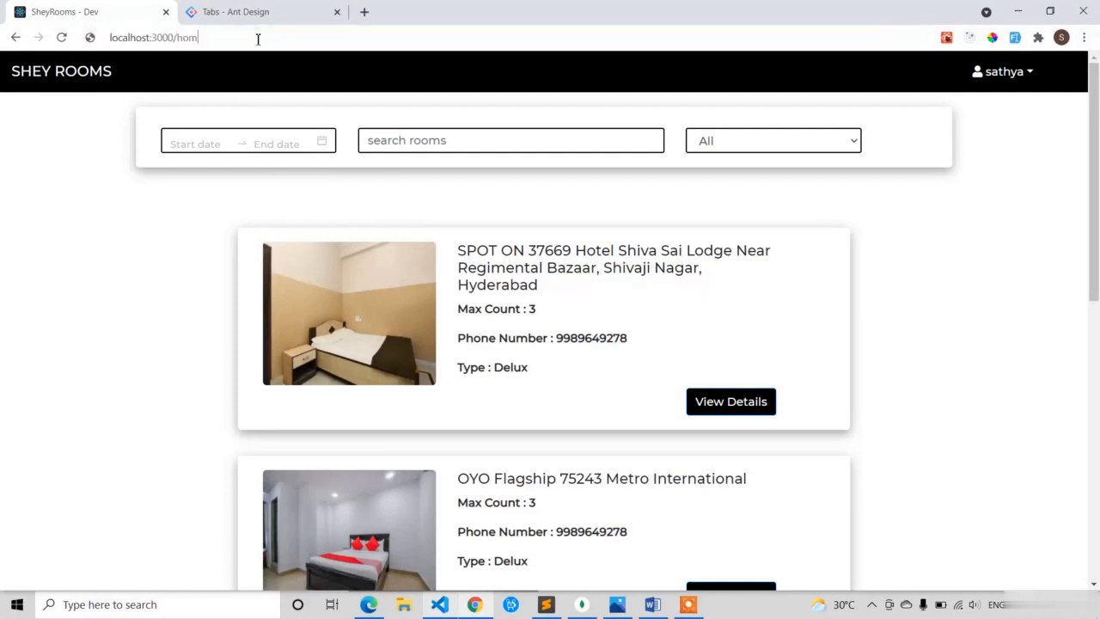
Step: Visit localhost:3000/admin as a non-admin and land on the /home rooms page
{"action": "left_click", "coordinate": [172, 38]}
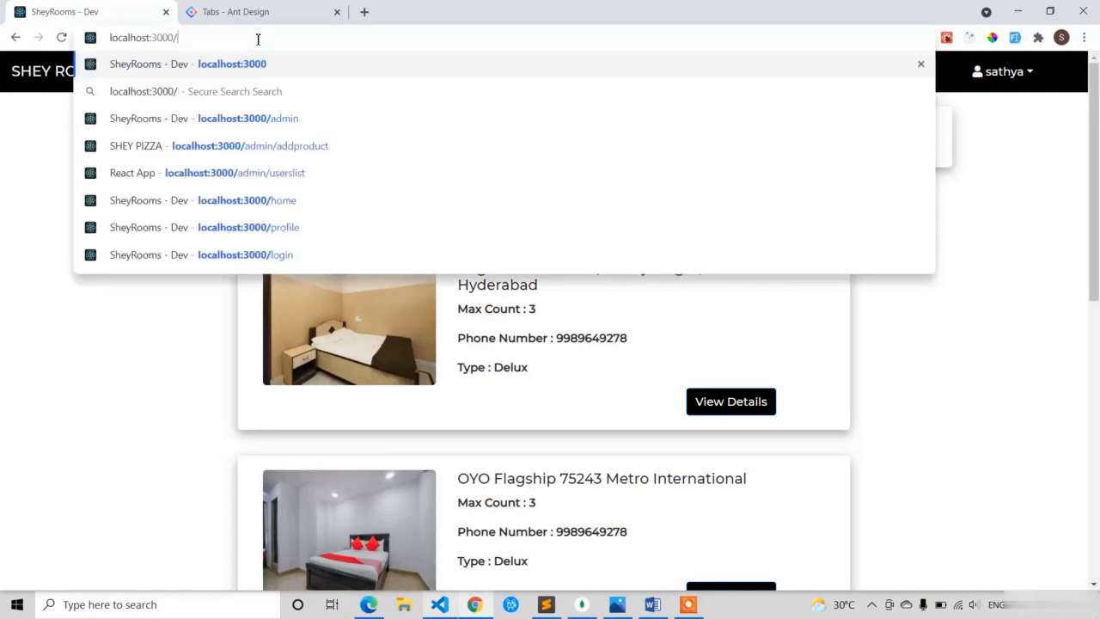
{"action": "type", "text": "admin"}
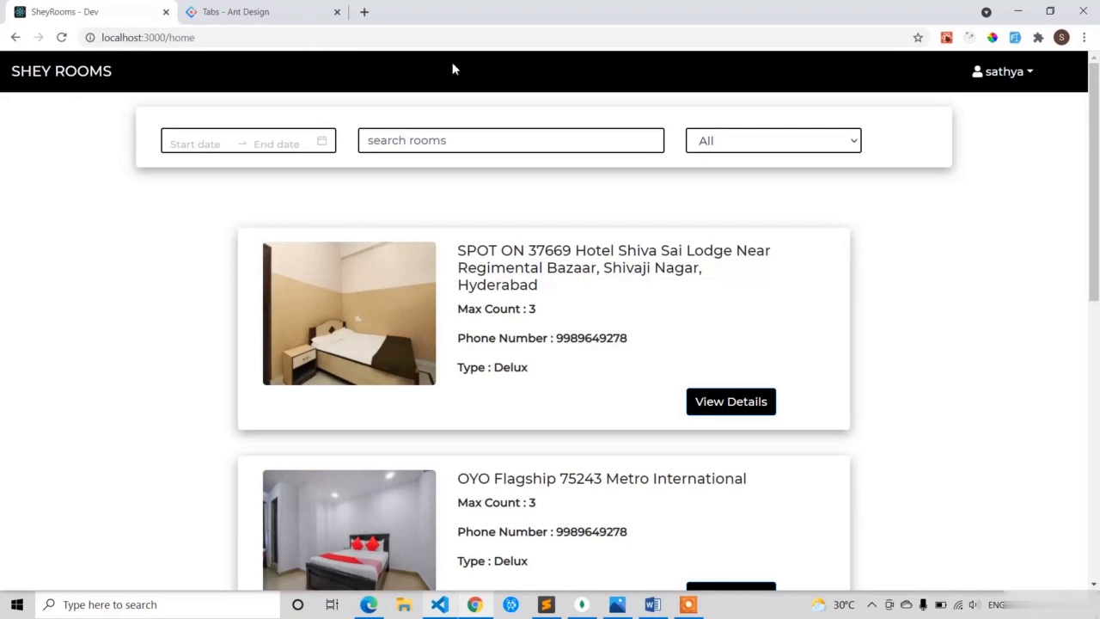
{"action": "mouse_move", "coordinate": [649, 532]}
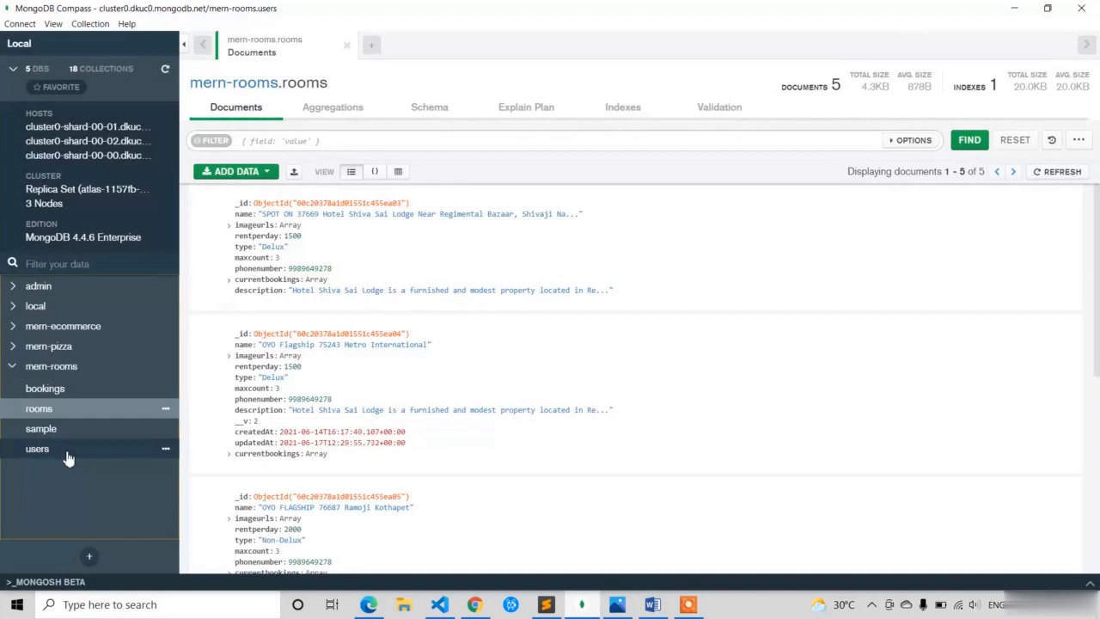
Step: Edit a user document in the mern-rooms users collection, setting isAdmin to true
{"action": "left_click", "coordinate": [37, 446]}
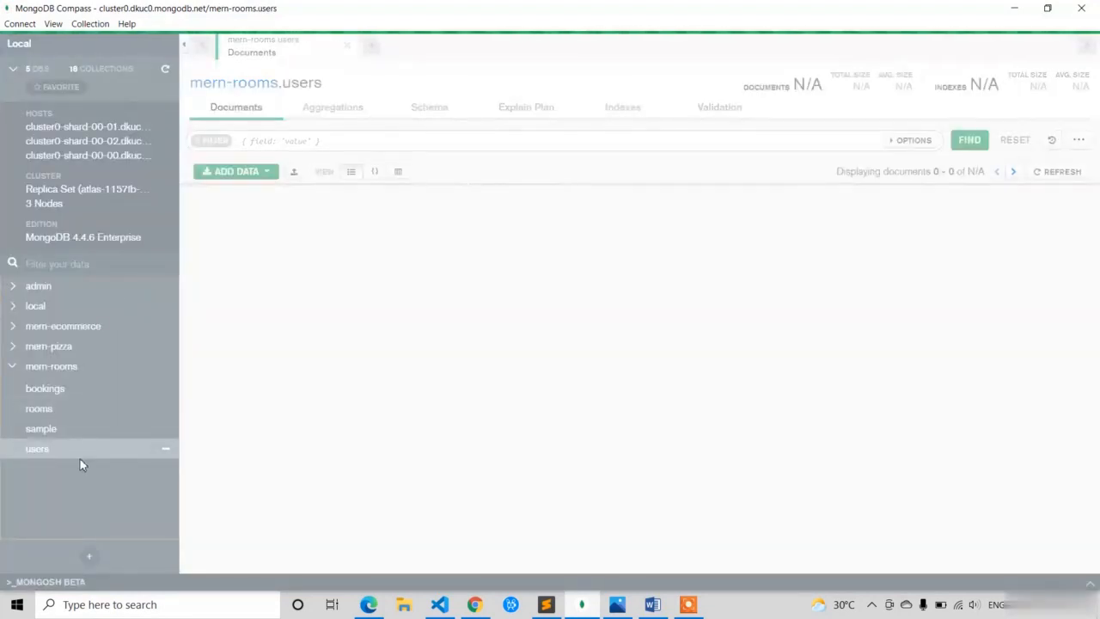
{"action": "left_click", "coordinate": [969, 141]}
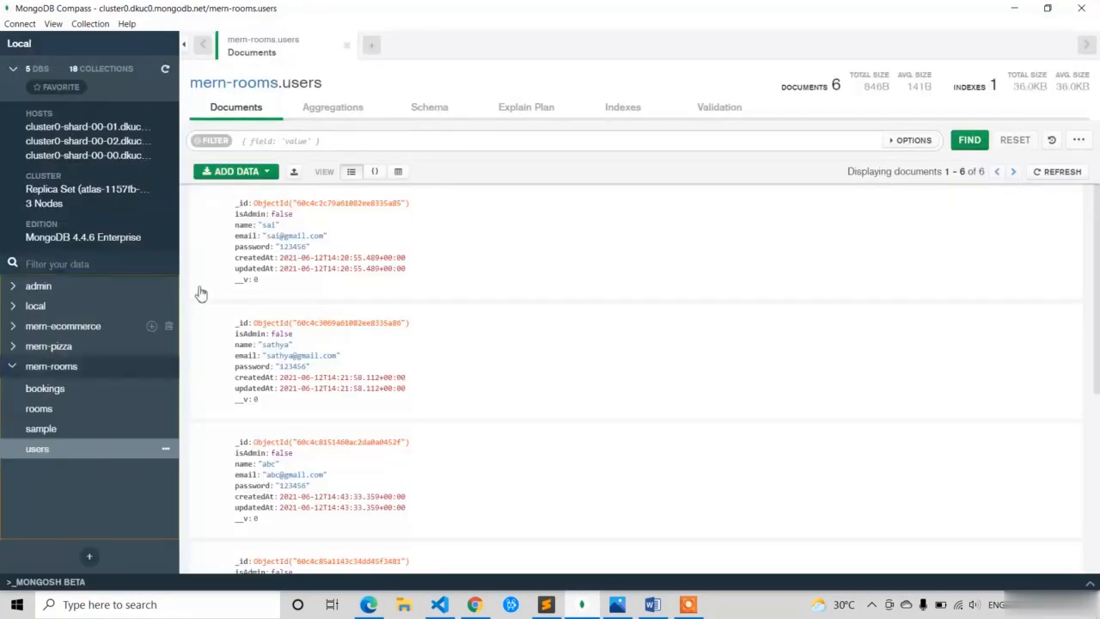
{"action": "mouse_move", "coordinate": [323, 292]}
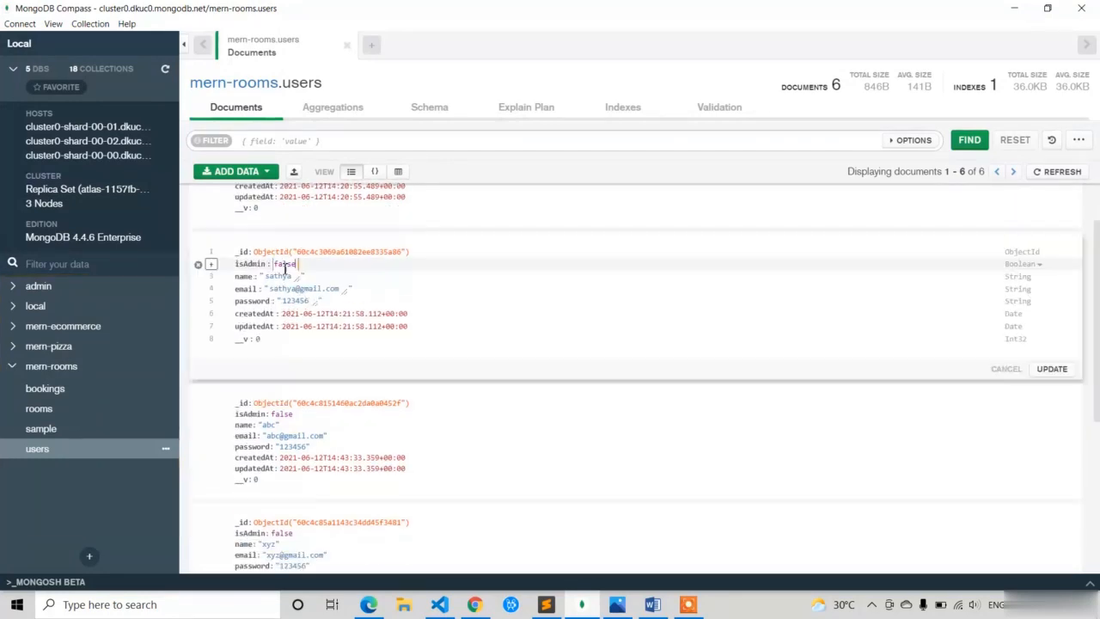
{"action": "key", "text": "Backspace"}
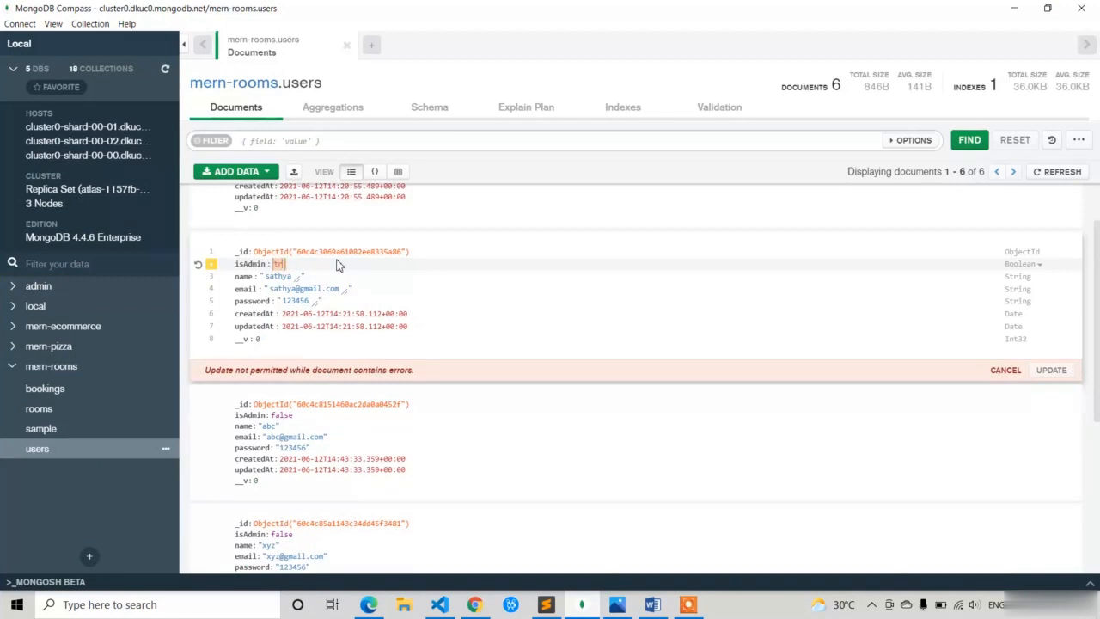
{"action": "type", "text": "true"}
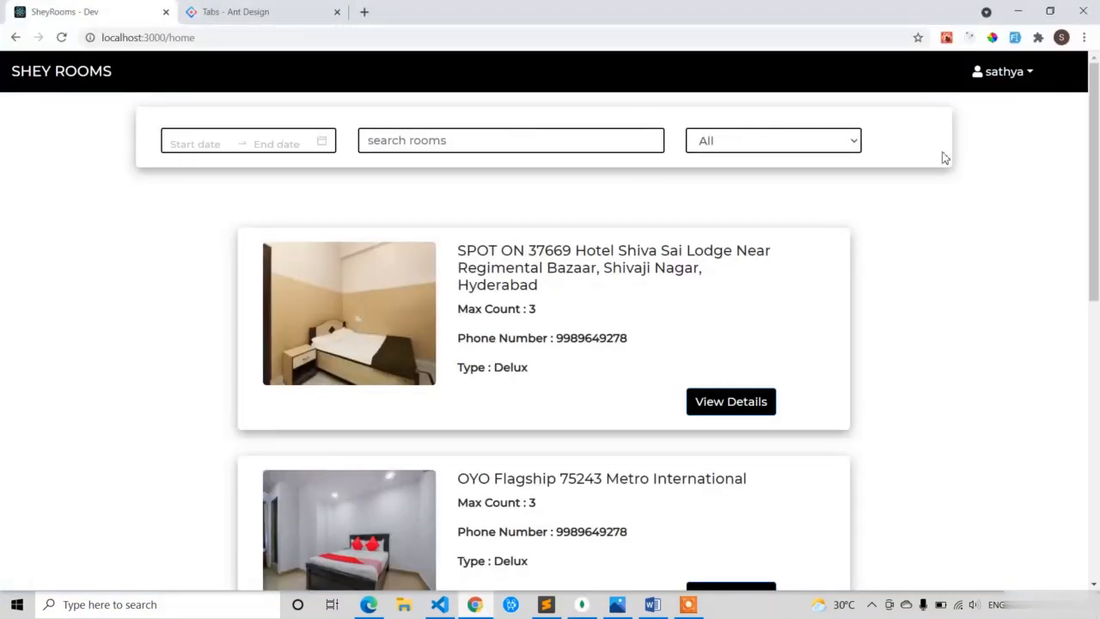
{"action": "mouse_move", "coordinate": [957, 210]}
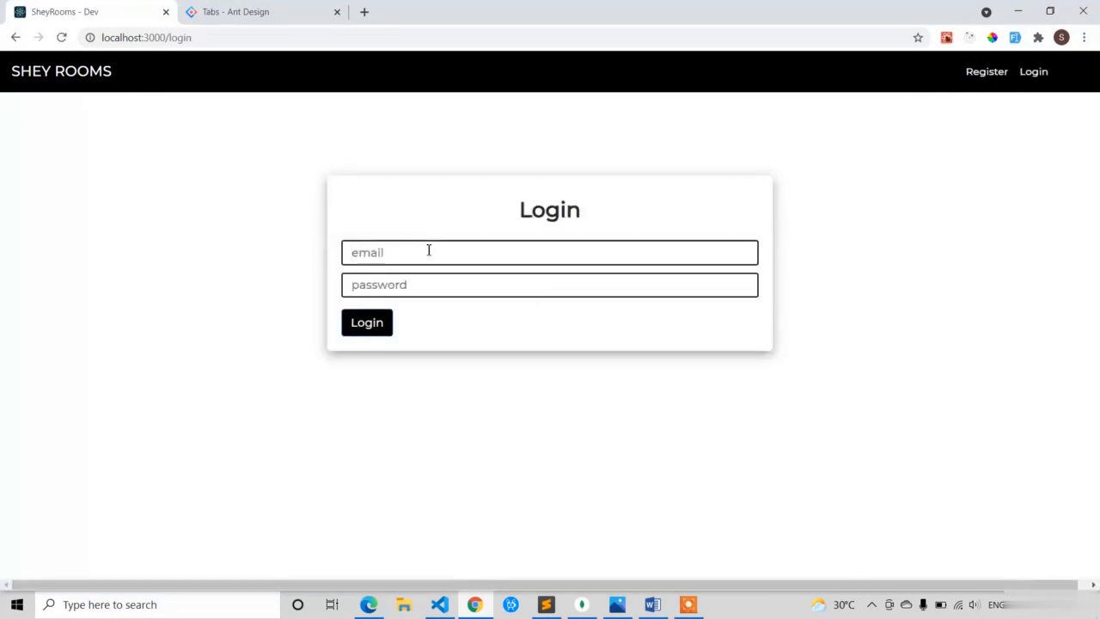
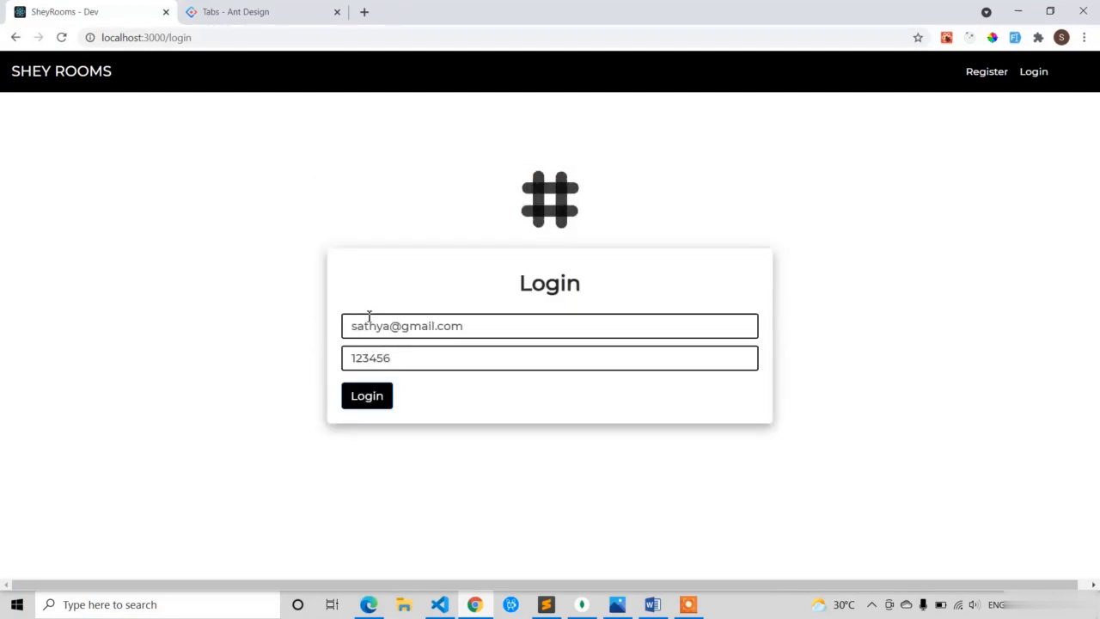
{"action": "left_click", "coordinate": [367, 395]}
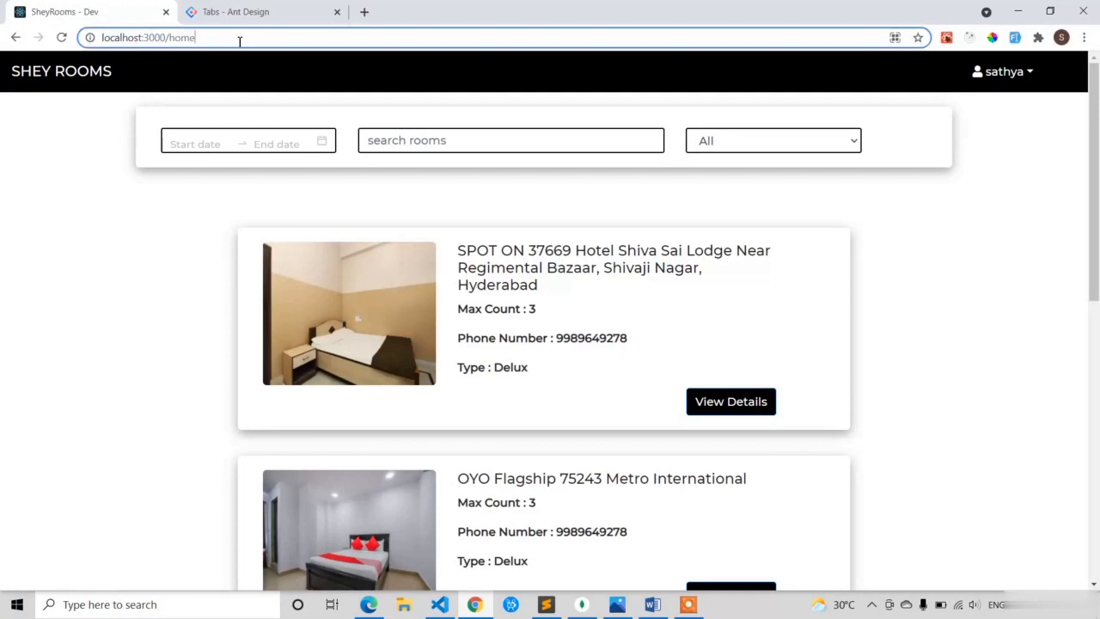
{"action": "type", "text": "admin"}
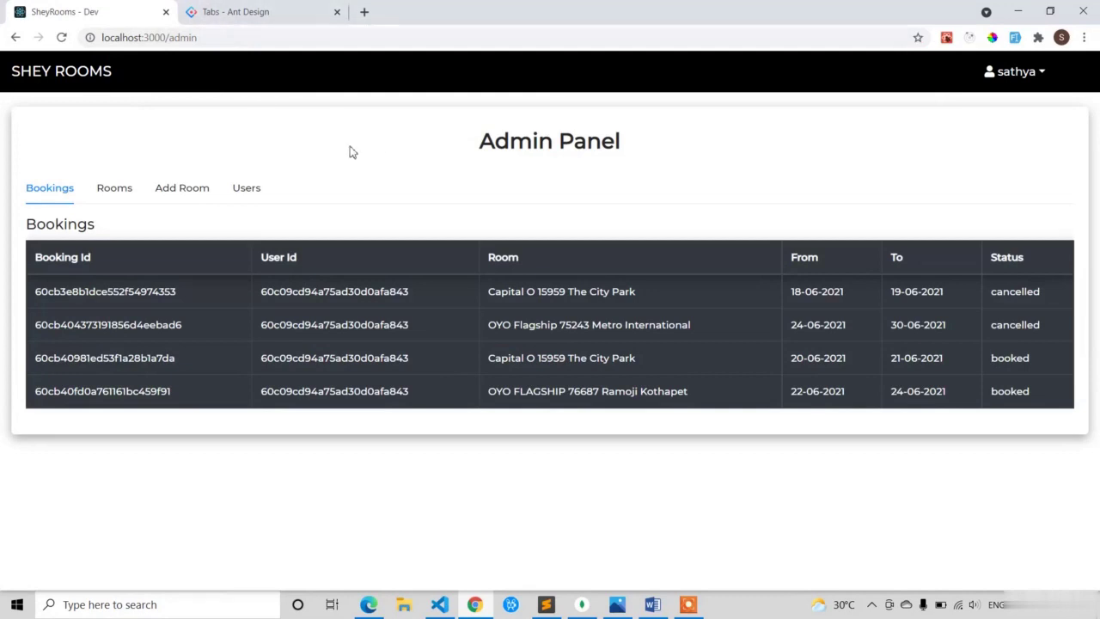
Step: Check the Rooms, Users and Bookings tables, with sathya marked as the admin user
{"action": "left_click", "coordinate": [114, 188]}
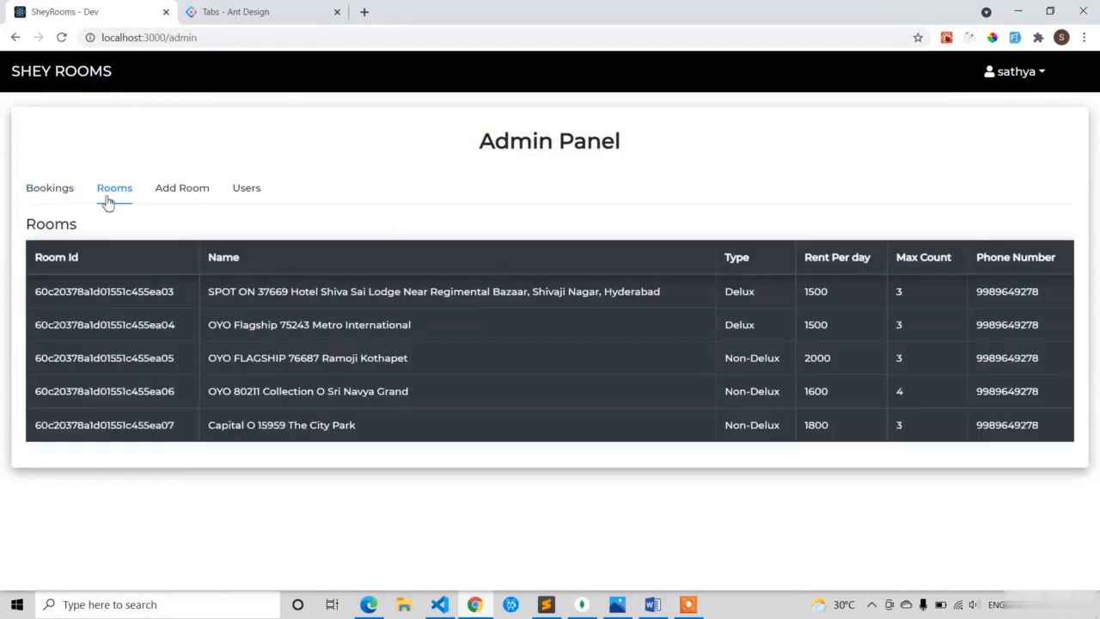
{"action": "left_click", "coordinate": [246, 188]}
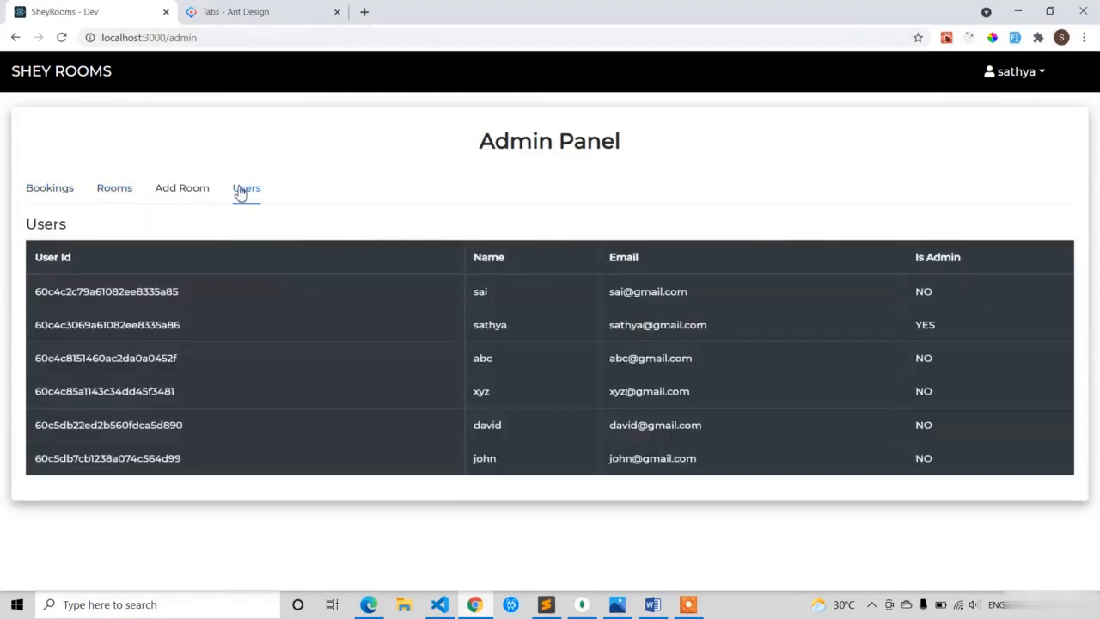
{"action": "left_click", "coordinate": [48, 187]}
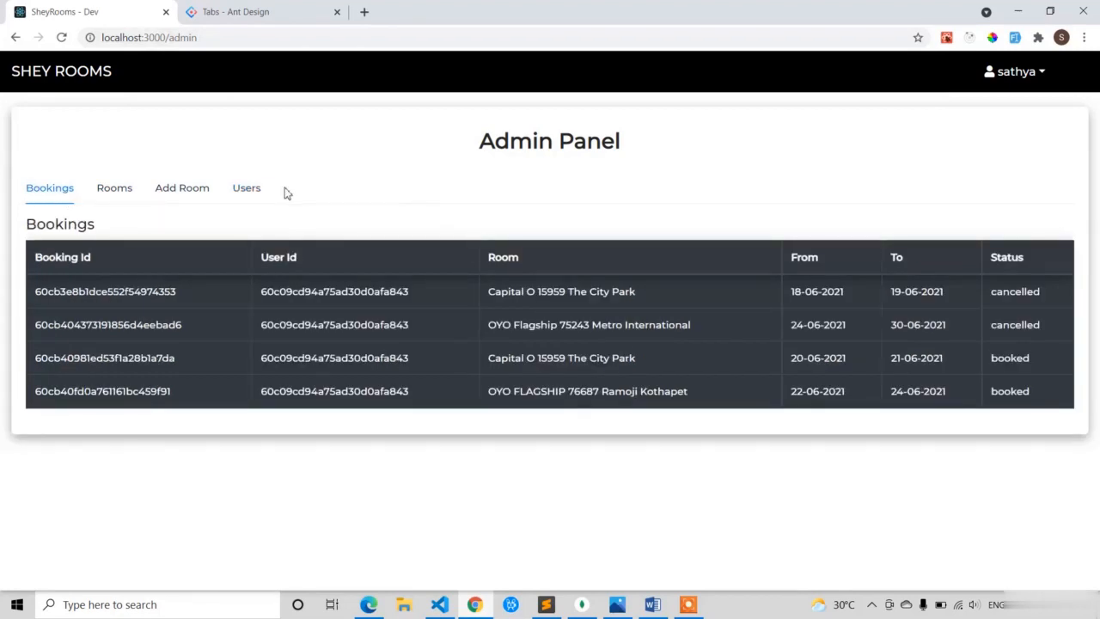
{"action": "left_click", "coordinate": [247, 187]}
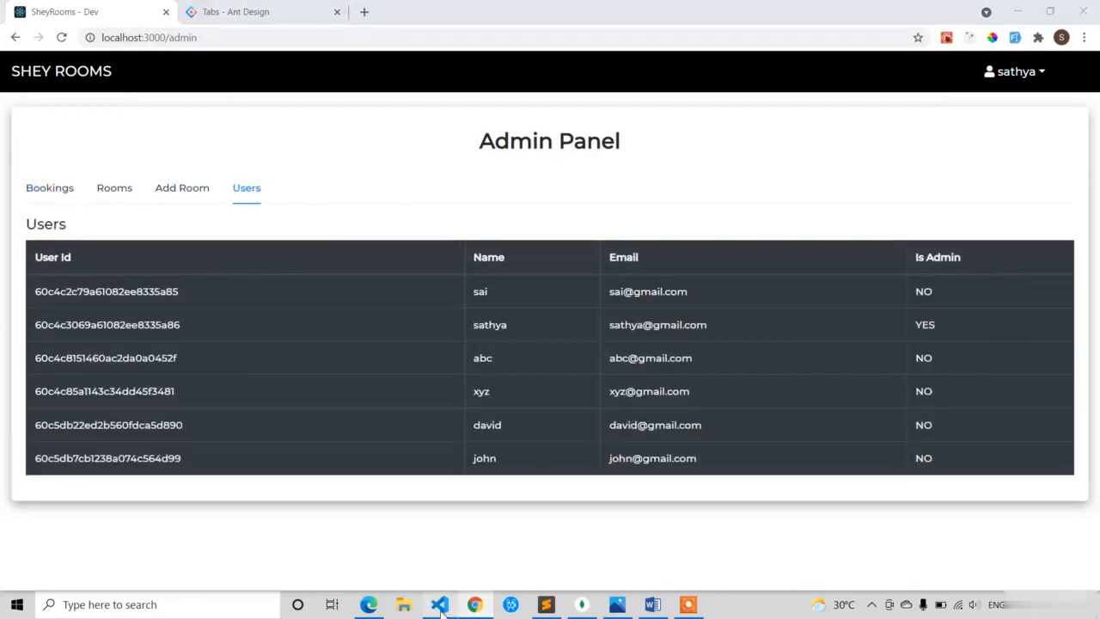
{"action": "left_click", "coordinate": [440, 605]}
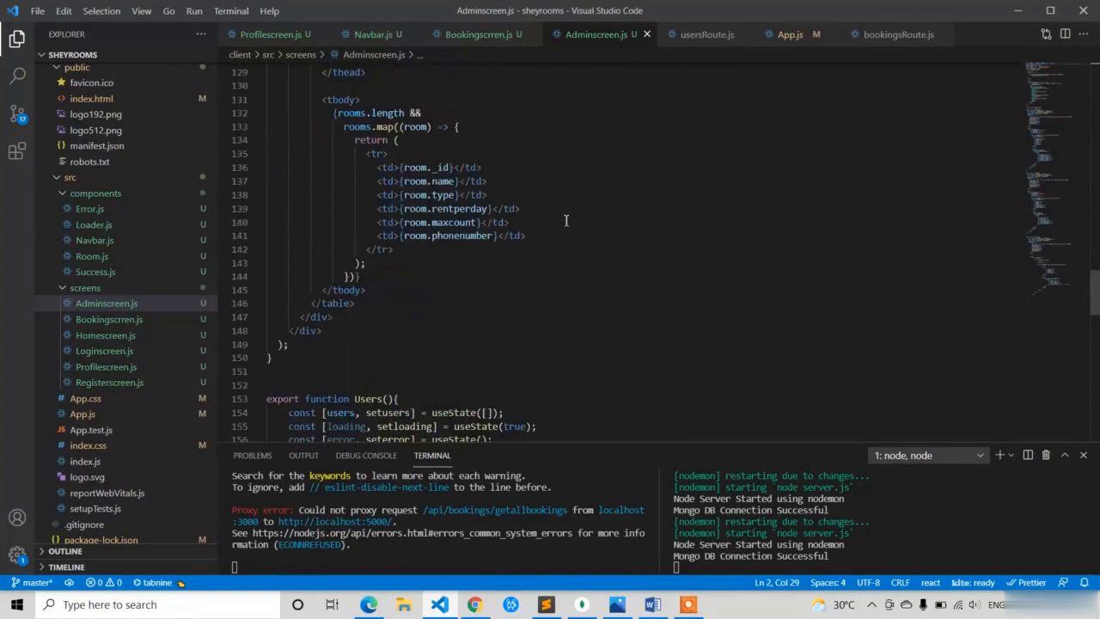
{"action": "scroll", "scroll_direction": "down", "scroll_amount": 3}
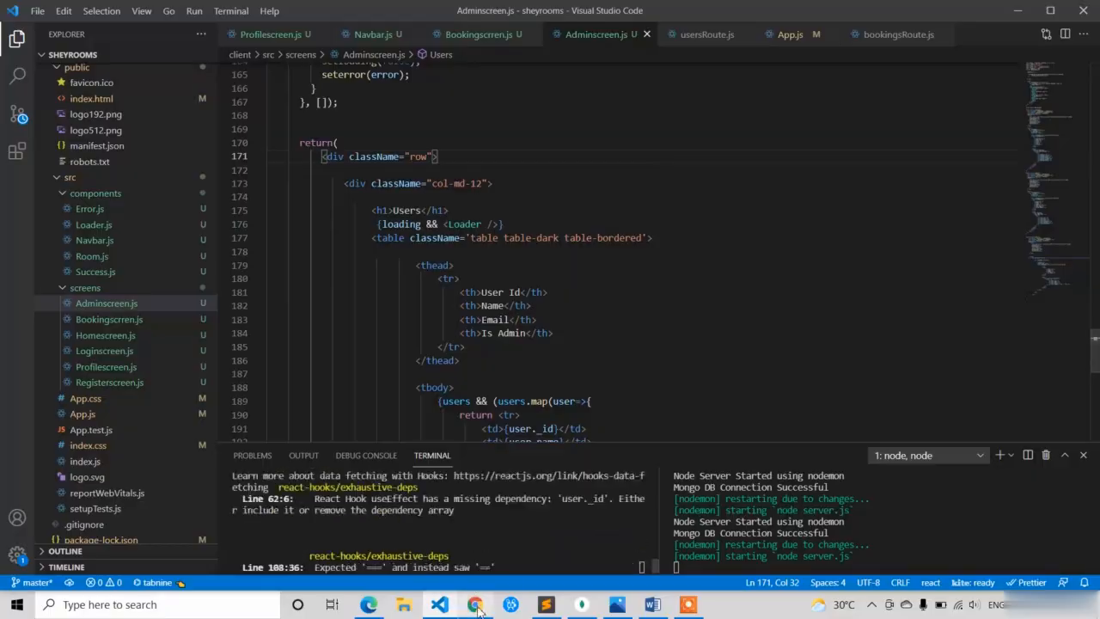
Step: Review the Users, Bookings and Rooms tables, then view the empty Add Room section
{"action": "left_click", "coordinate": [475, 605]}
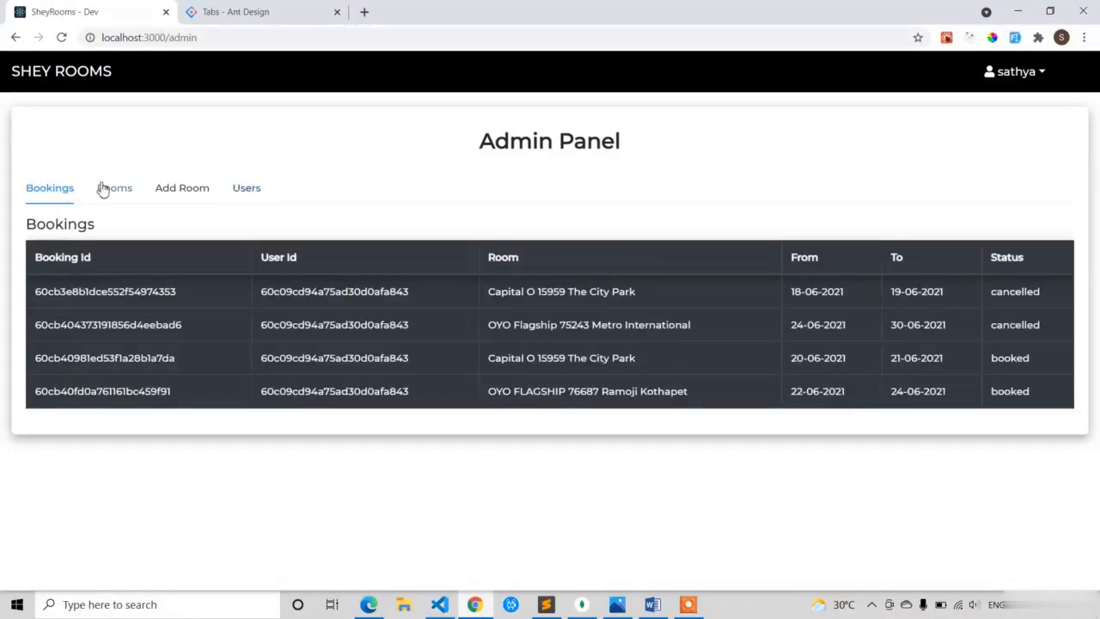
{"action": "left_click", "coordinate": [247, 187]}
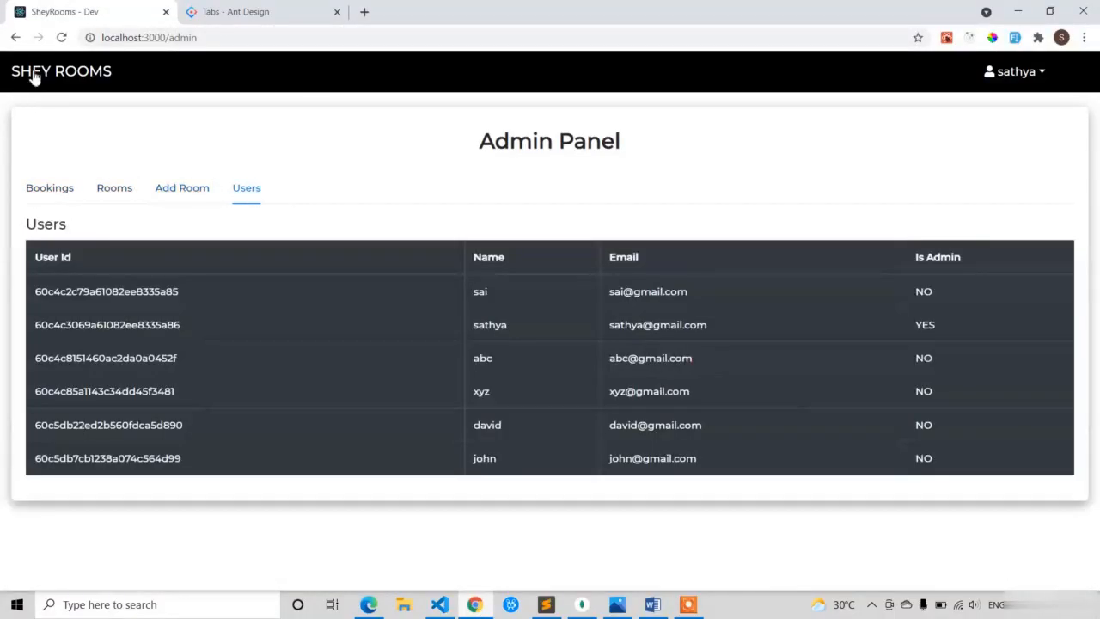
{"action": "left_click", "coordinate": [48, 187]}
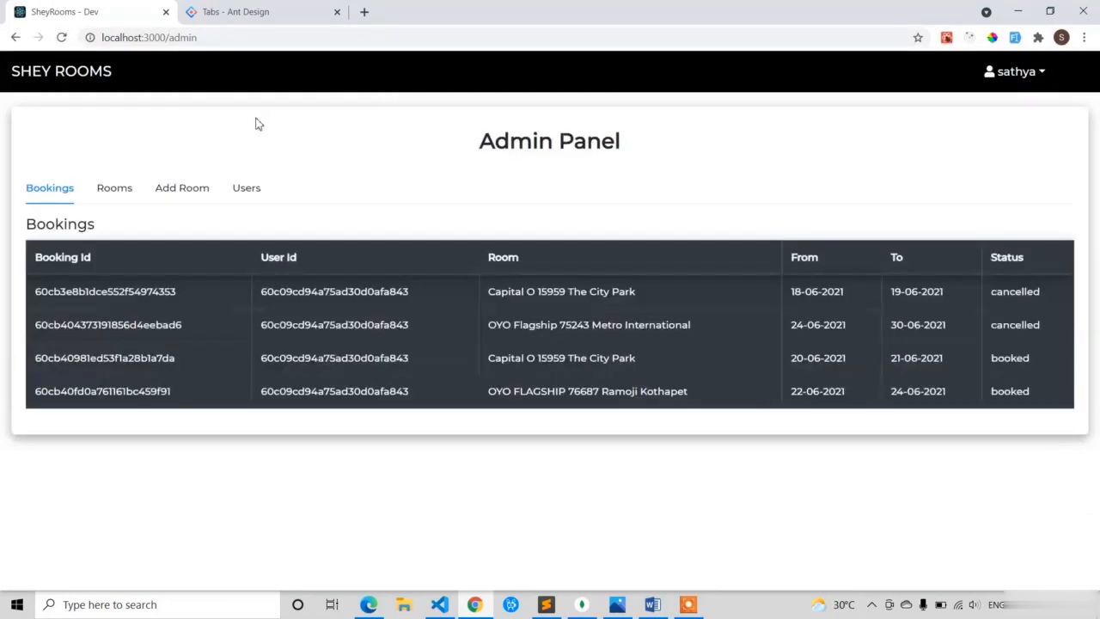
{"action": "left_click", "coordinate": [113, 188]}
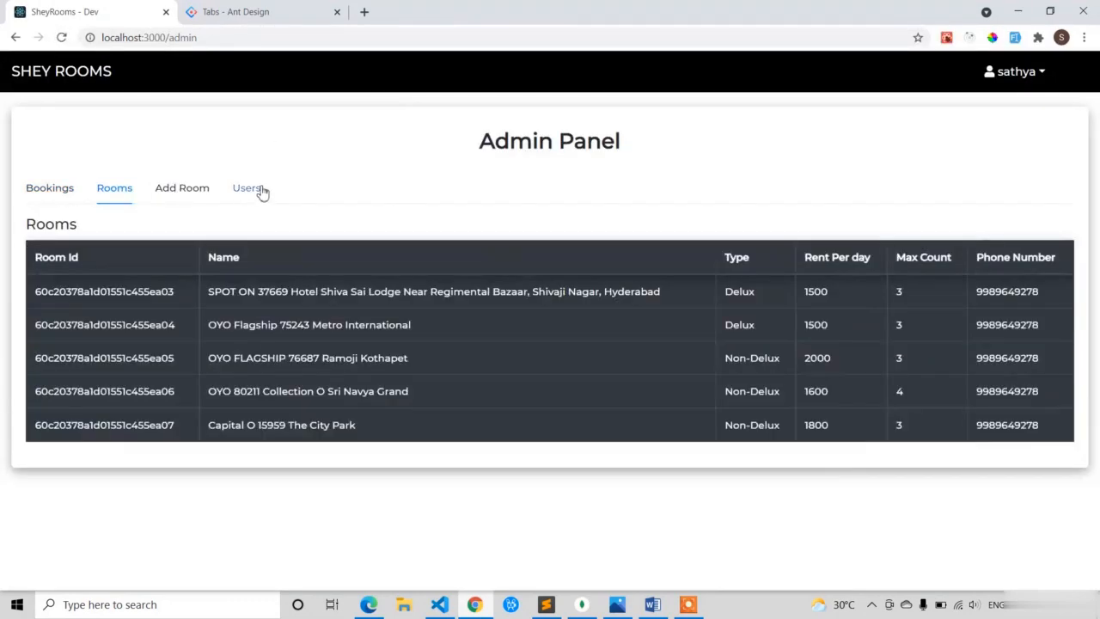
{"action": "left_click", "coordinate": [247, 187]}
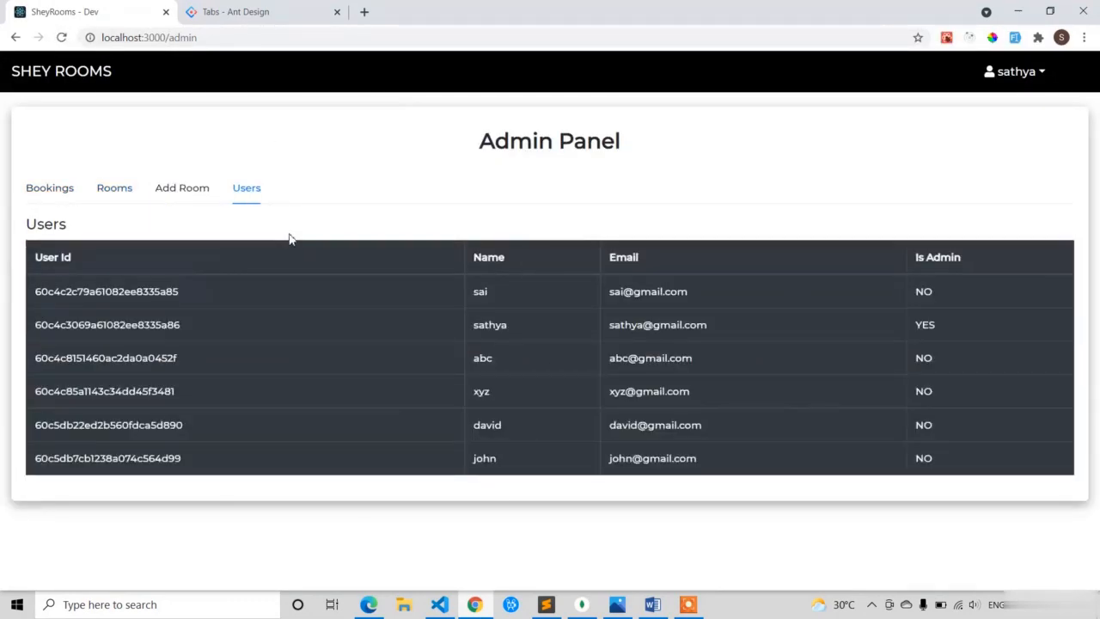
{"action": "left_click", "coordinate": [182, 187]}
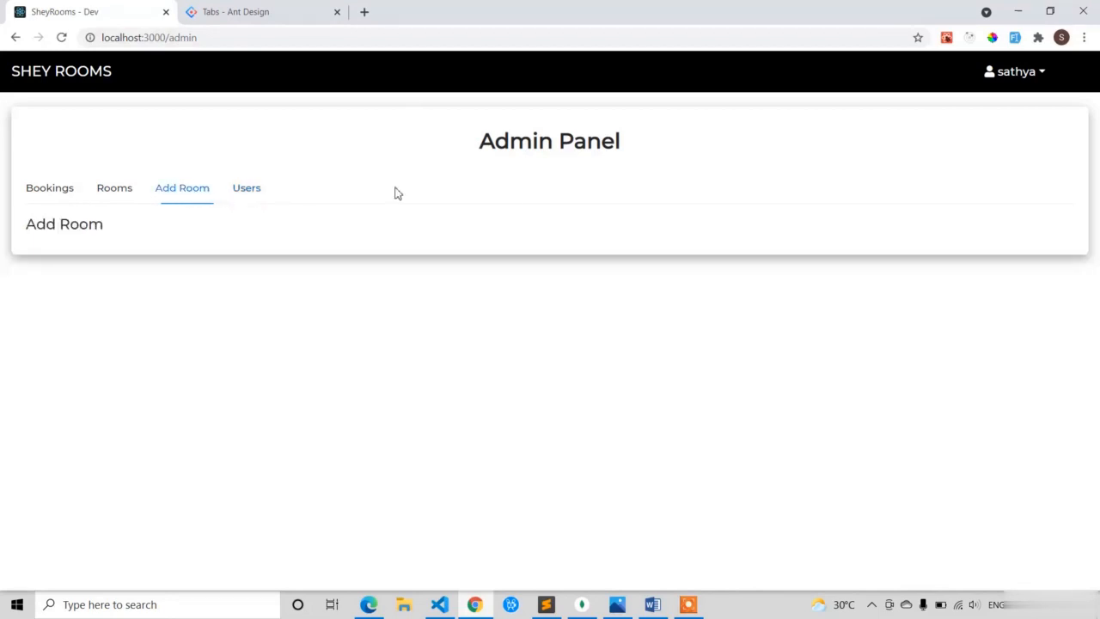
{"action": "mouse_move", "coordinate": [252, 211]}
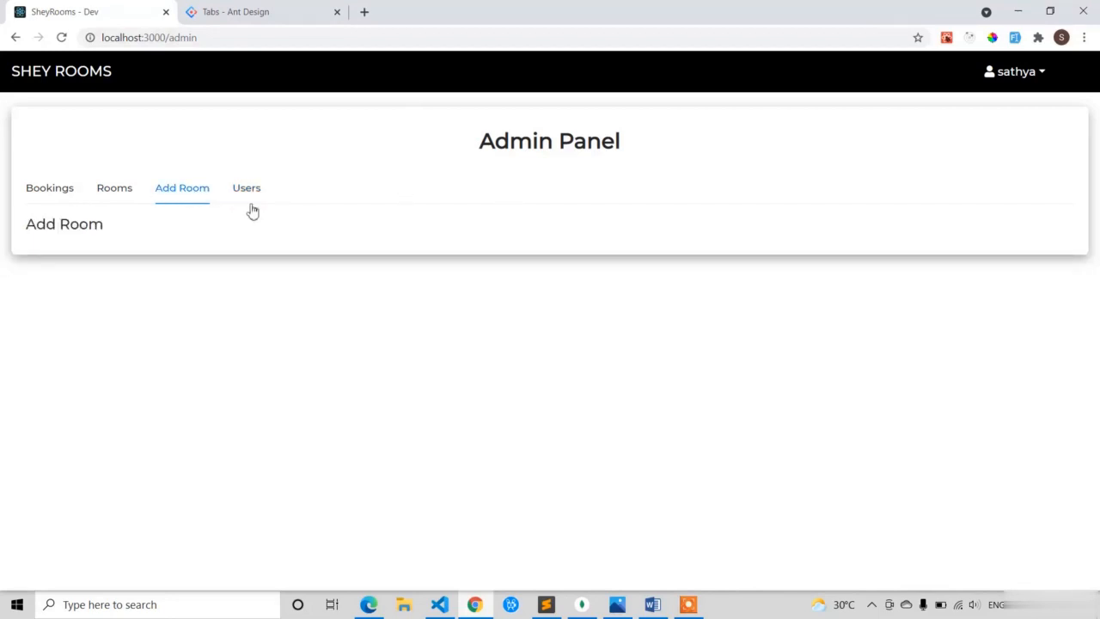
{"action": "mouse_move", "coordinate": [117, 234]}
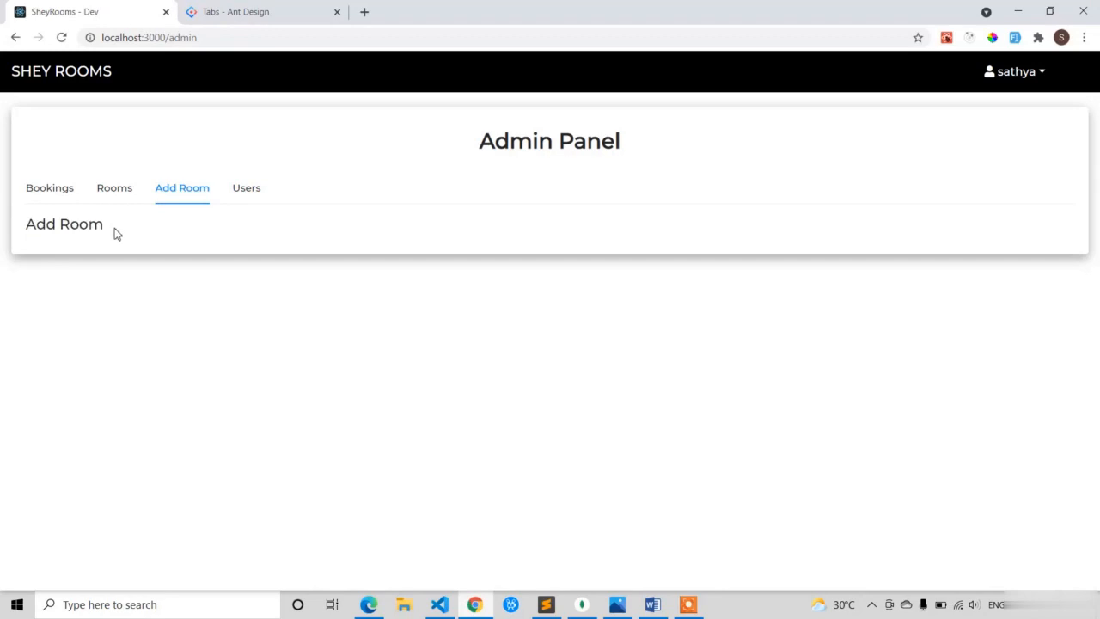
{"action": "mouse_move", "coordinate": [200, 220]}
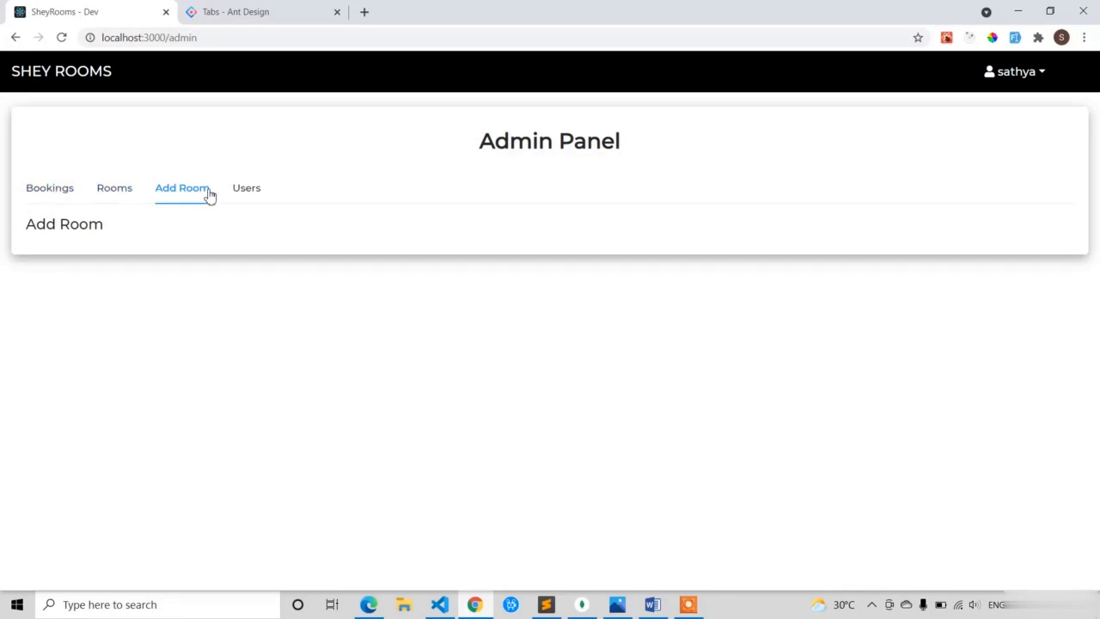
{"action": "mouse_move", "coordinate": [359, 338]}
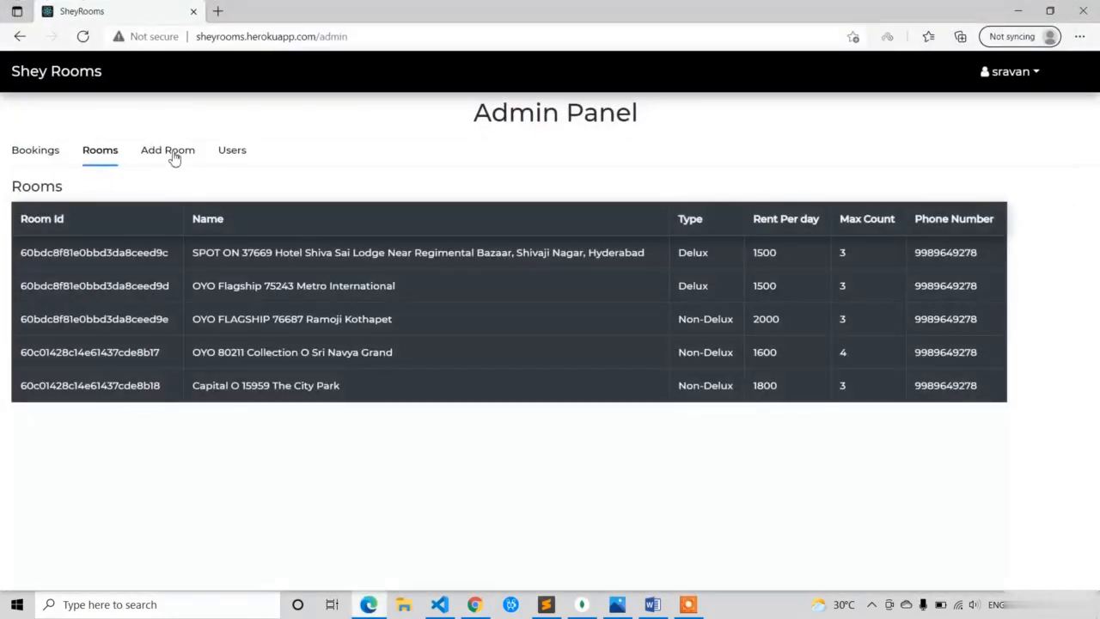
Step: View the deployed site's Add Room form with name, rent, type and image URL fields
{"action": "left_click", "coordinate": [168, 149]}
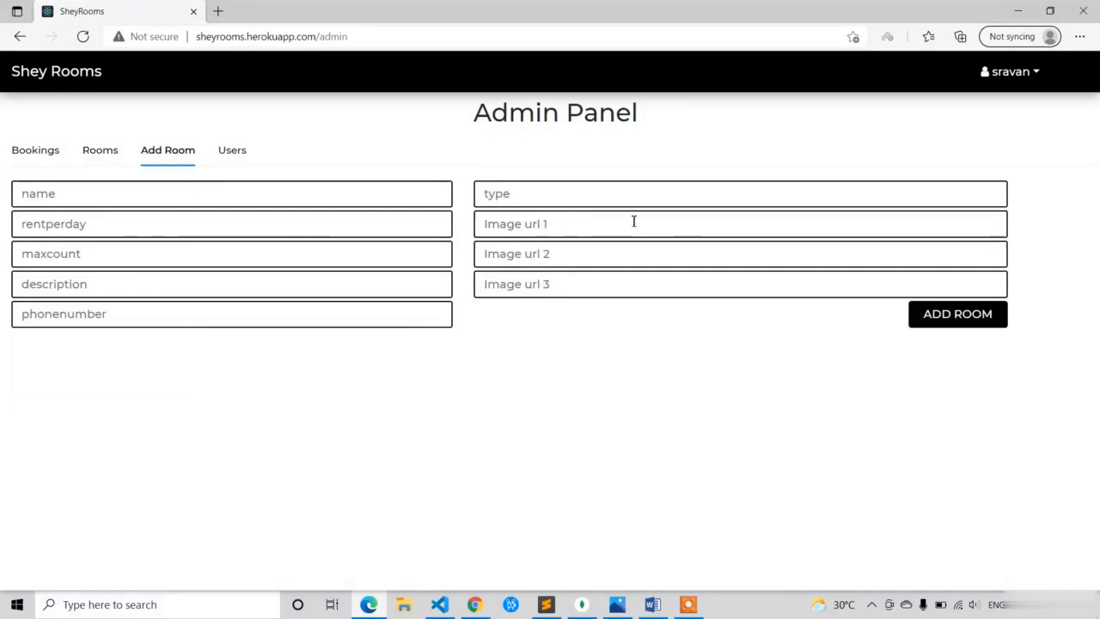
{"action": "mouse_move", "coordinate": [957, 313]}
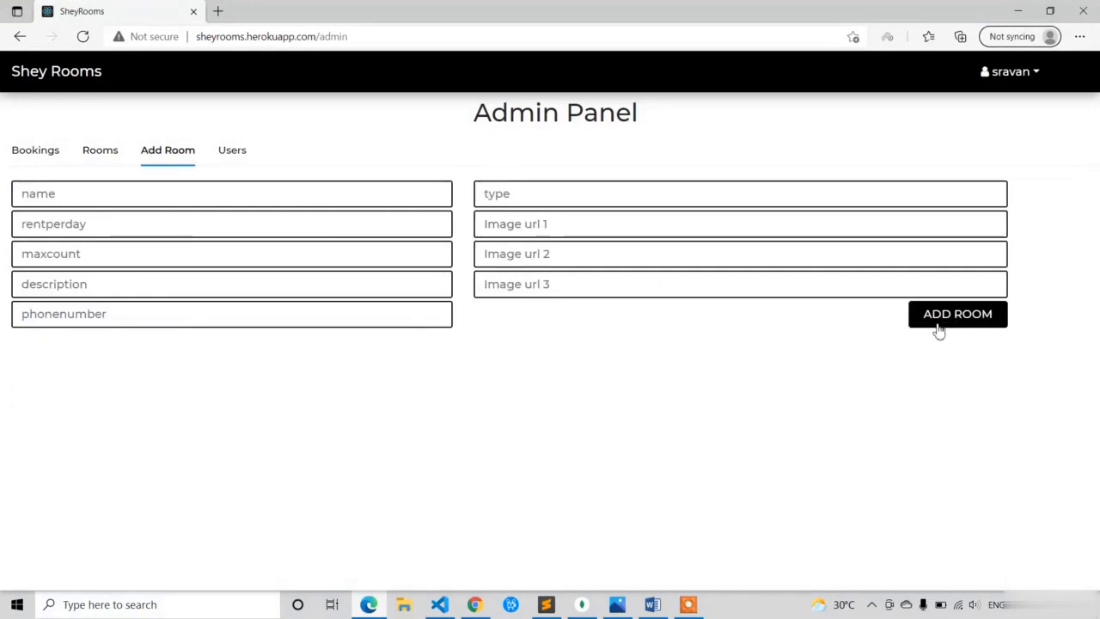
{"action": "mouse_move", "coordinate": [575, 185]}
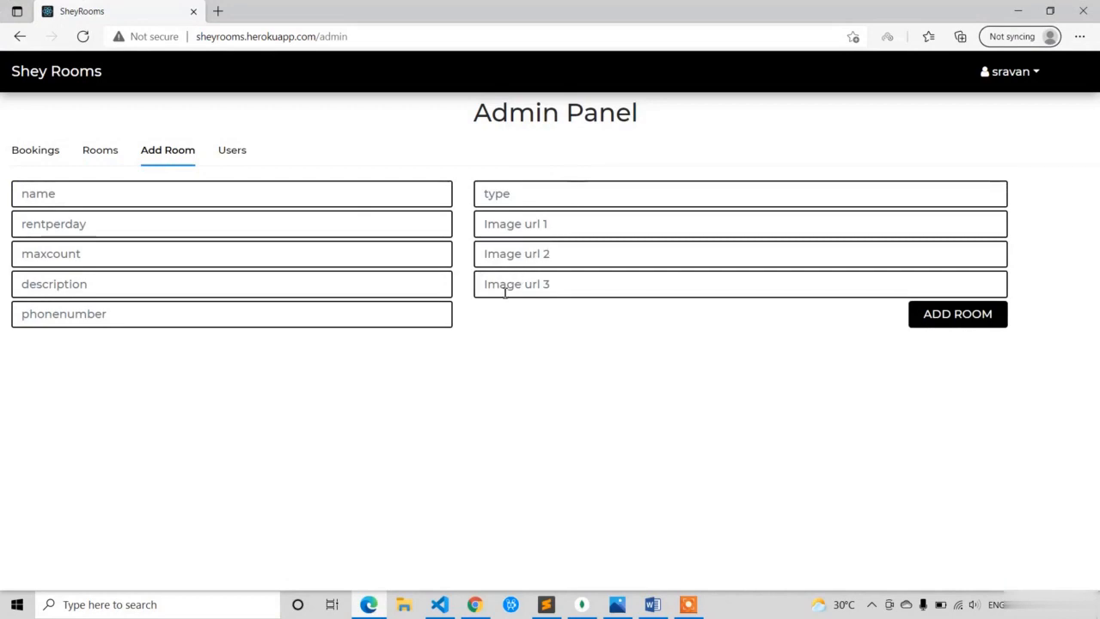
{"action": "mouse_move", "coordinate": [481, 364]}
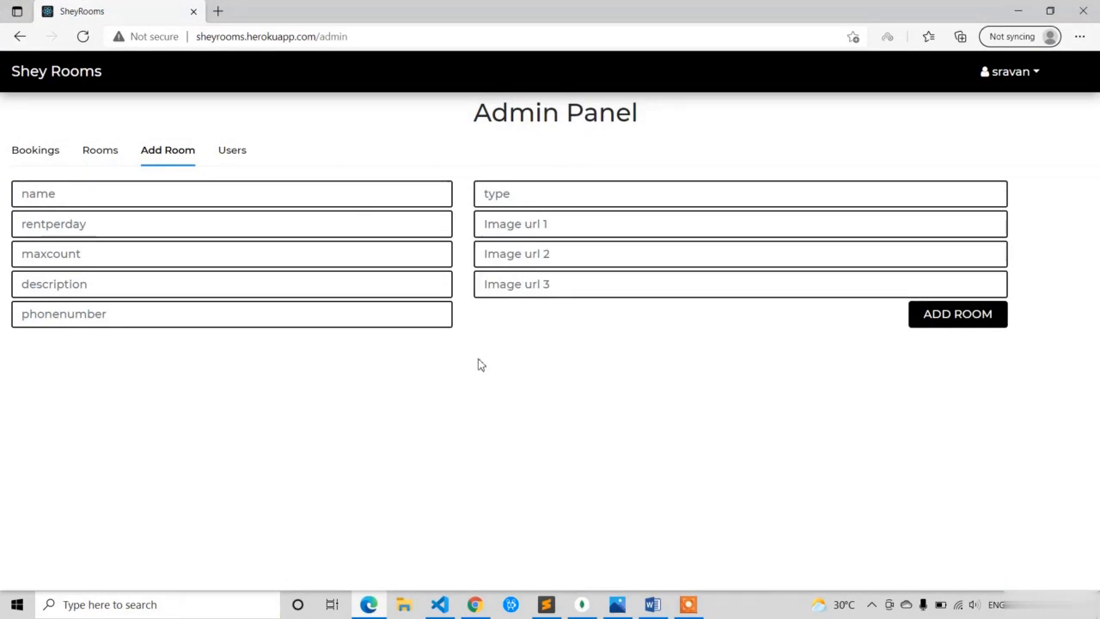